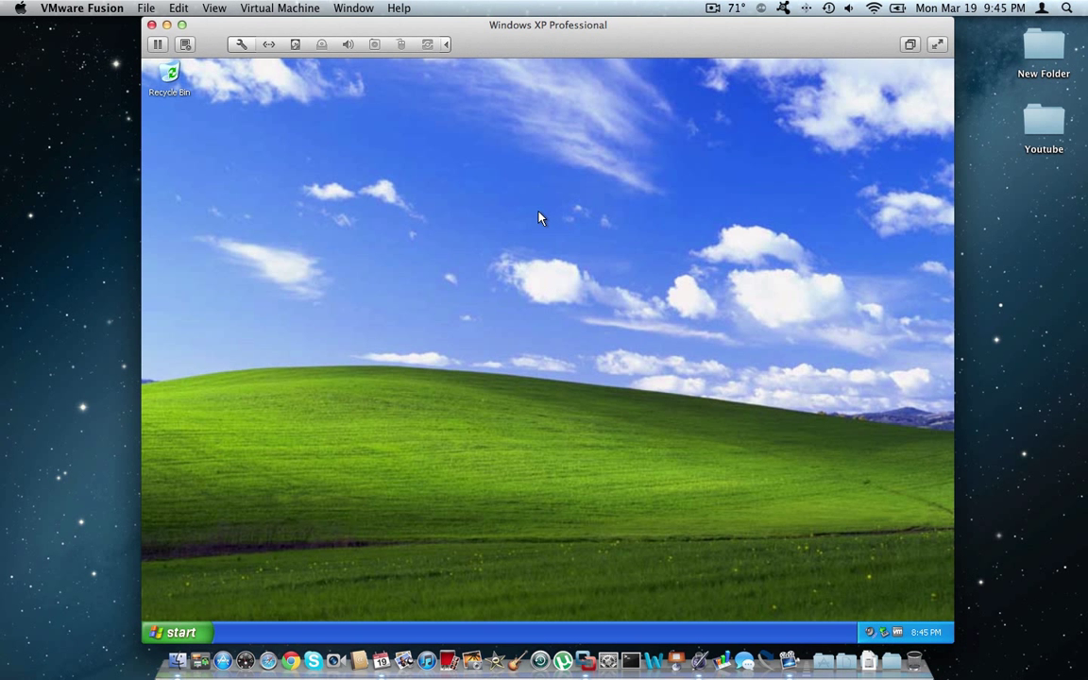
mouse_move(537, 216)
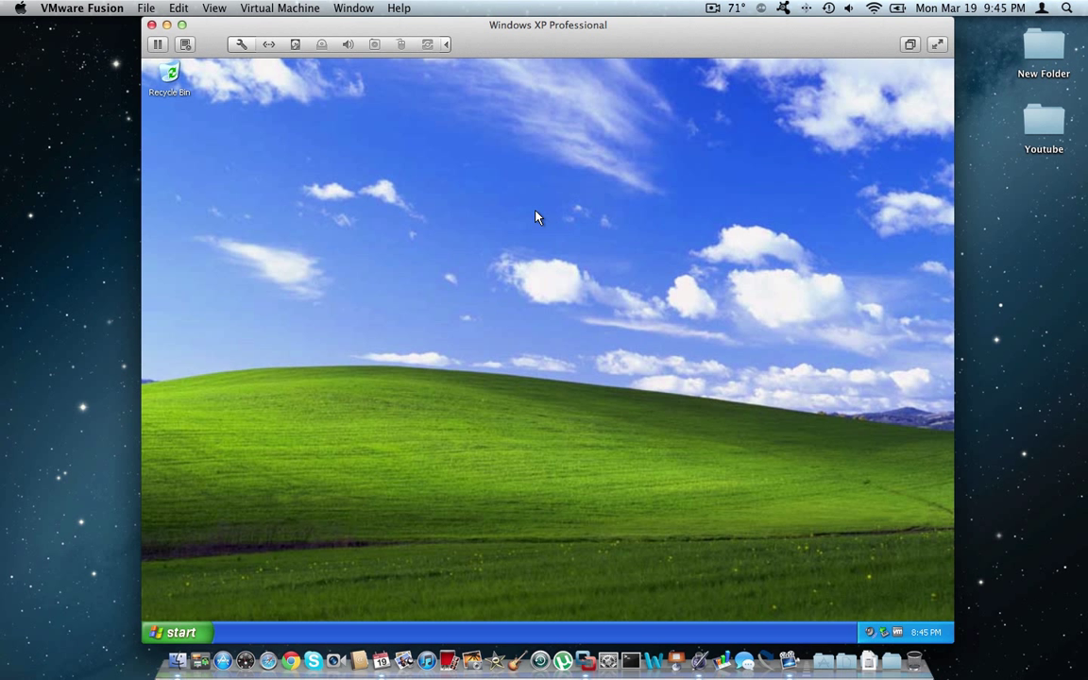
mouse_move(532, 258)
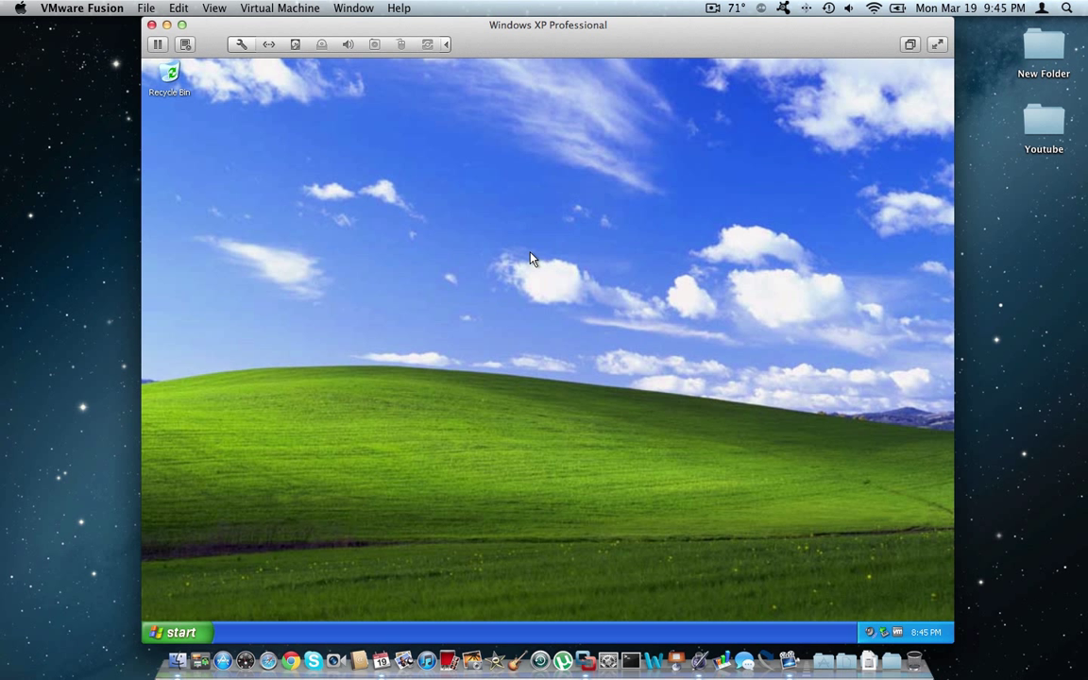
mouse_move(536, 300)
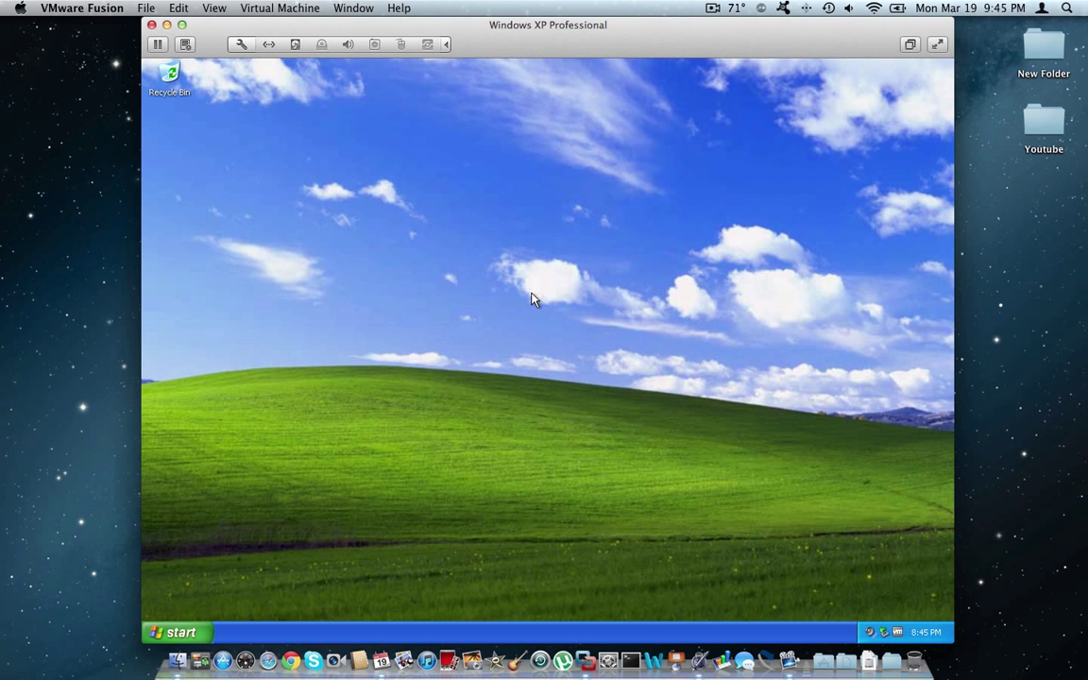
mouse_move(541, 281)
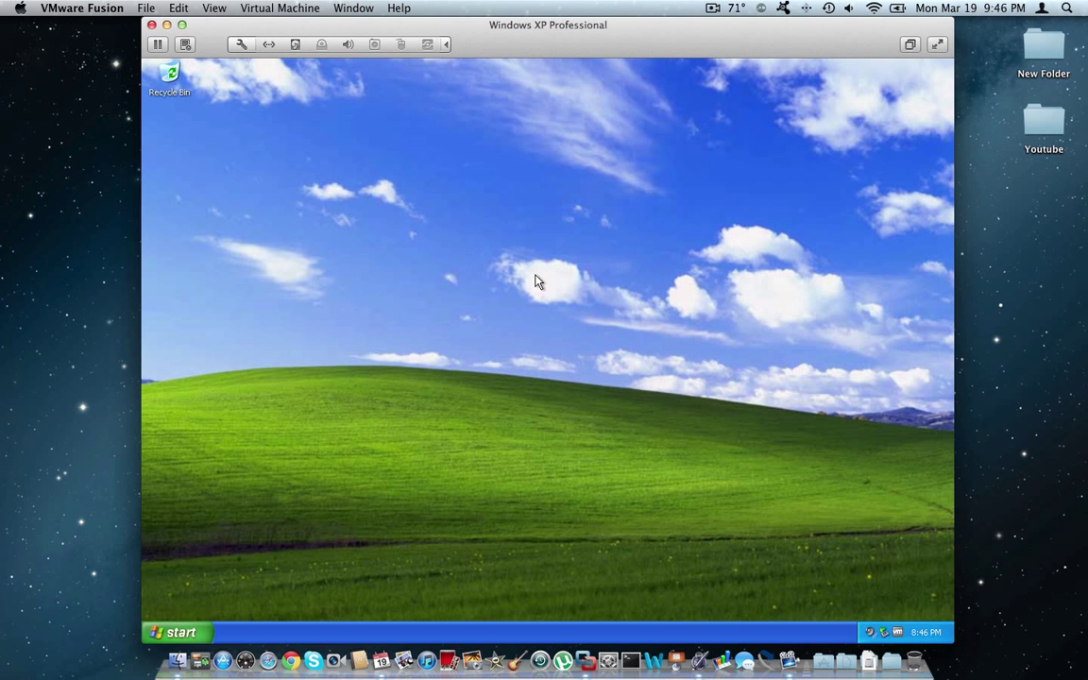
mouse_move(511, 293)
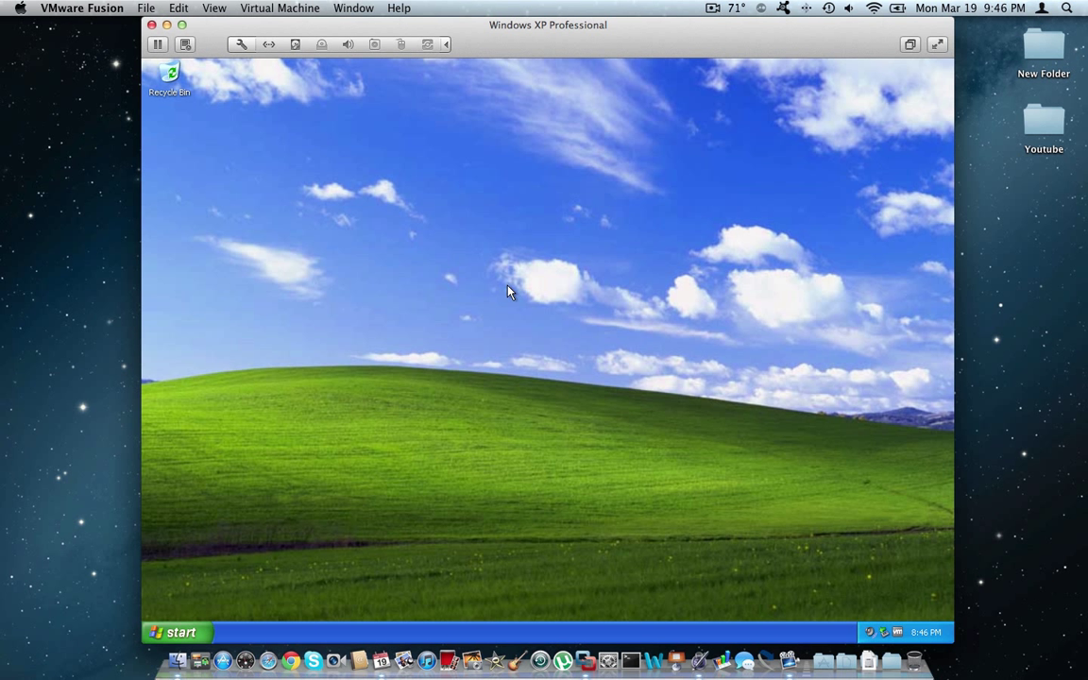
mouse_move(510, 299)
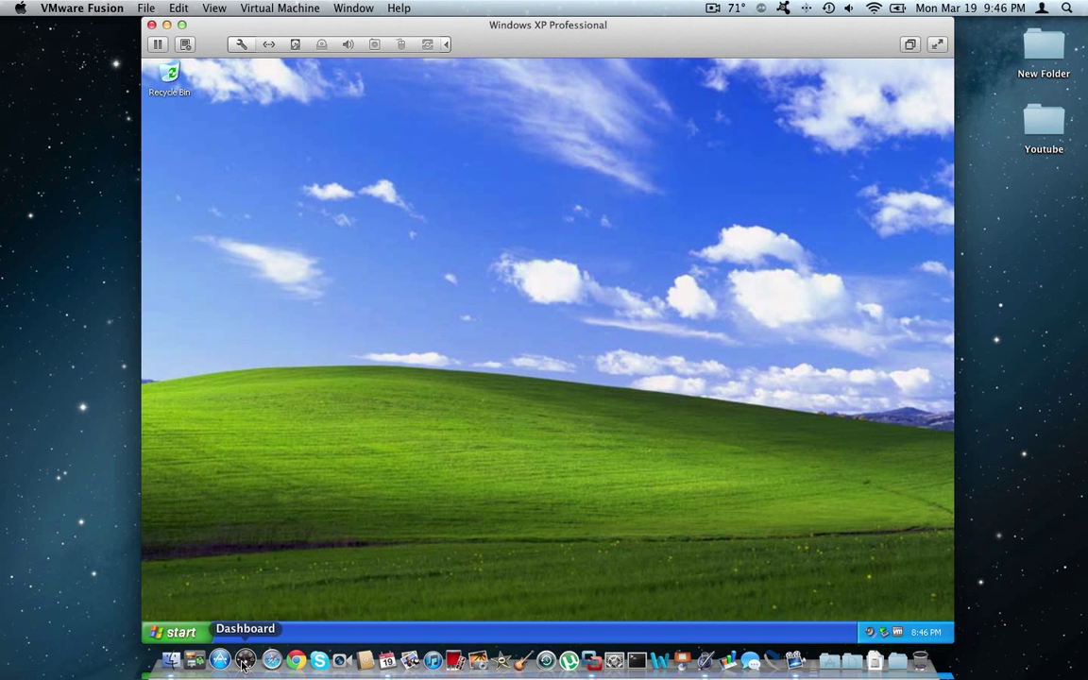
- Open, dismiss, and reopen the Windows XP Start menu in the Administrator session
click(170, 630)
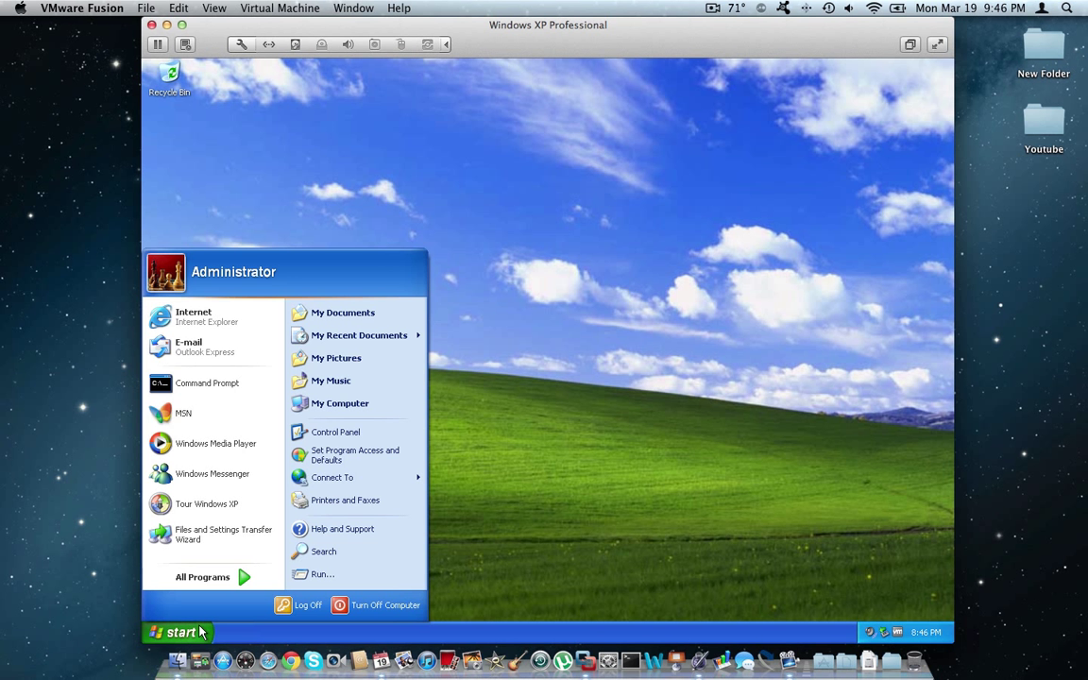
click(171, 631)
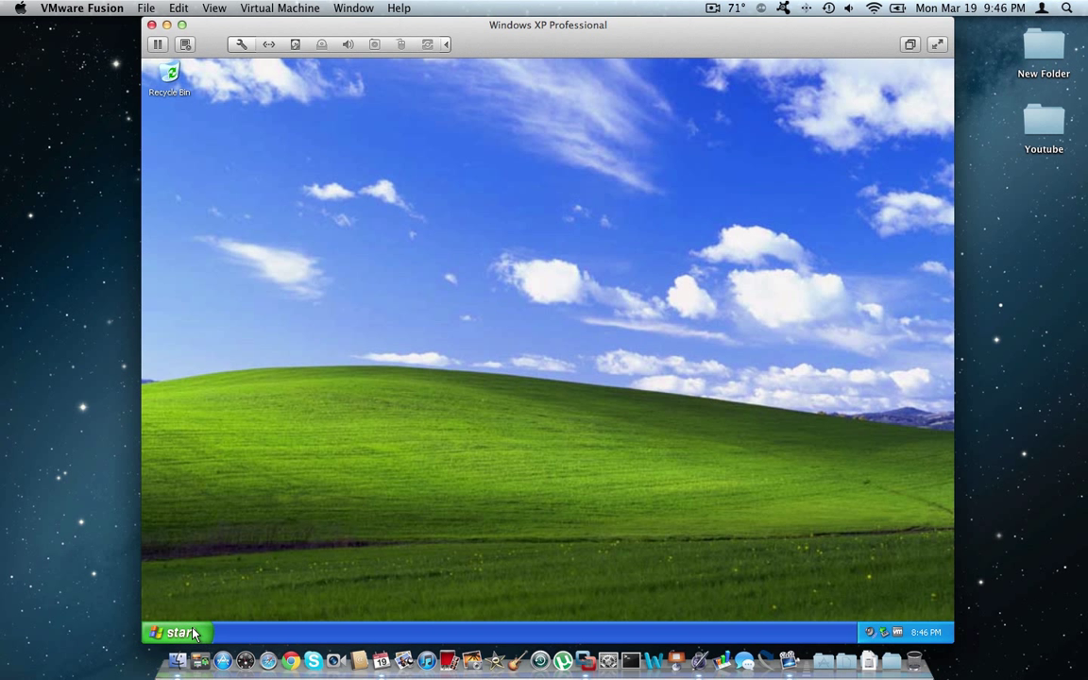
mouse_move(207, 609)
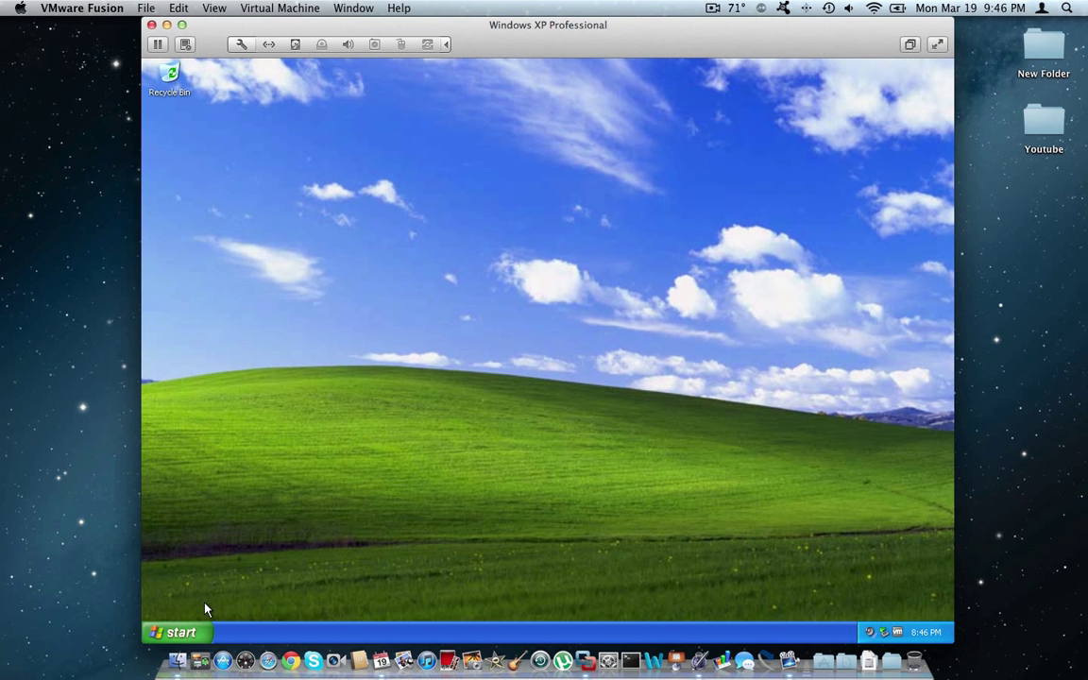
mouse_move(196, 632)
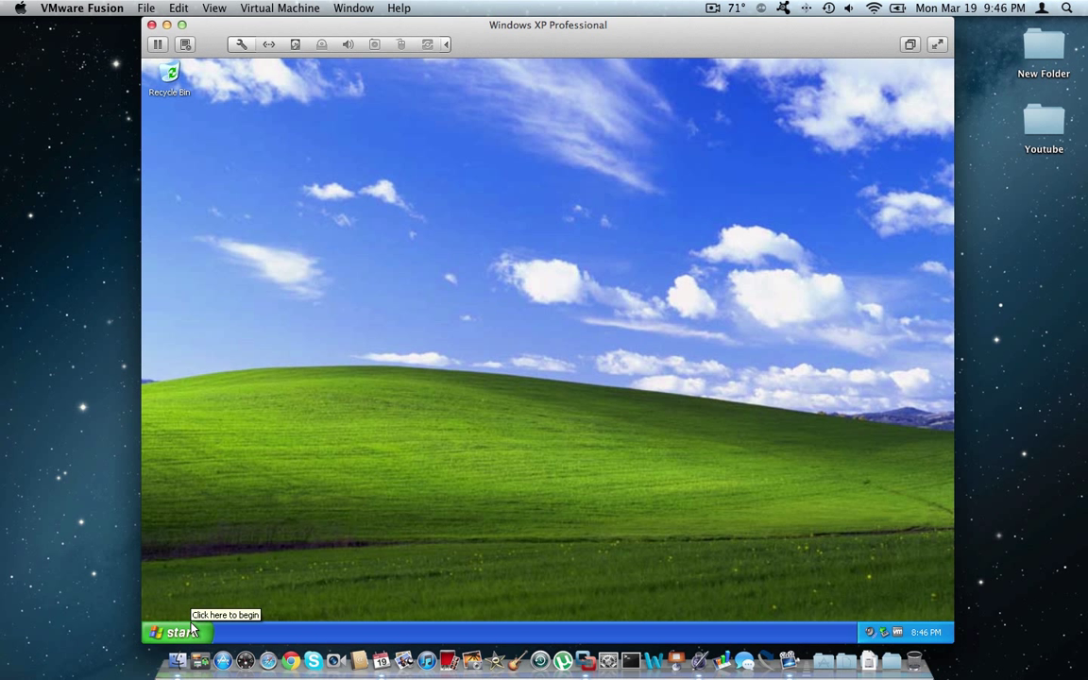
click(170, 632)
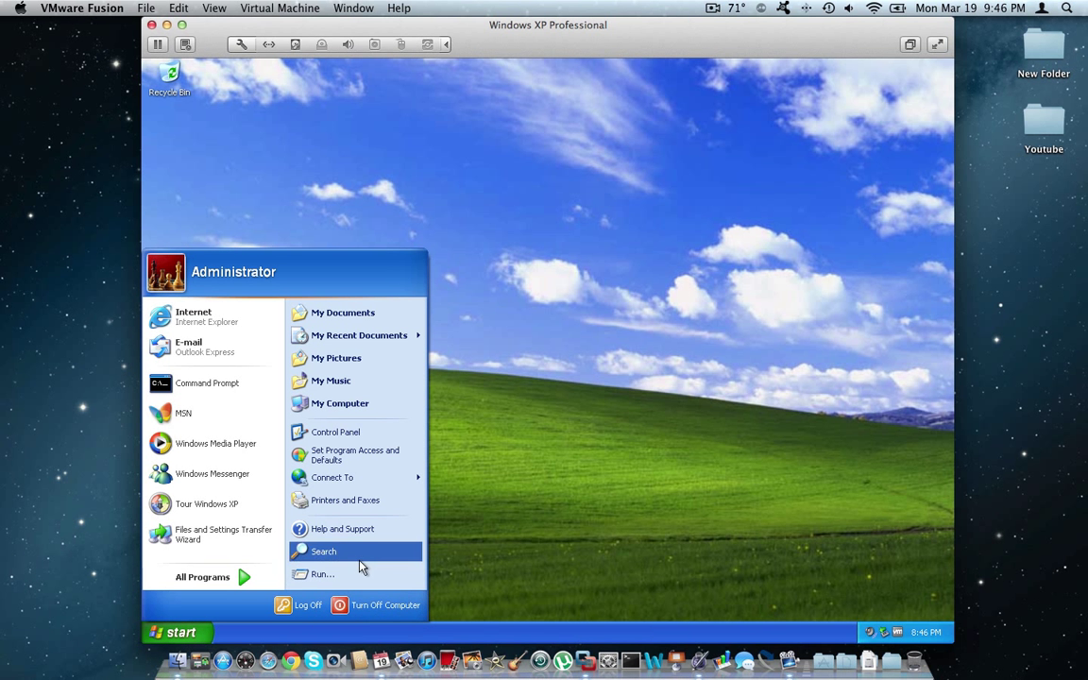
- Log off the Administrator session from the Start menu
click(596, 288)
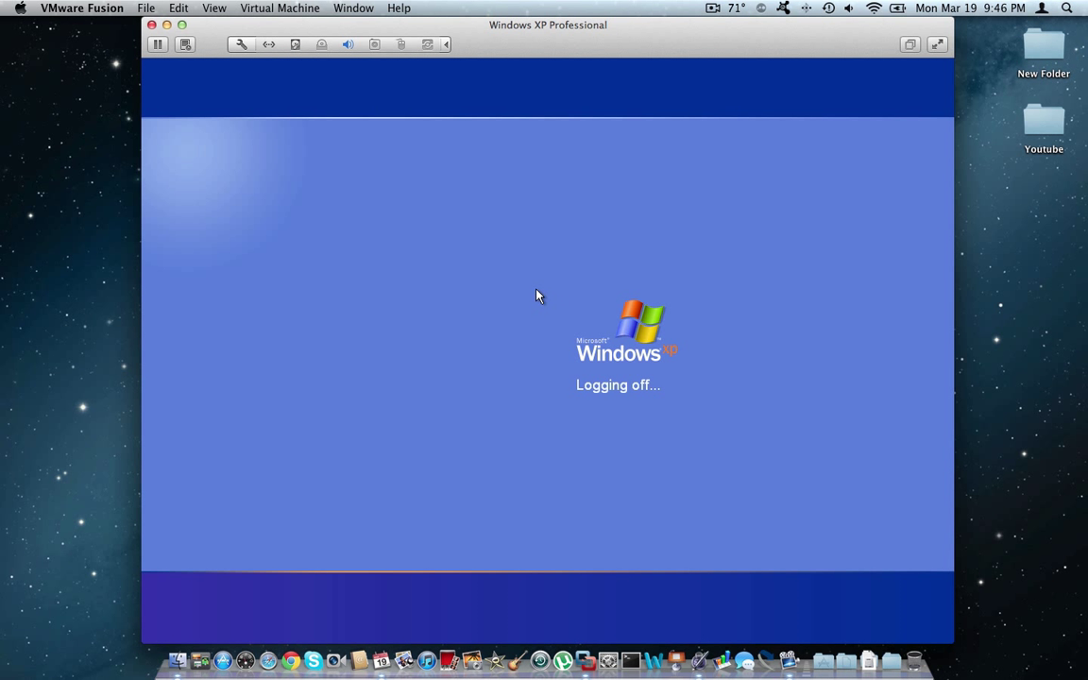
mouse_move(529, 293)
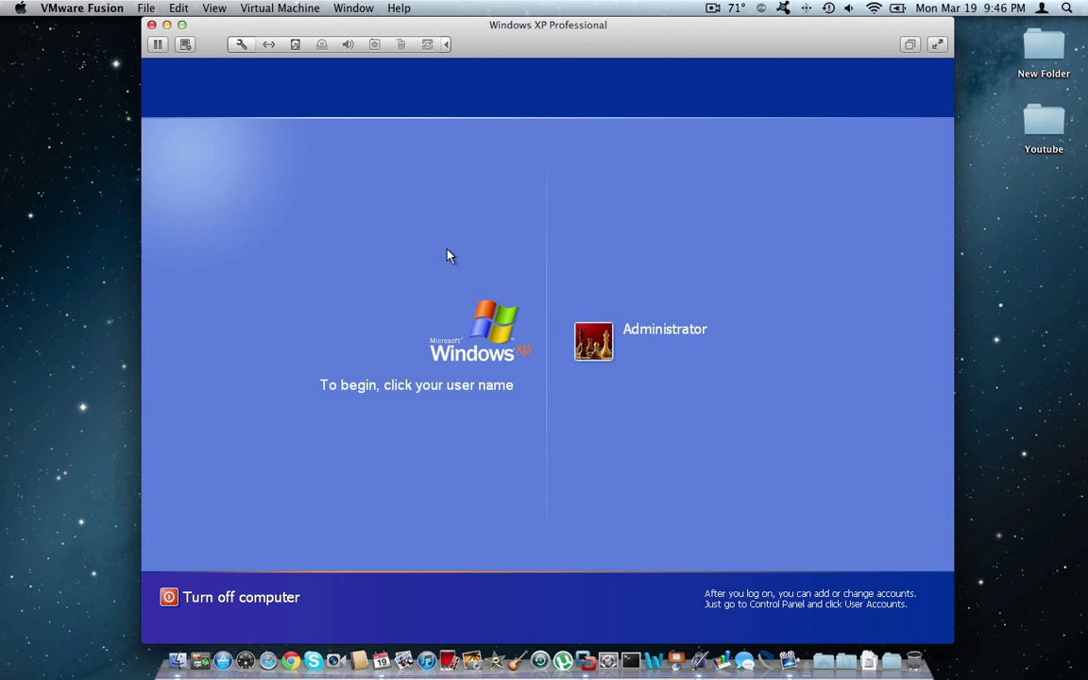
mouse_move(437, 255)
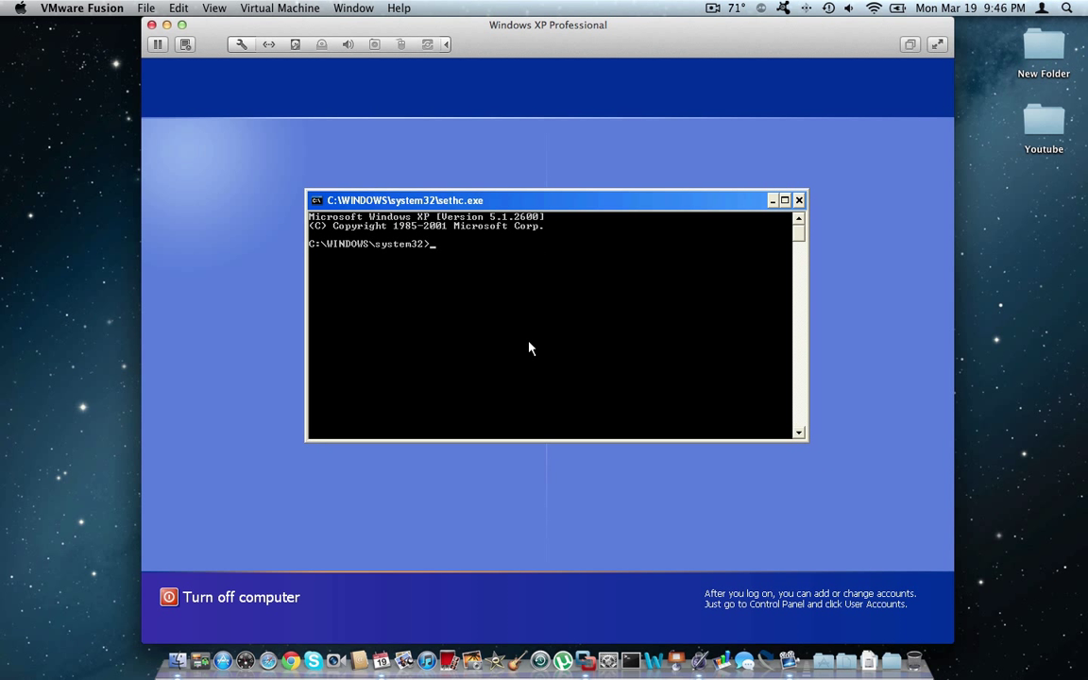
- Run whoami in the sethc.exe prompt to show NT AUTHORITY\SYSTEM, then reposition the console
text(whoami)
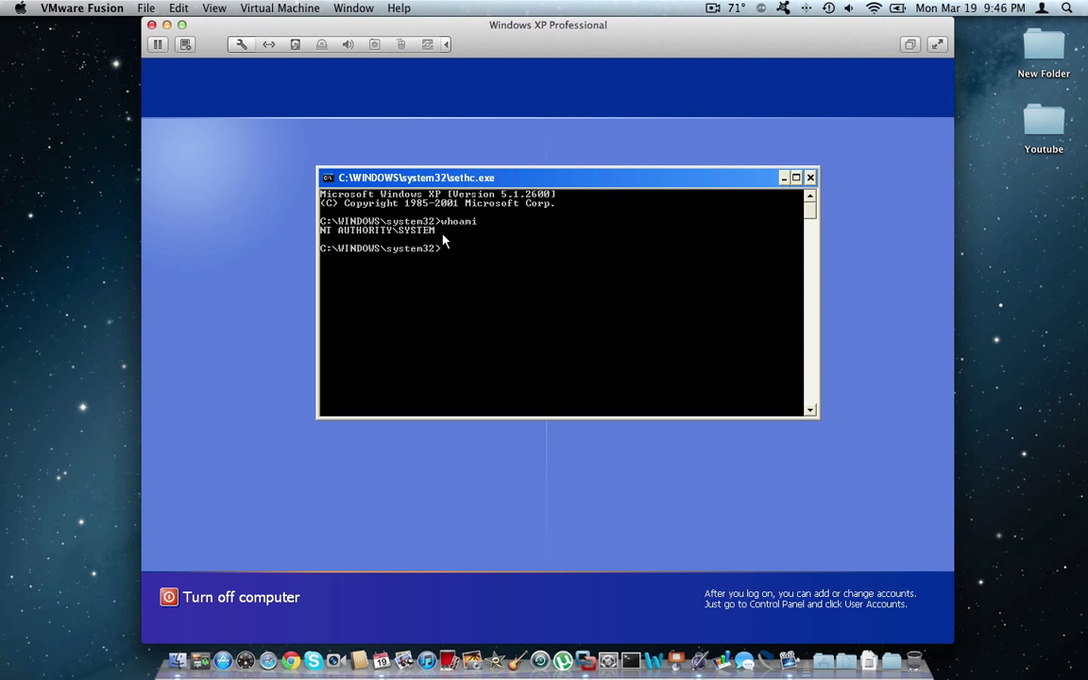
drag(416, 178, 385, 217)
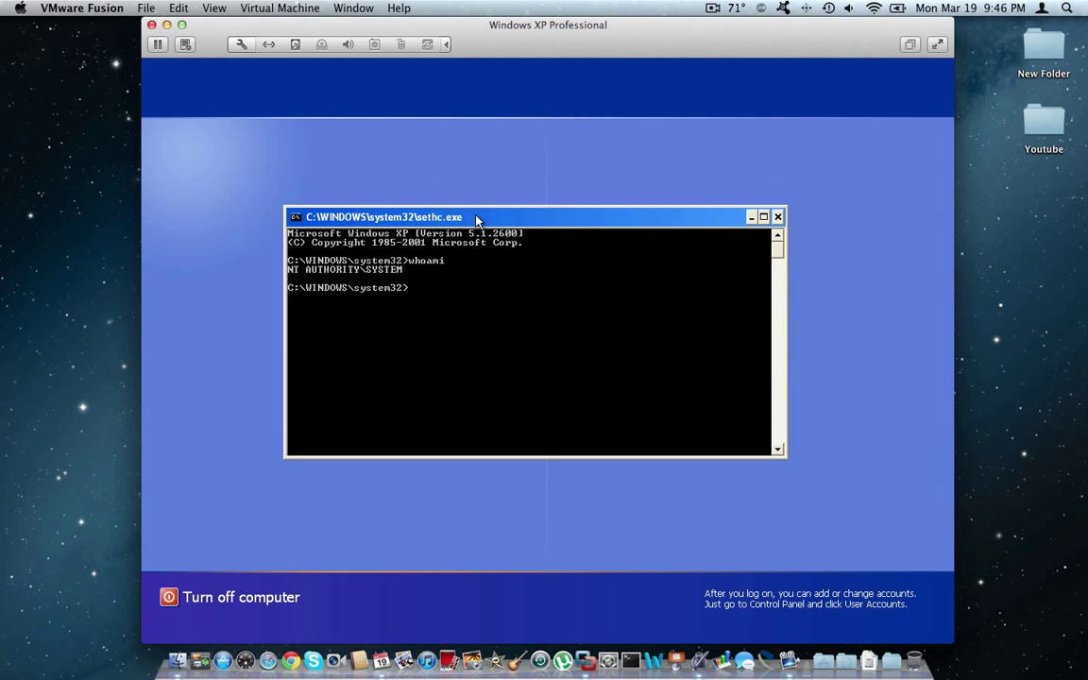
drag(477, 217, 458, 401)
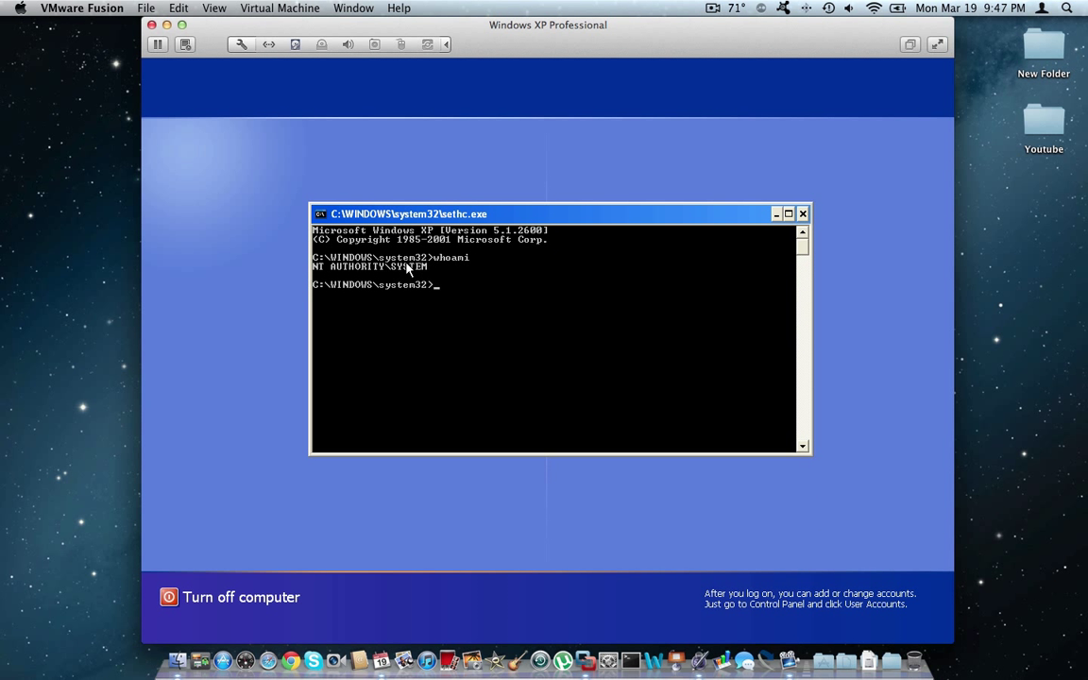
mouse_move(514, 215)
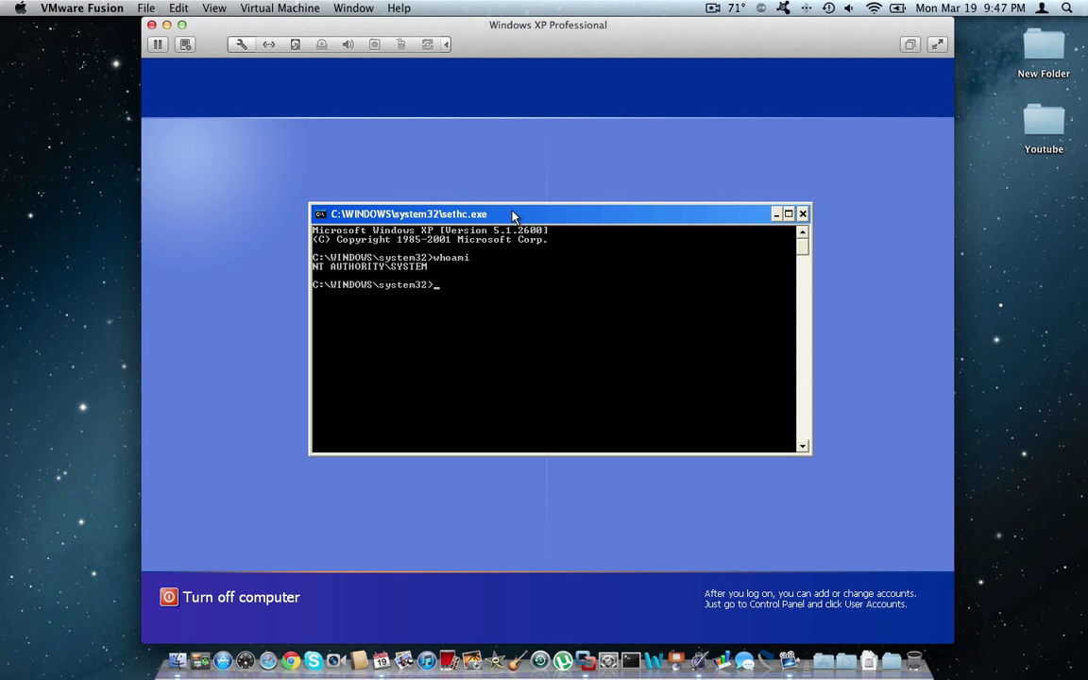
drag(513, 214, 510, 230)
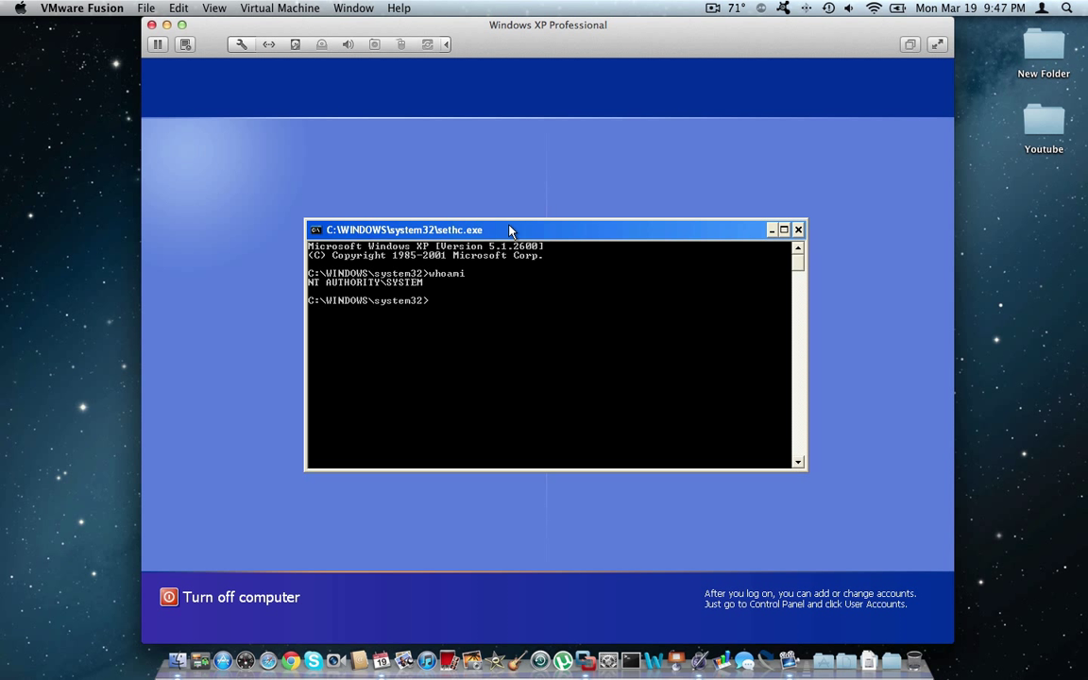
mouse_move(517, 232)
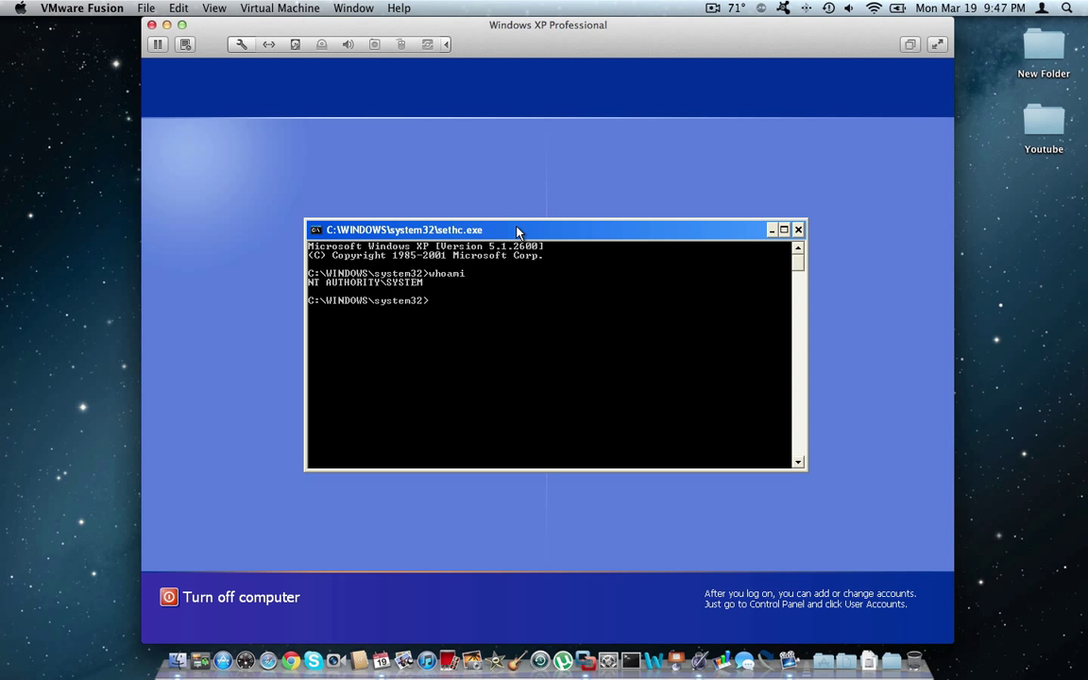
mouse_move(446, 273)
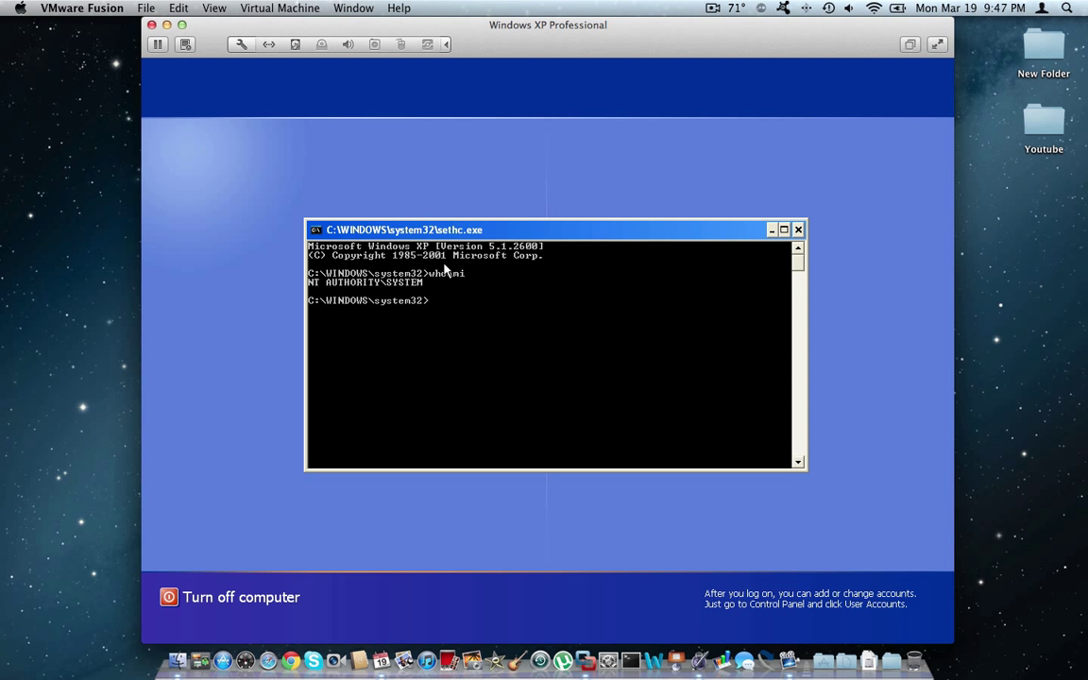
mouse_move(391, 377)
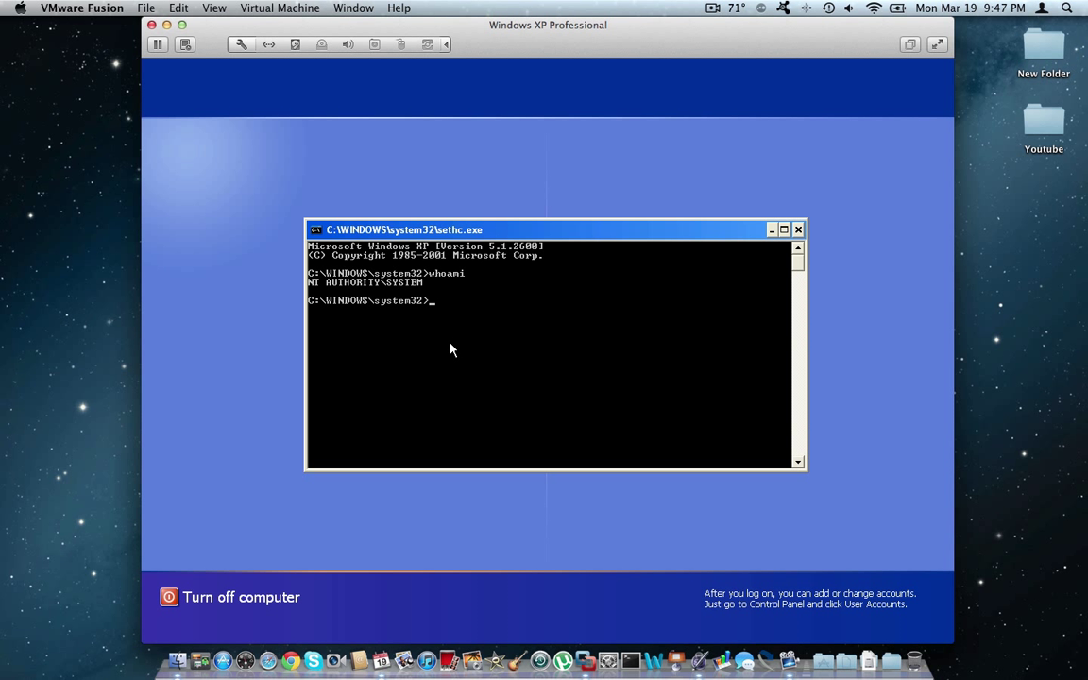
mouse_move(452, 344)
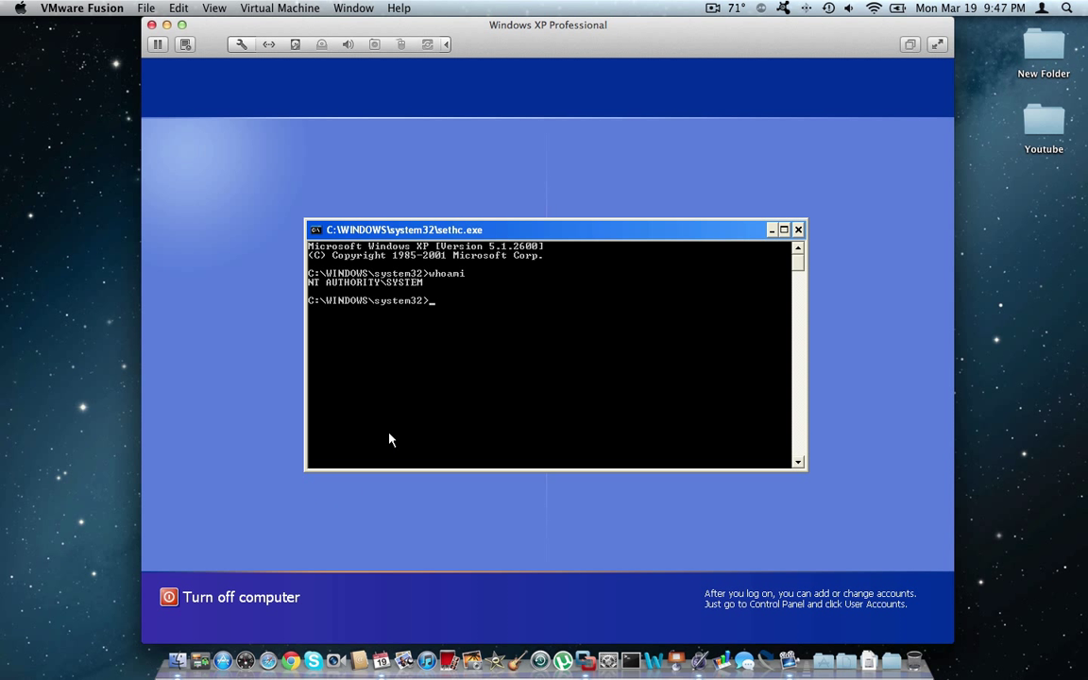
mouse_move(515, 358)
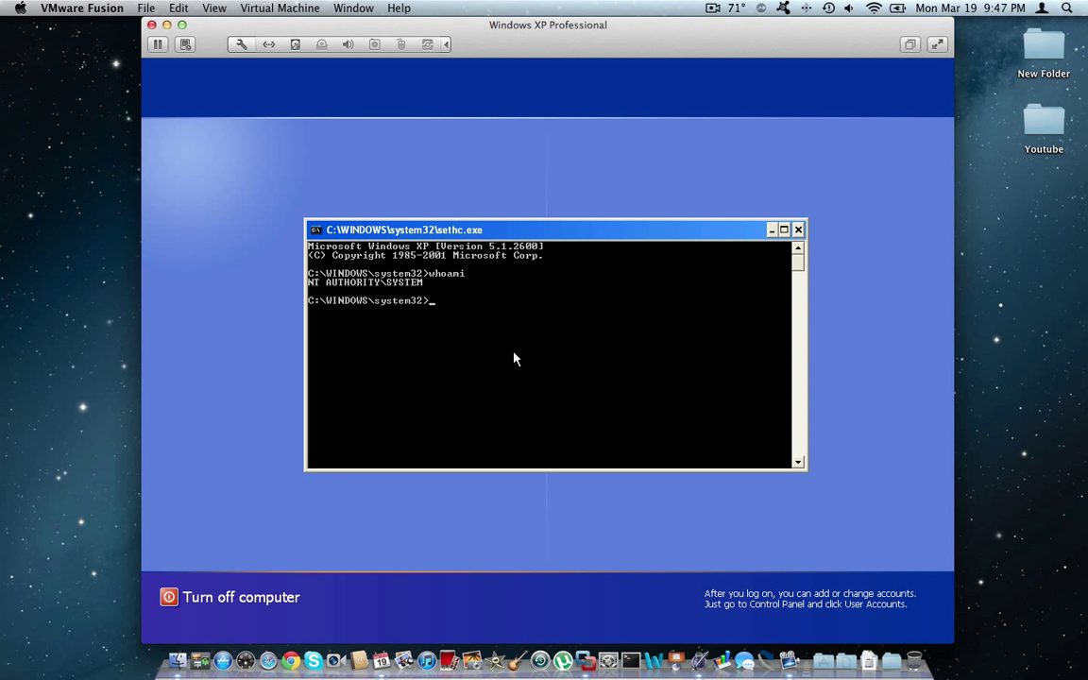
- Launch explorer from the SYSTEM prompt and use its Start menu
text(explorer.exe)
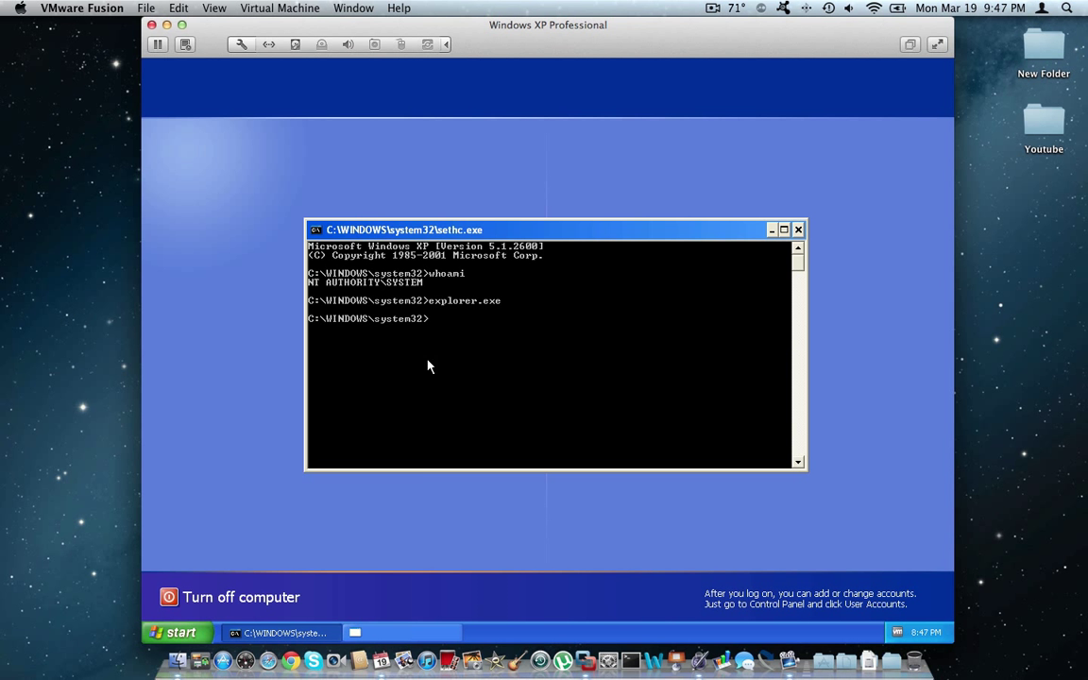
click(178, 633)
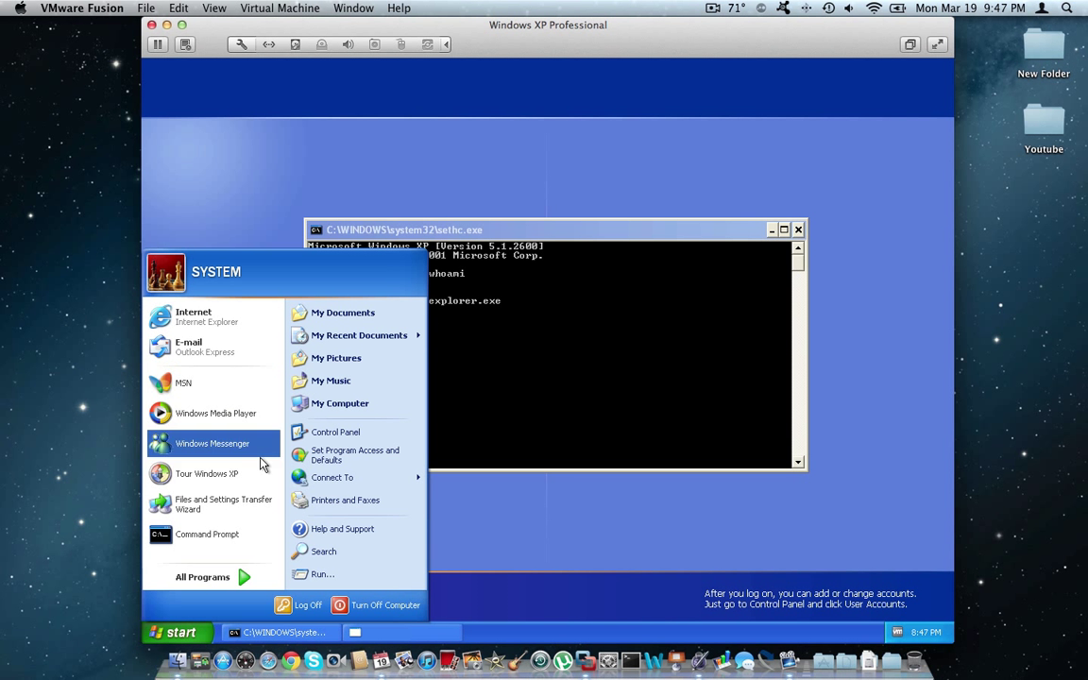
click(202, 576)
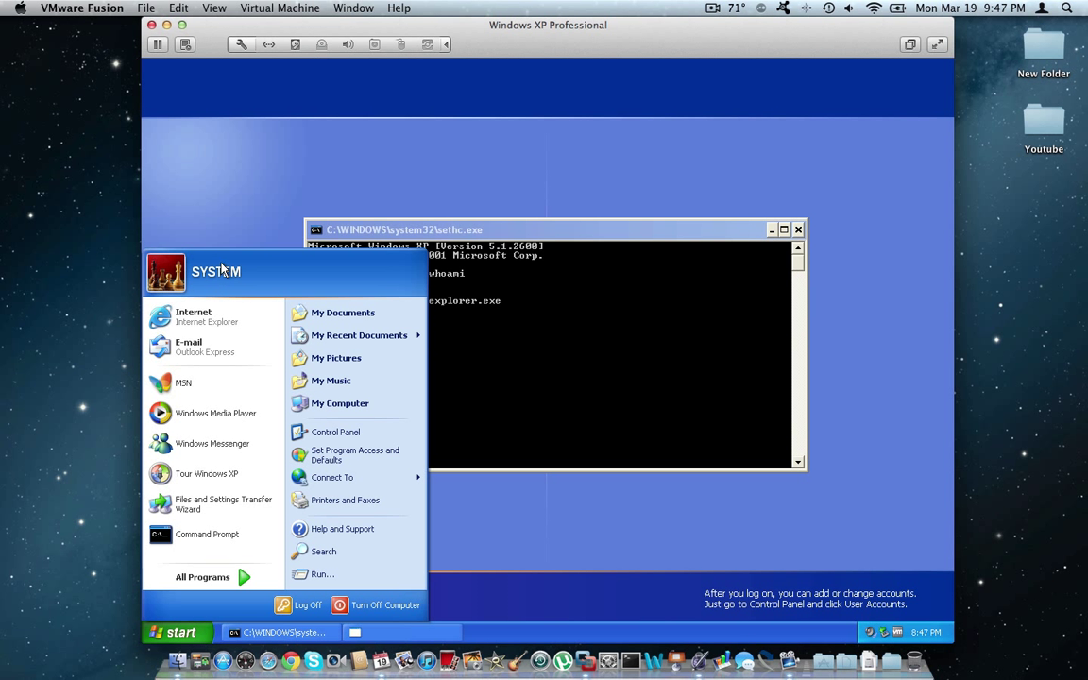
mouse_move(202, 576)
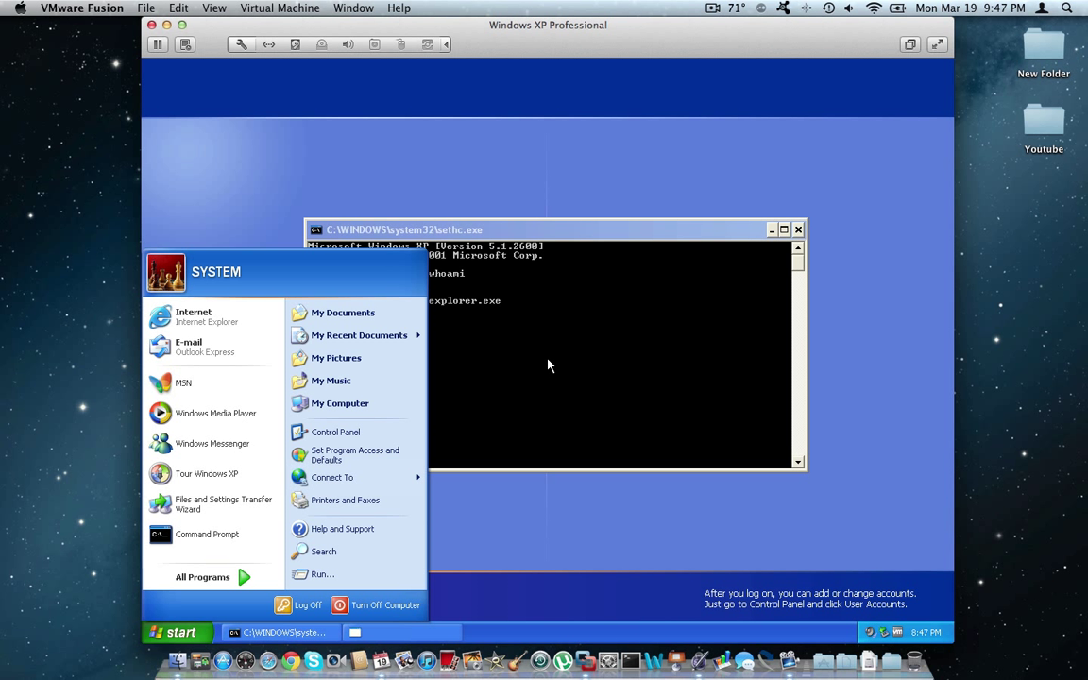
mouse_move(545, 368)
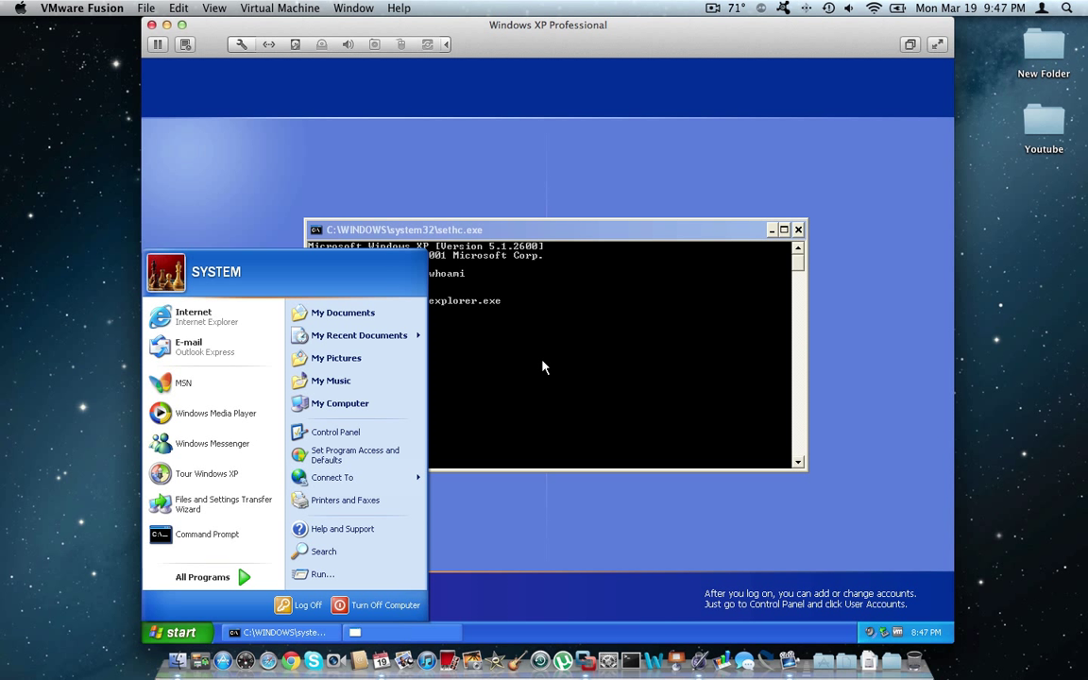
mouse_move(575, 364)
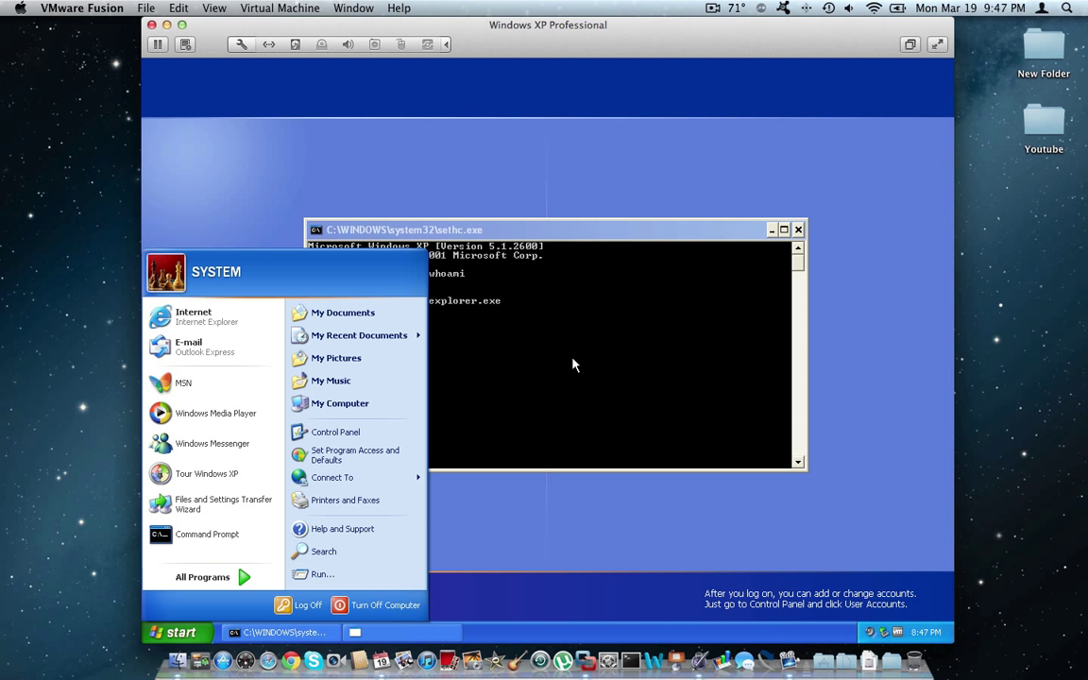
mouse_move(560, 362)
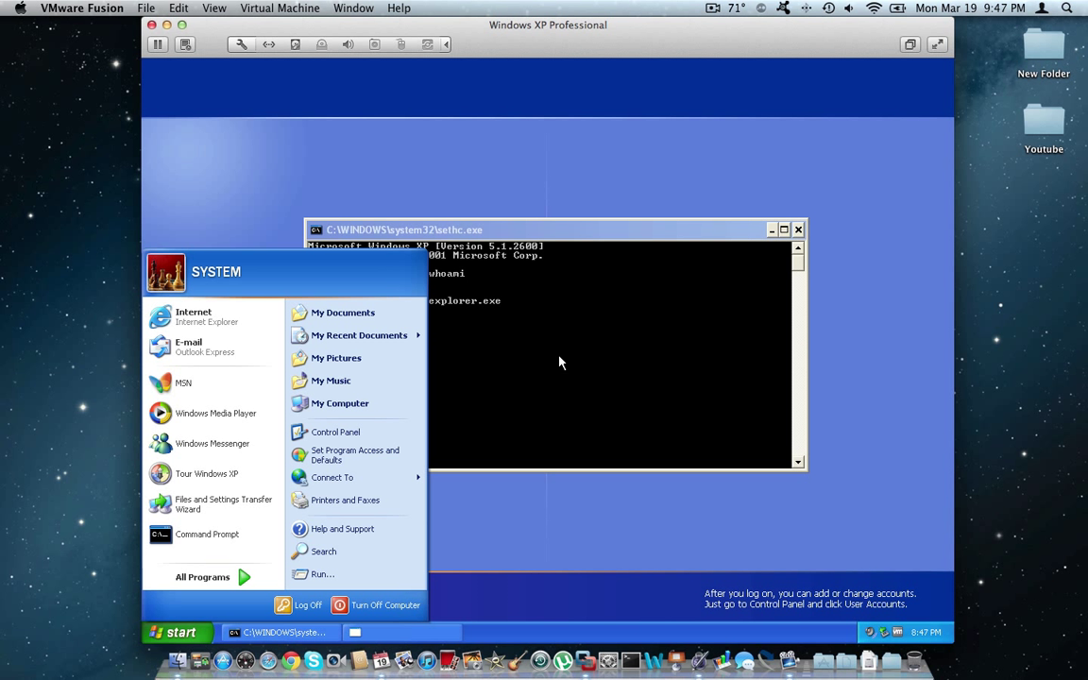
mouse_move(243, 280)
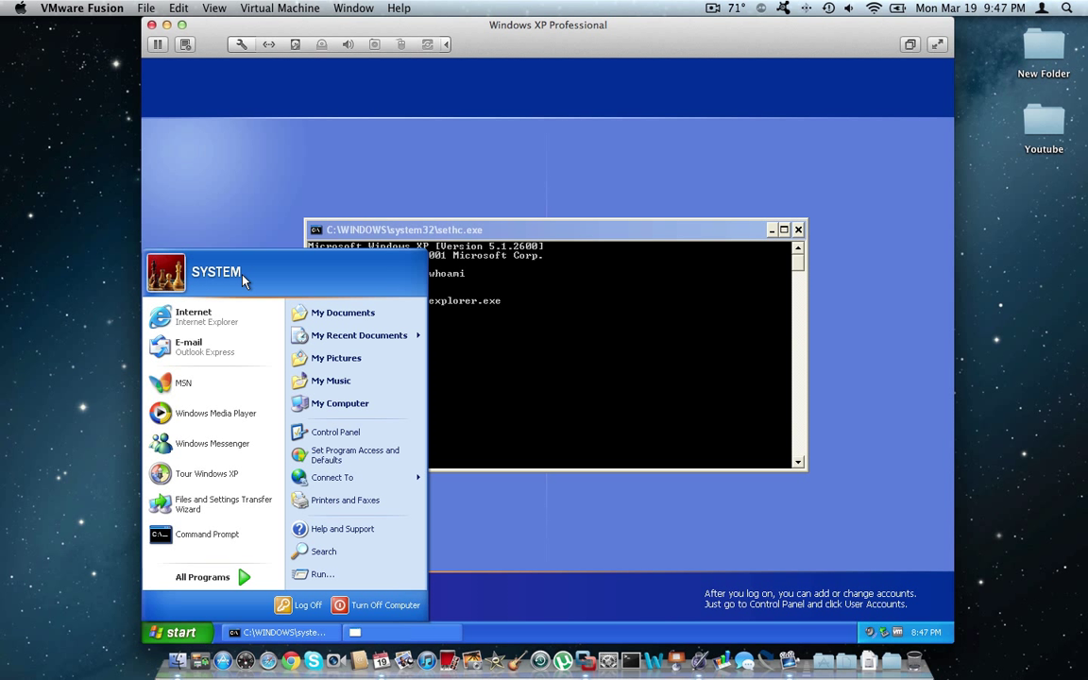
mouse_move(526, 281)
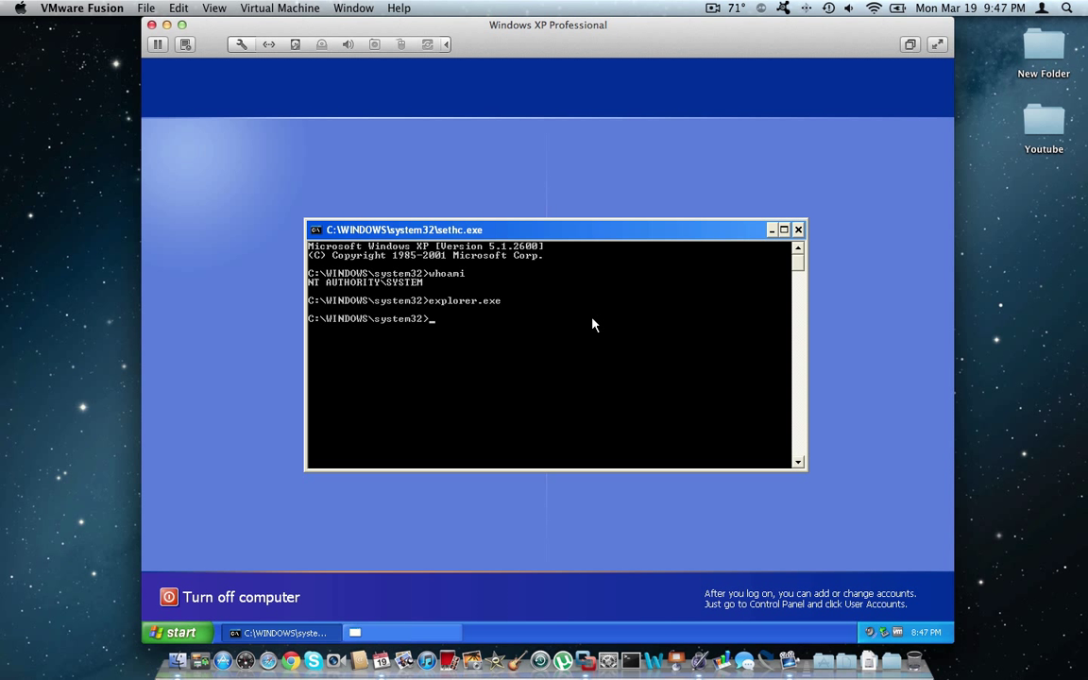
- Kill the Explorer shell with taskkill /f /im explorer.exe
text(ki)
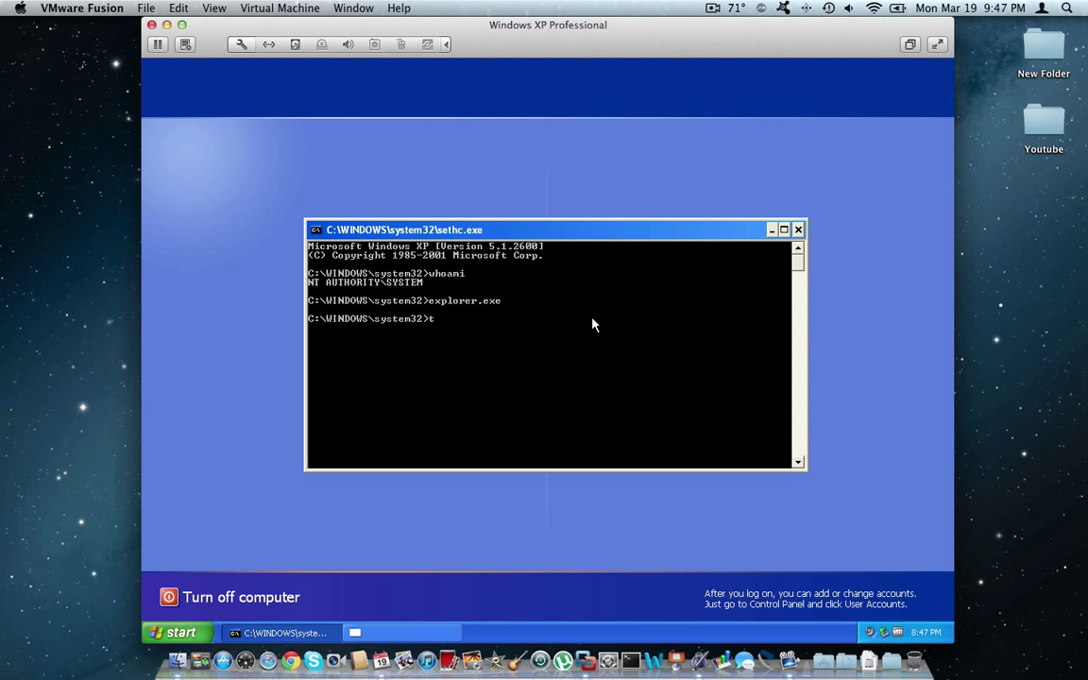
text(askkill explo)
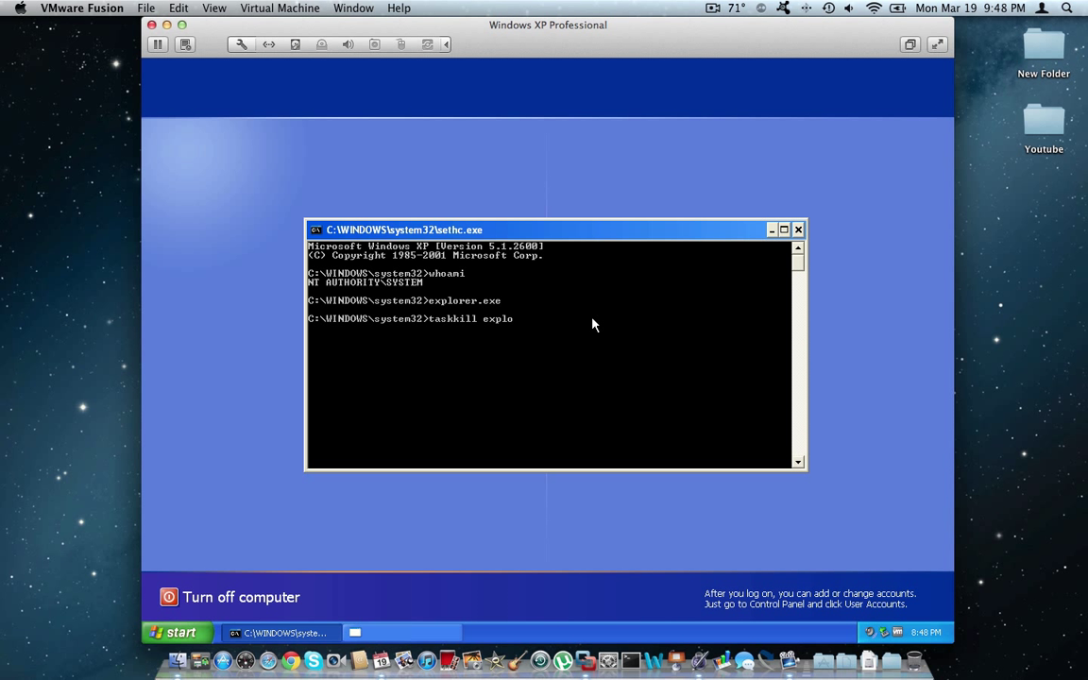
text(rer.exe)
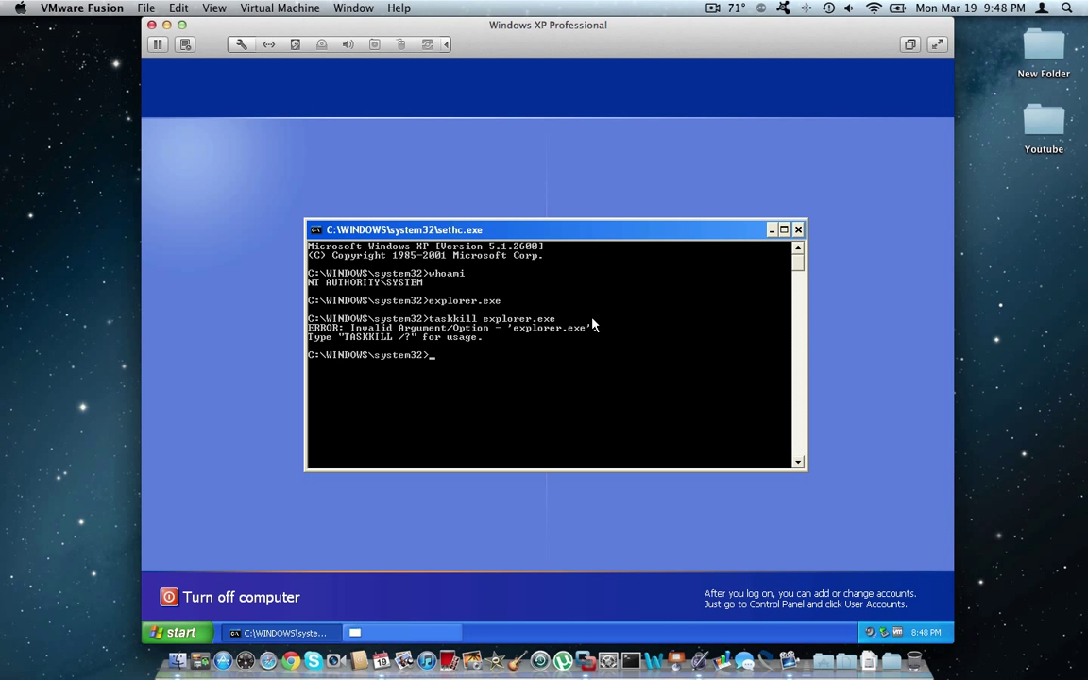
text(task)
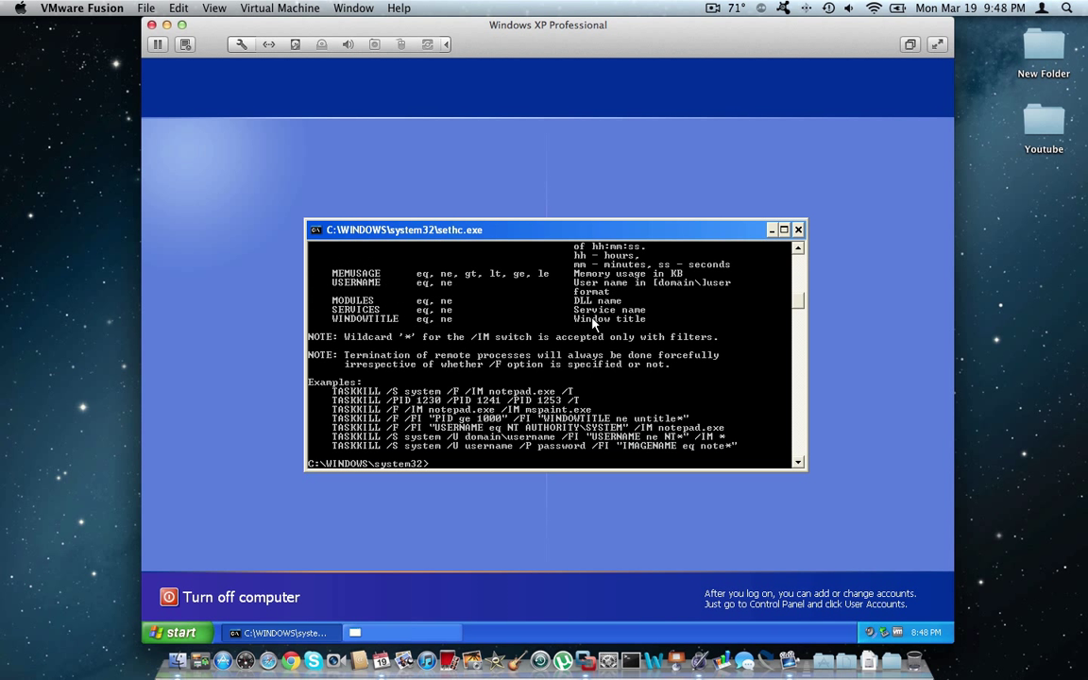
text(t)
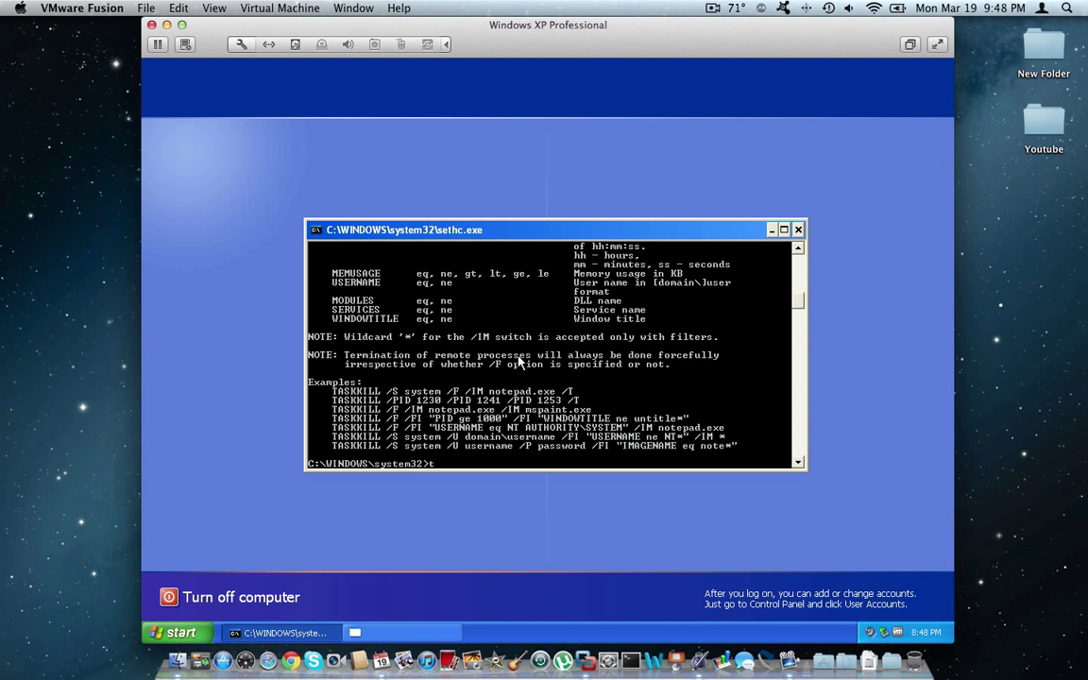
text(askkill /f)
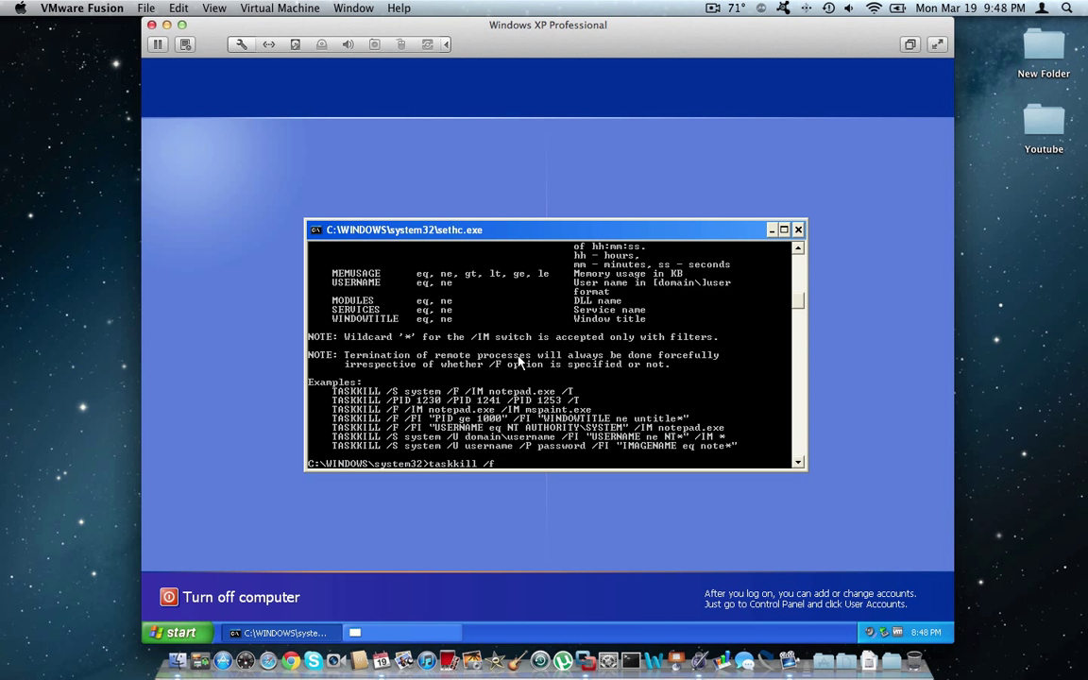
text(/im)
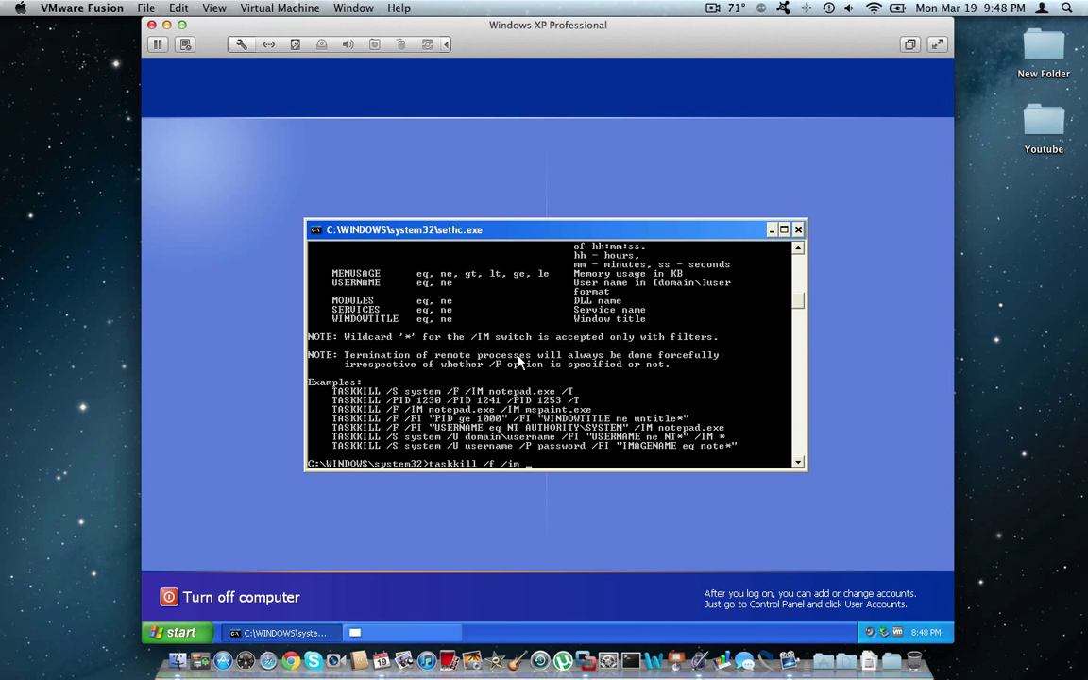
text(explorer)
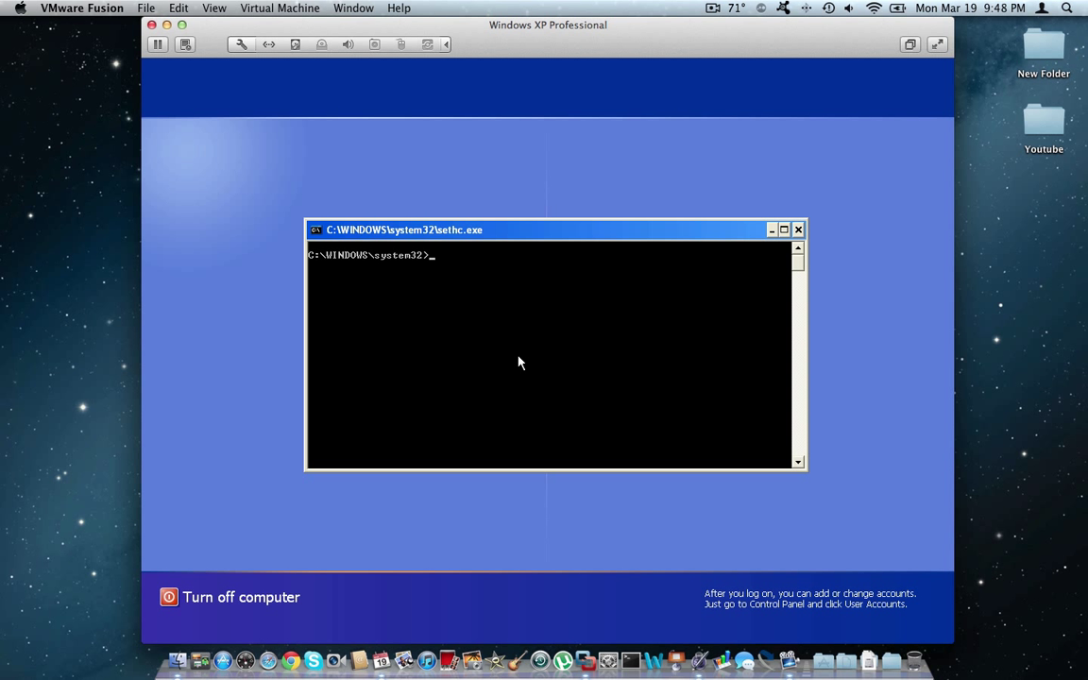
- Exit the SYSTEM prompt and choose the Administrator account on the Welcome screen
text(exit)
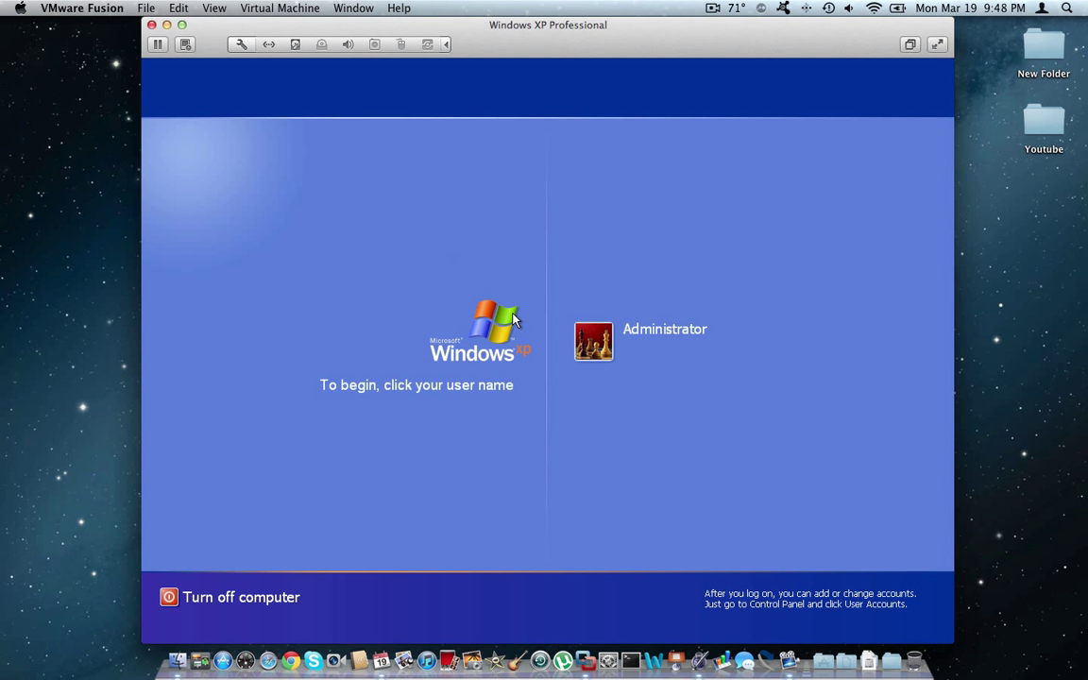
mouse_move(587, 354)
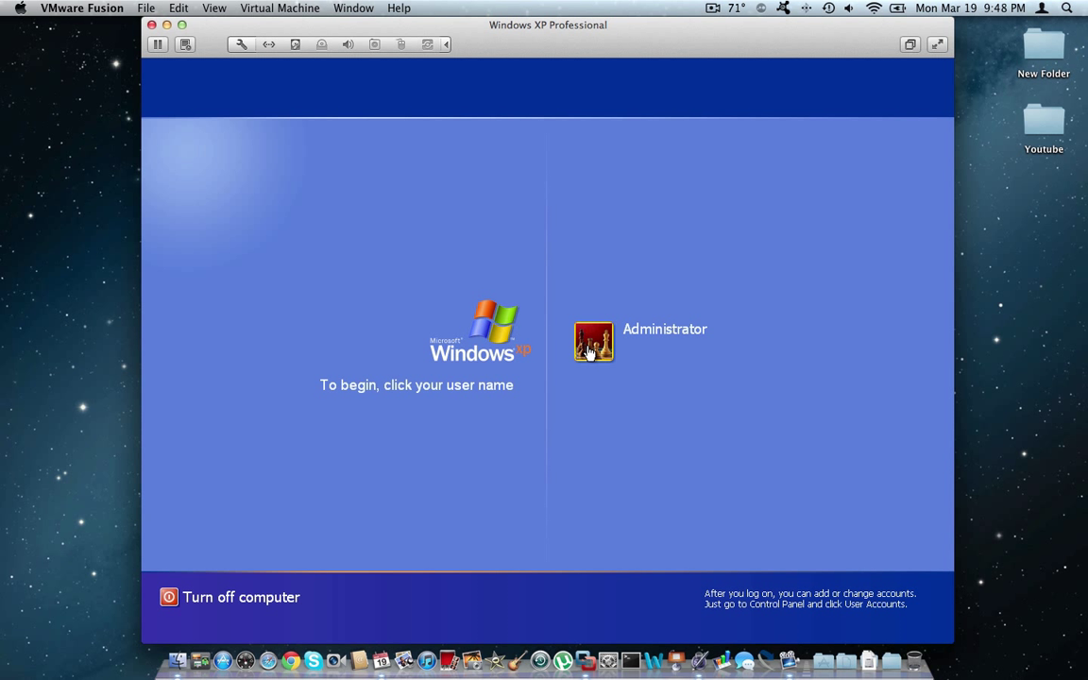
click(592, 341)
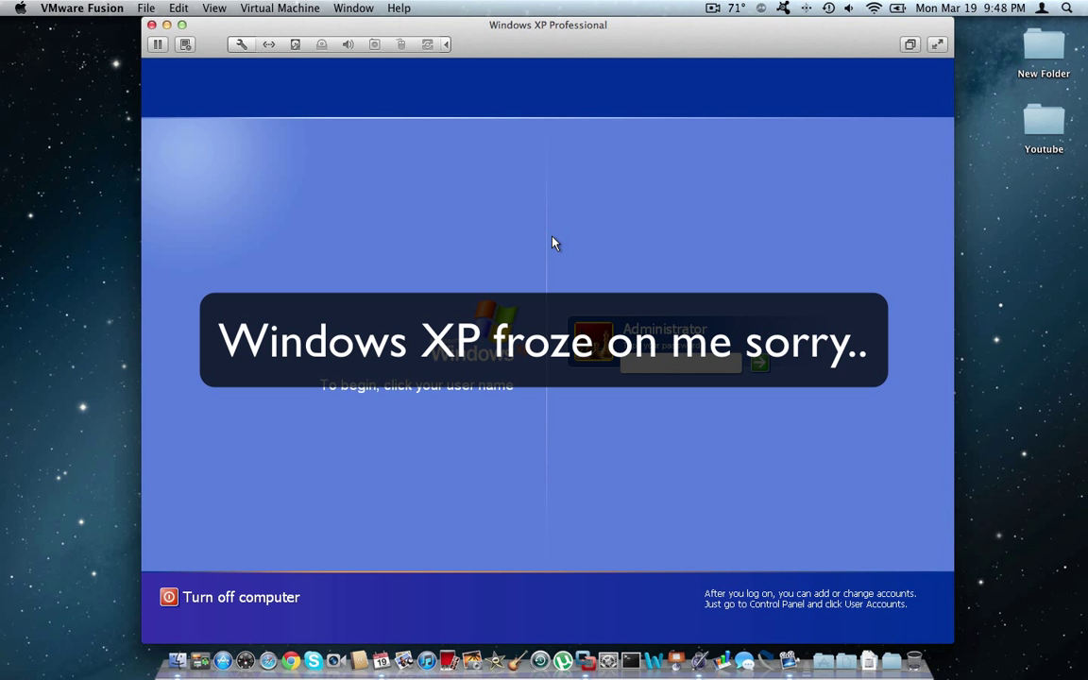
mouse_move(648, 369)
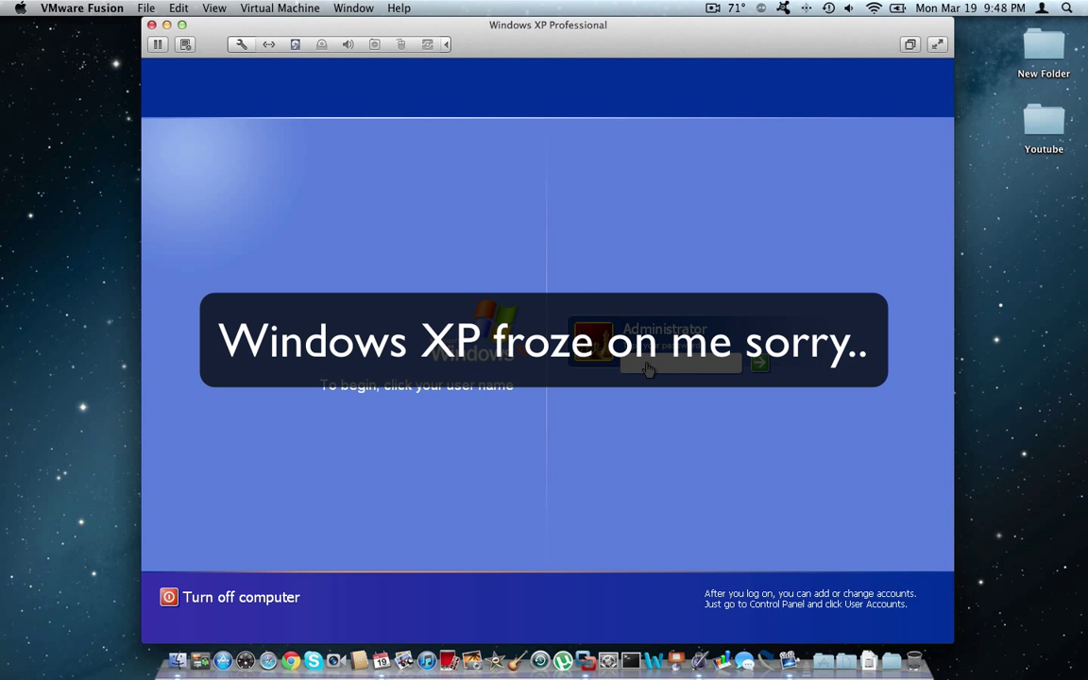
mouse_move(630, 365)
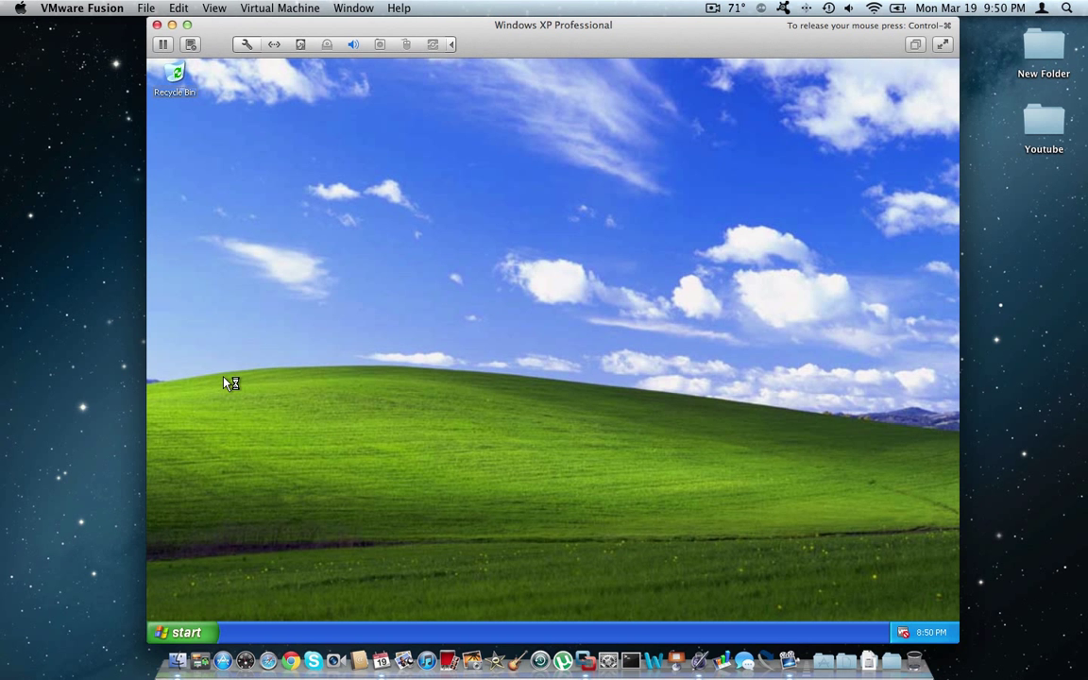
- Open the C:\WINDOWS folder through My Computer
click(172, 631)
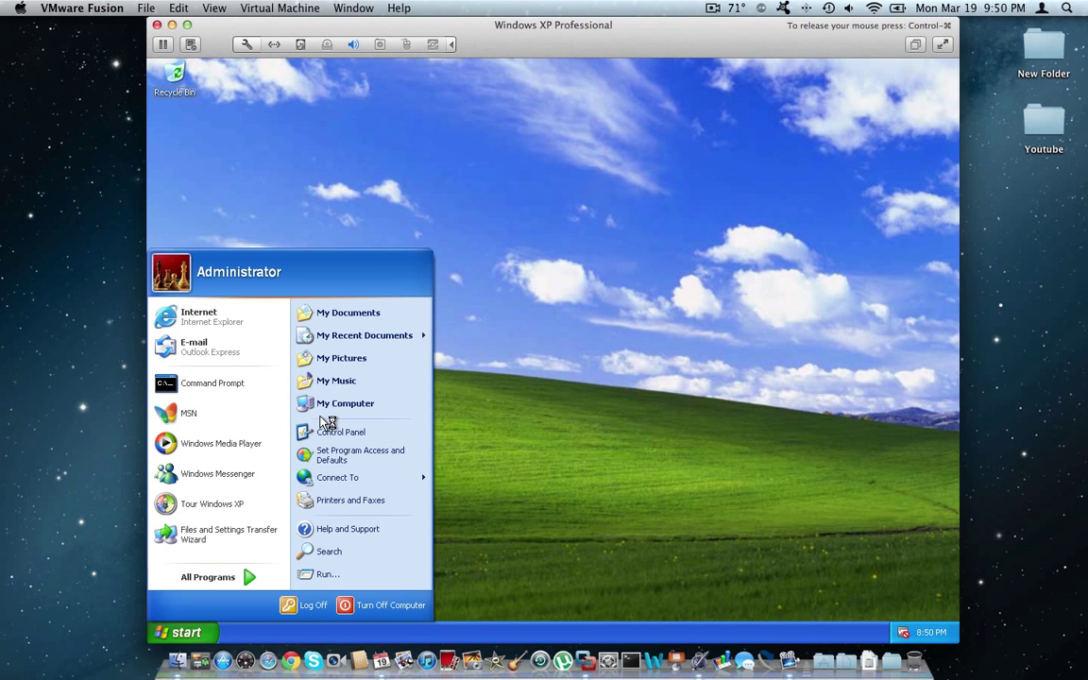
click(343, 403)
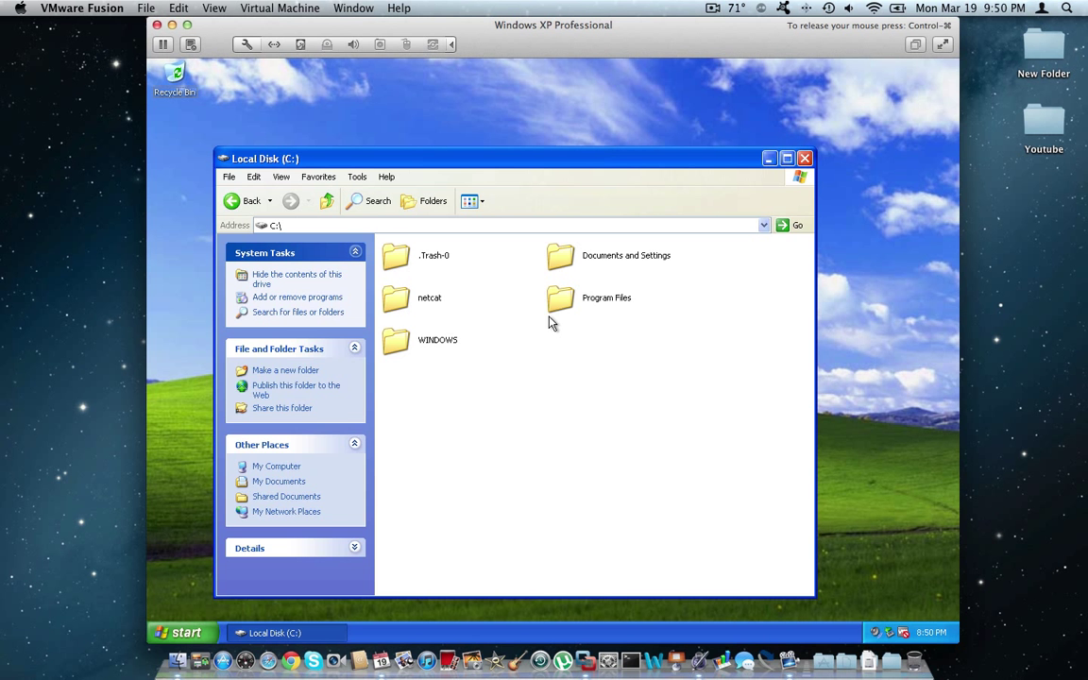
double_click(436, 340)
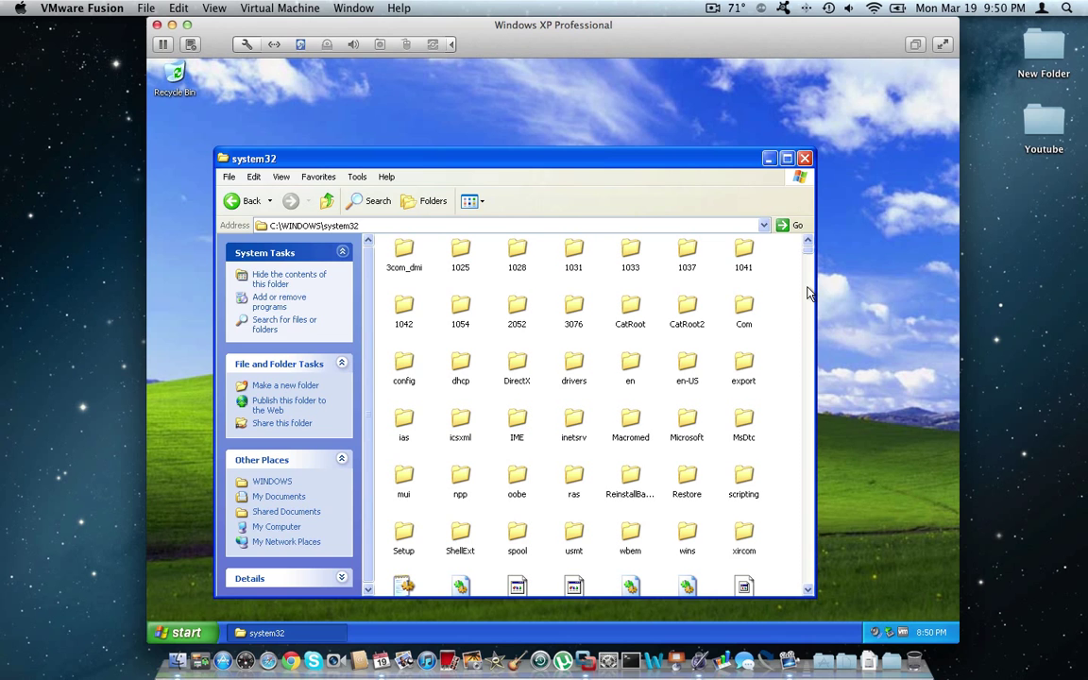
mouse_move(809, 263)
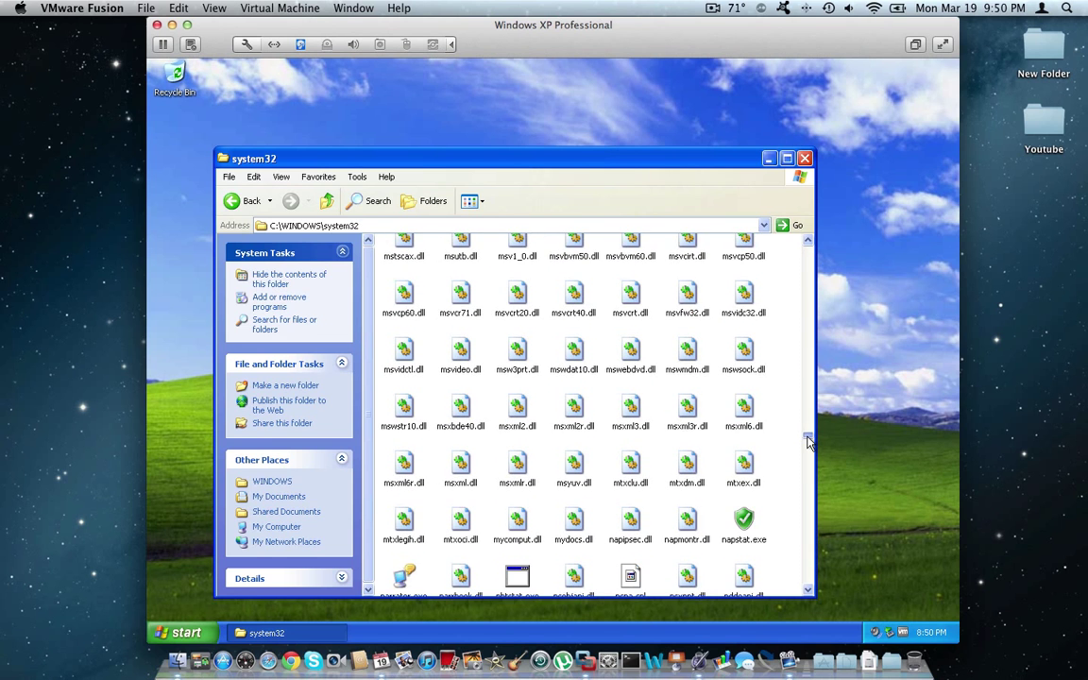
- Scroll through system32 down to the logon.scr screen saver file
scroll(down, 3)
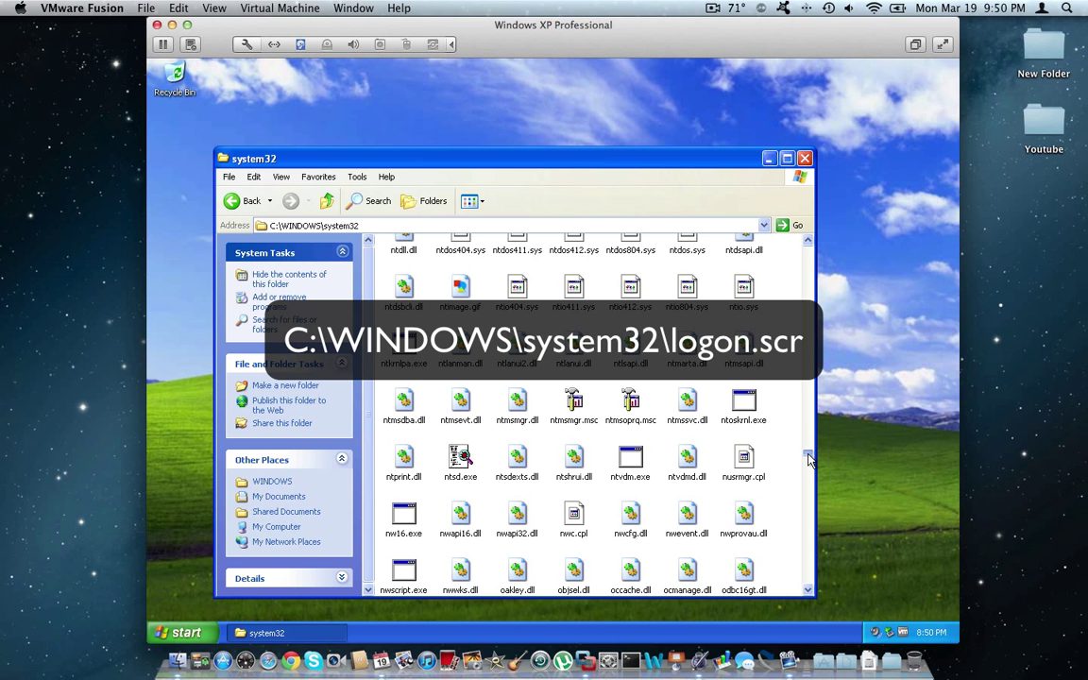
scroll(down, 3)
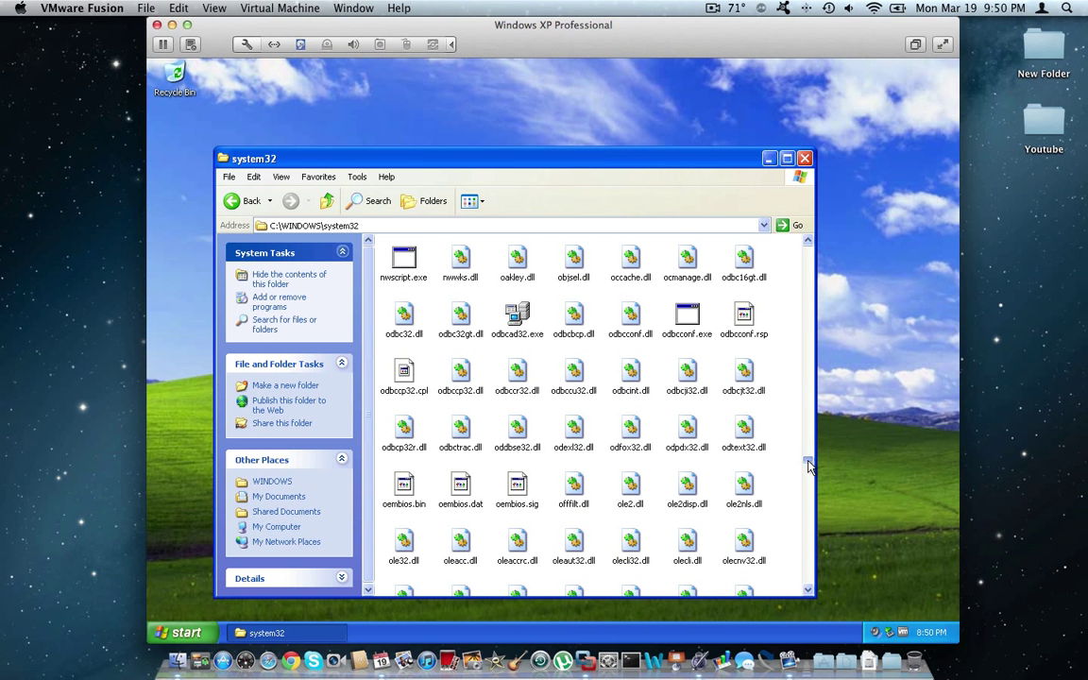
scroll(down, 3)
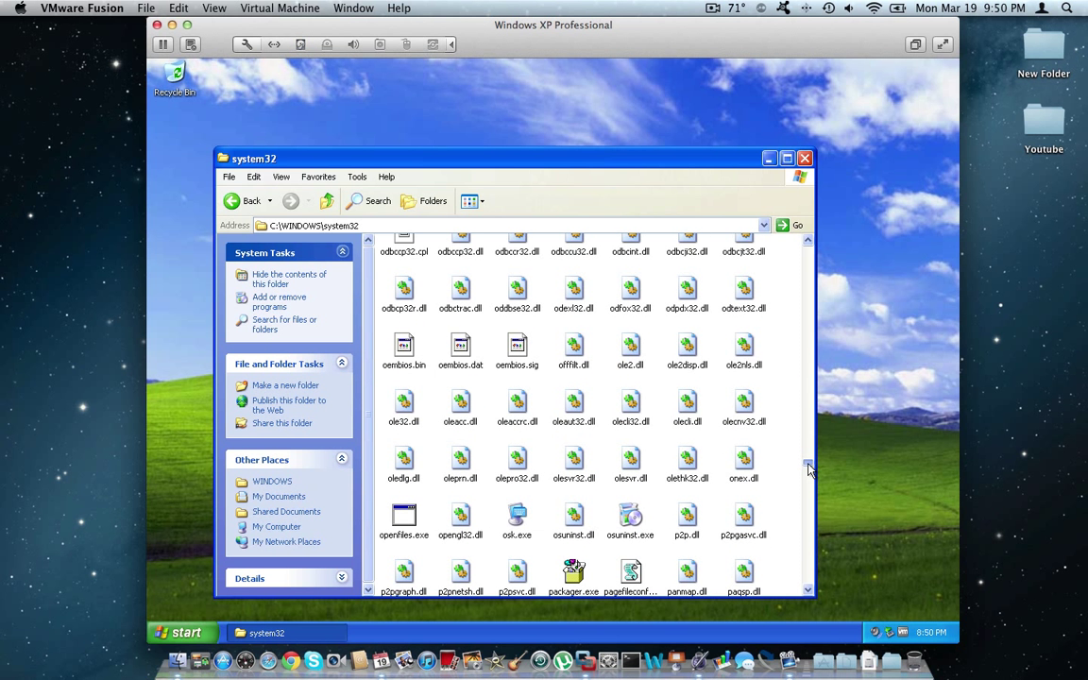
scroll(down, 3)
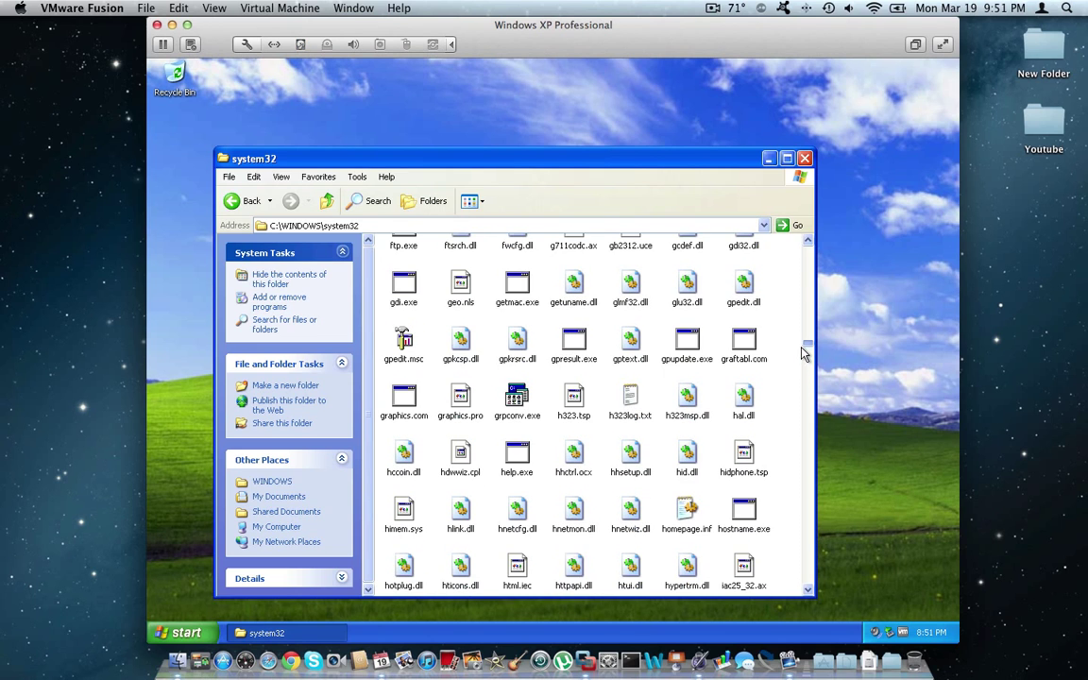
scroll(down, 3)
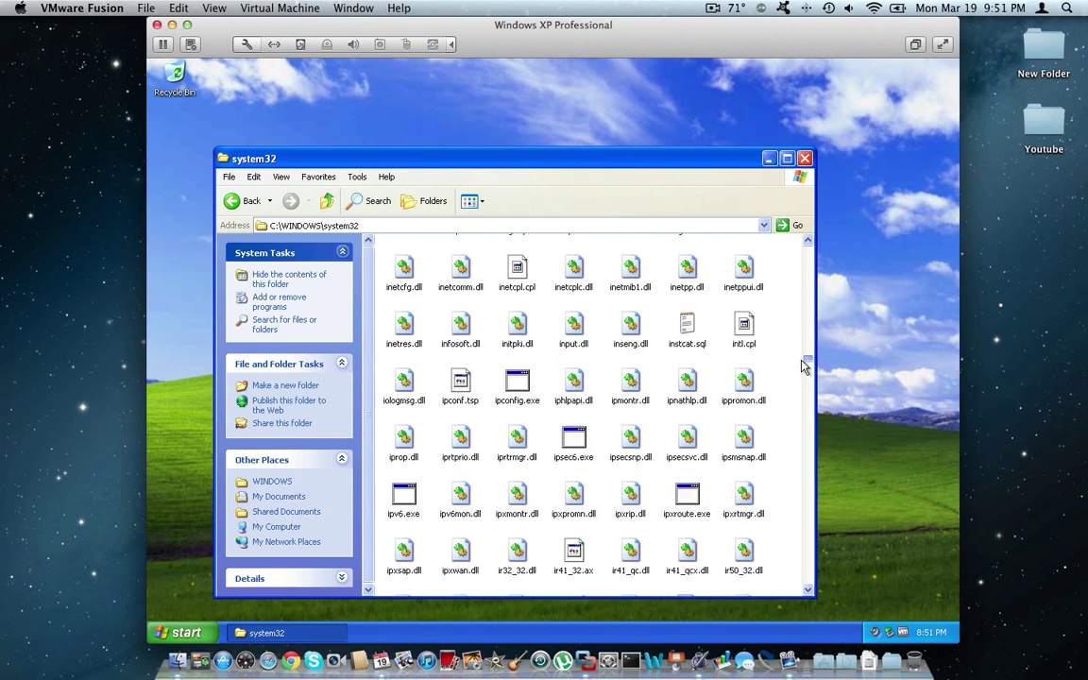
scroll(down, 3)
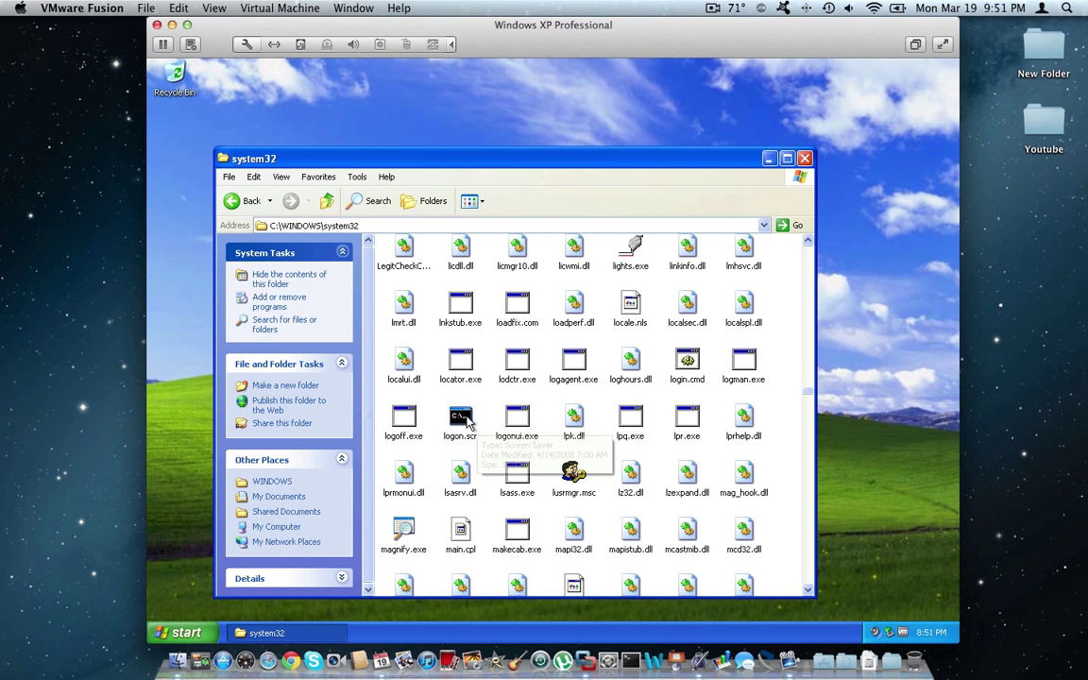
mouse_move(475, 397)
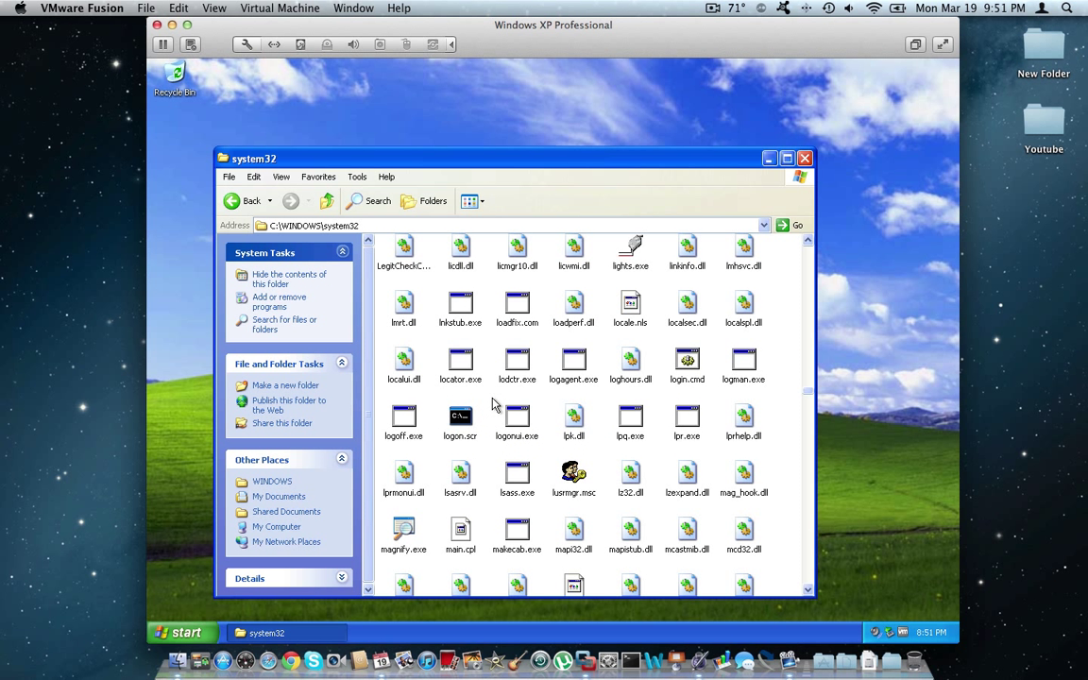
mouse_move(551, 288)
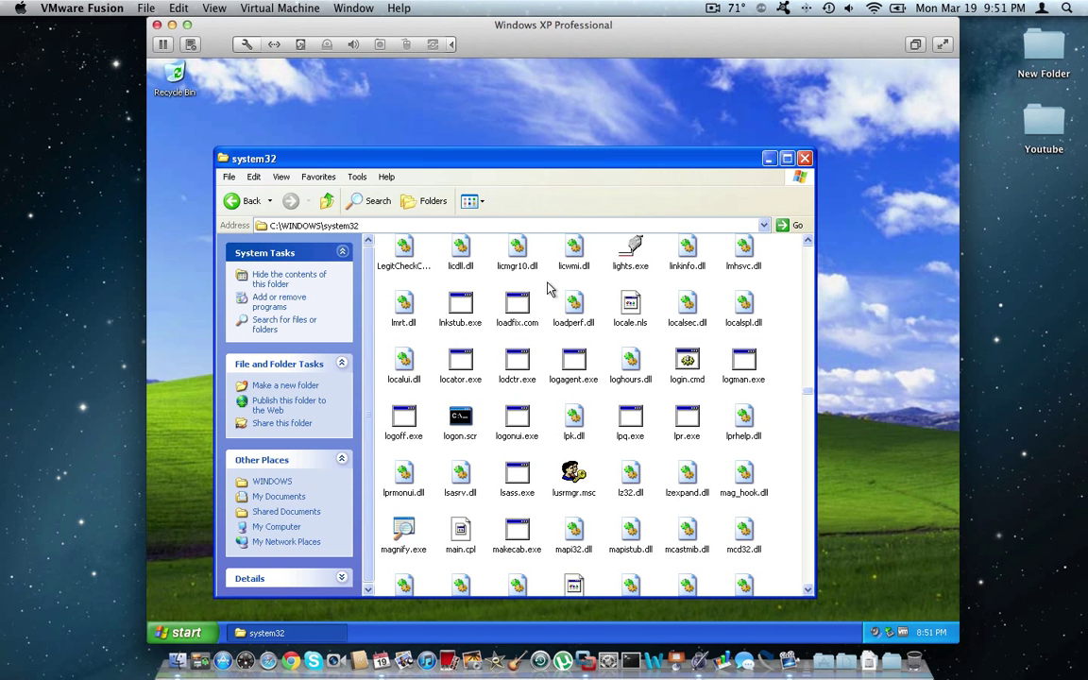
mouse_move(458, 454)
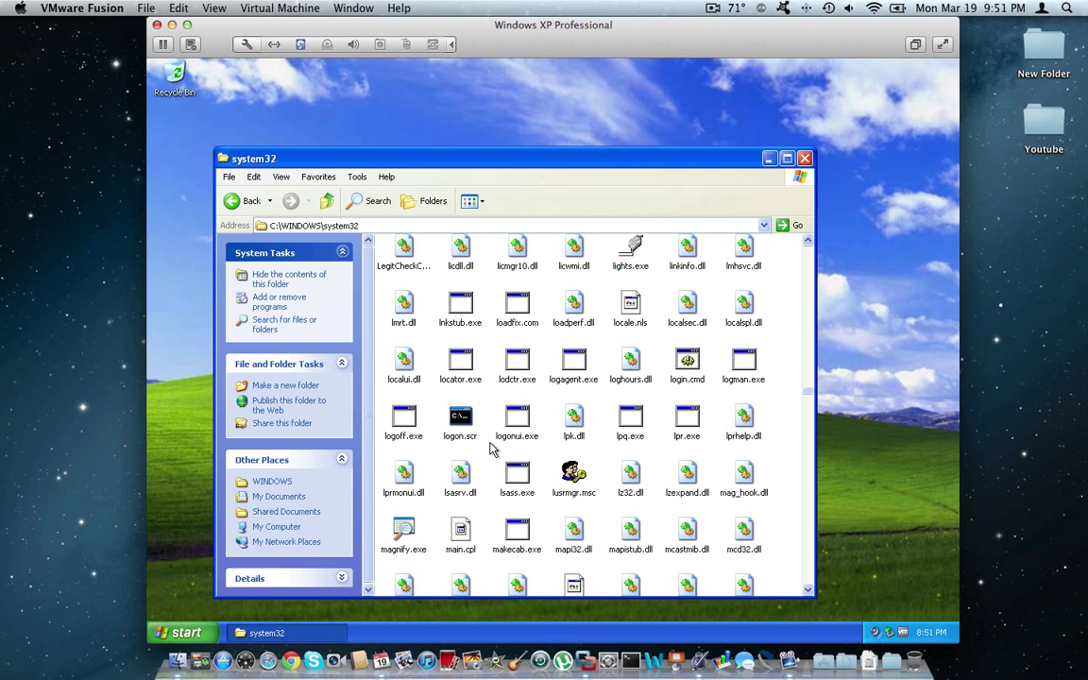
mouse_move(459, 416)
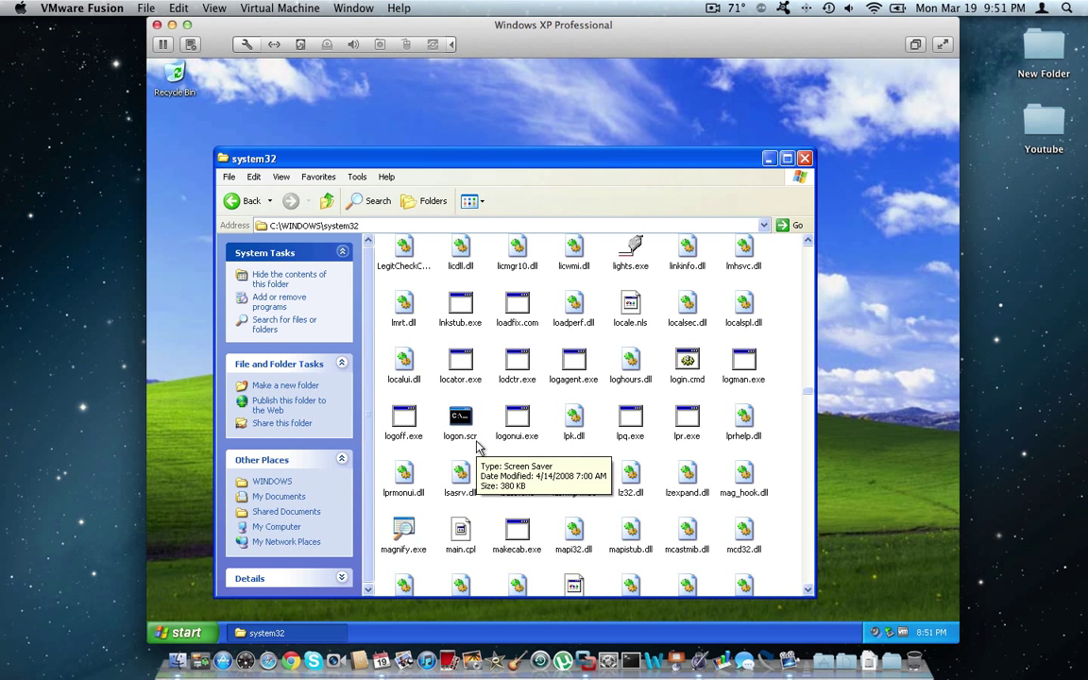
mouse_move(208, 623)
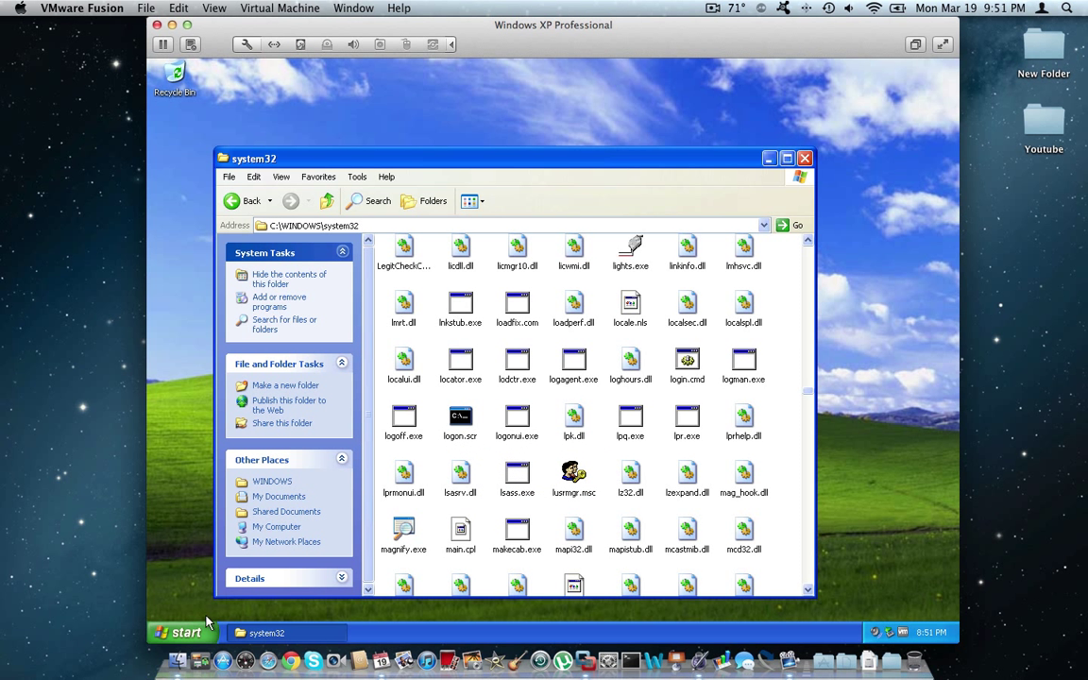
- Drag logon.scr into My Documents and close the system32 window
click(278, 496)
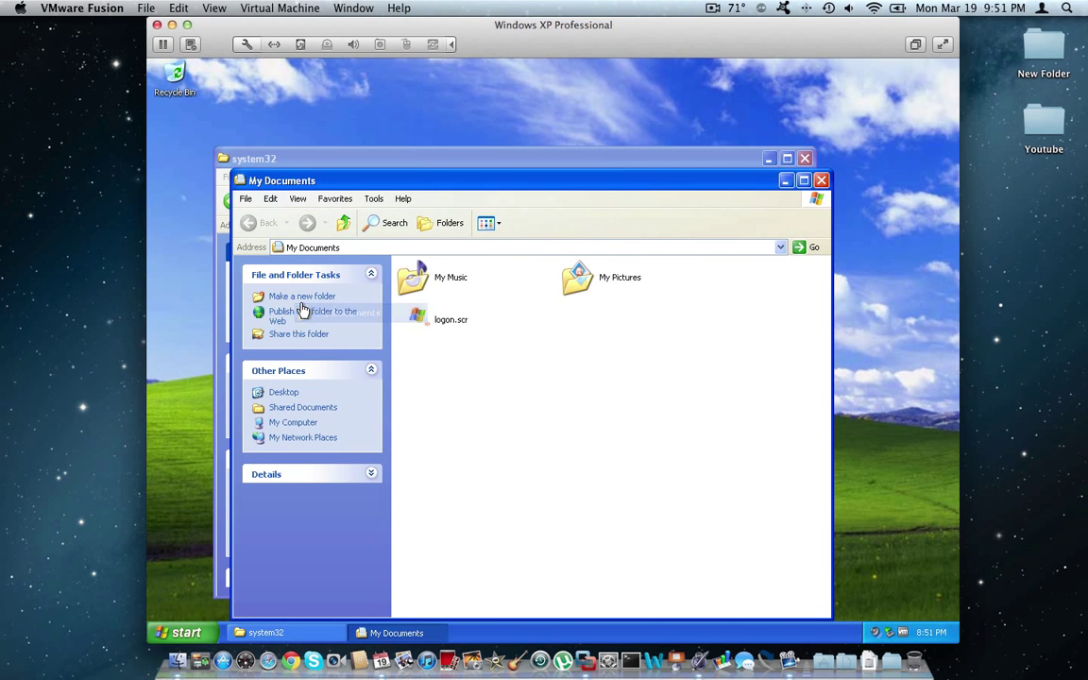
drag(529, 180, 597, 221)
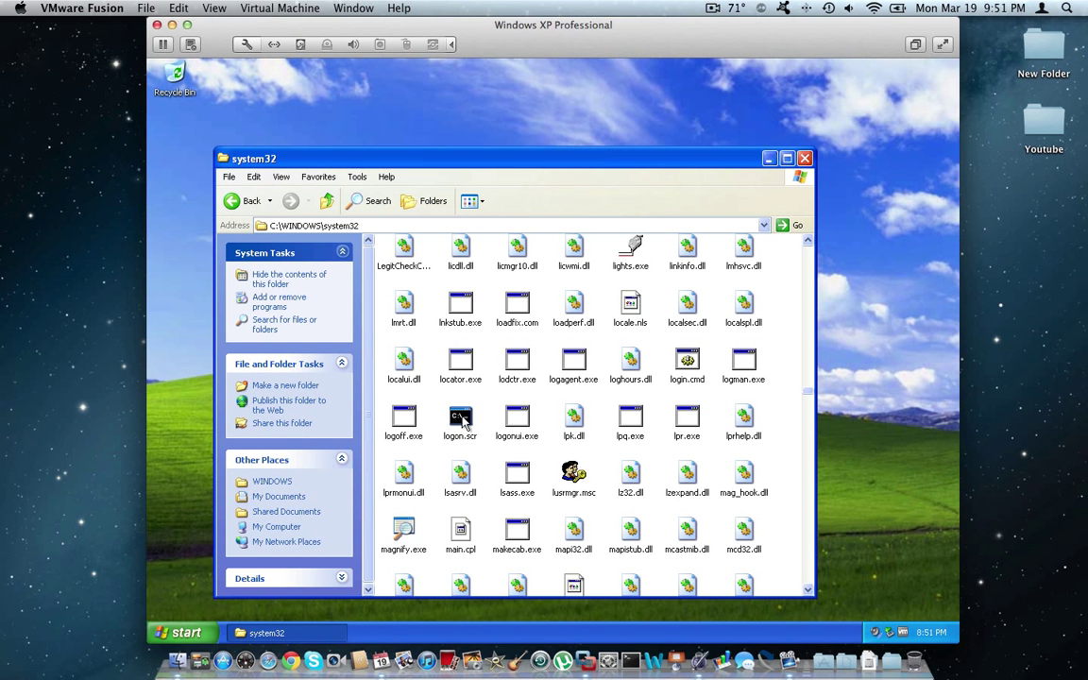
click(803, 158)
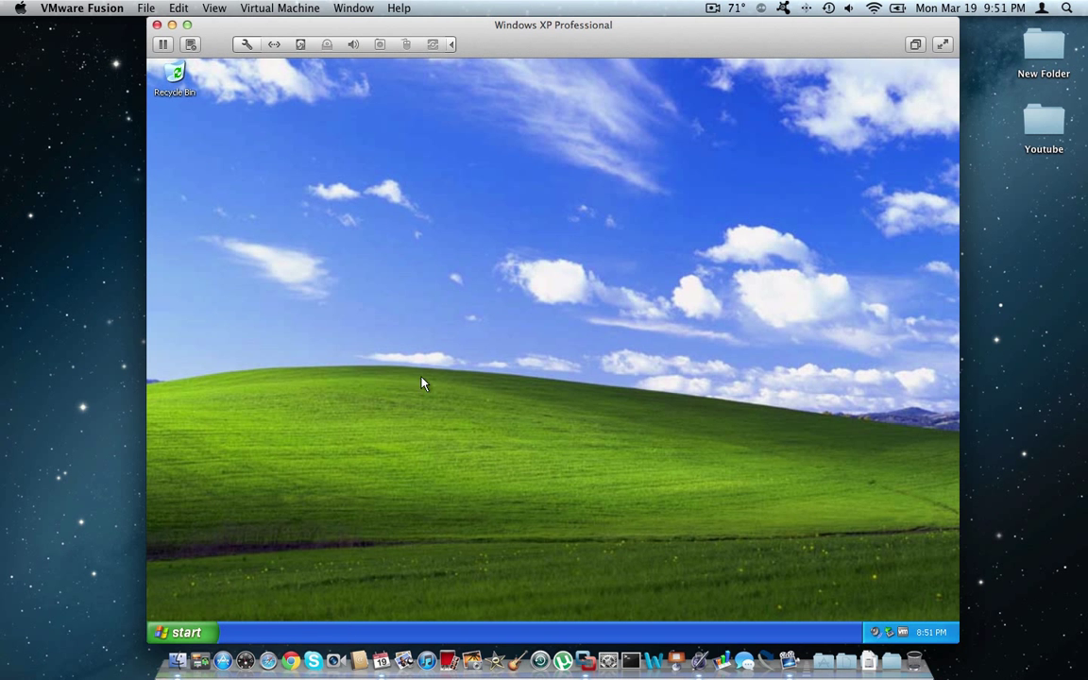
mouse_move(249, 553)
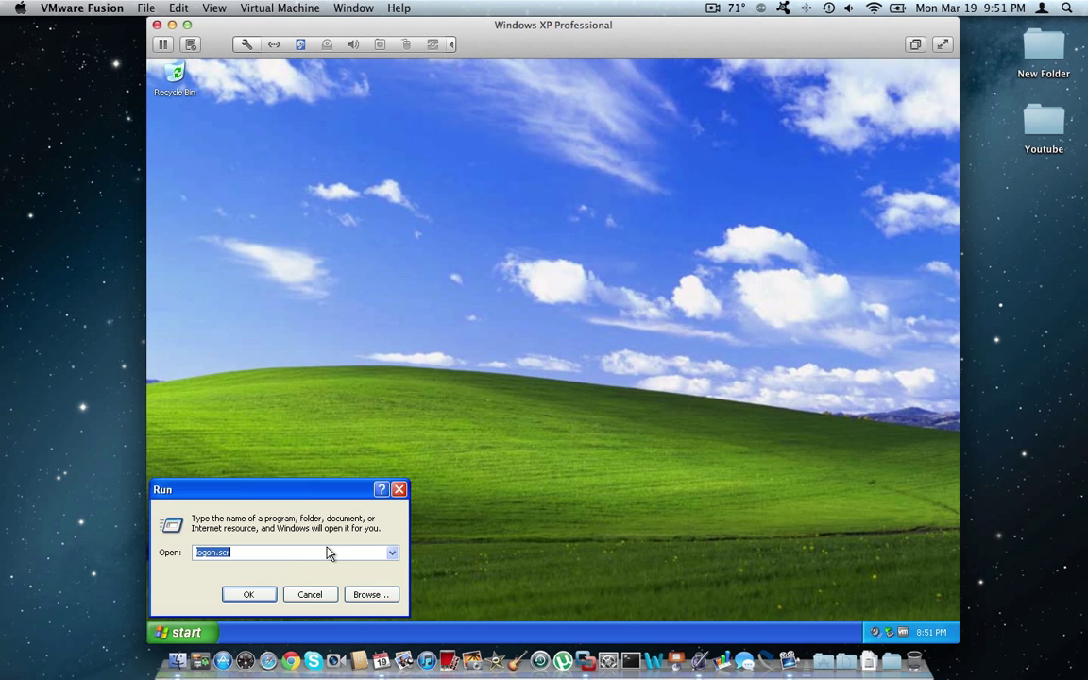
- Set logon as the screen saver with a 5-minute wait and password protection off
click(249, 594)
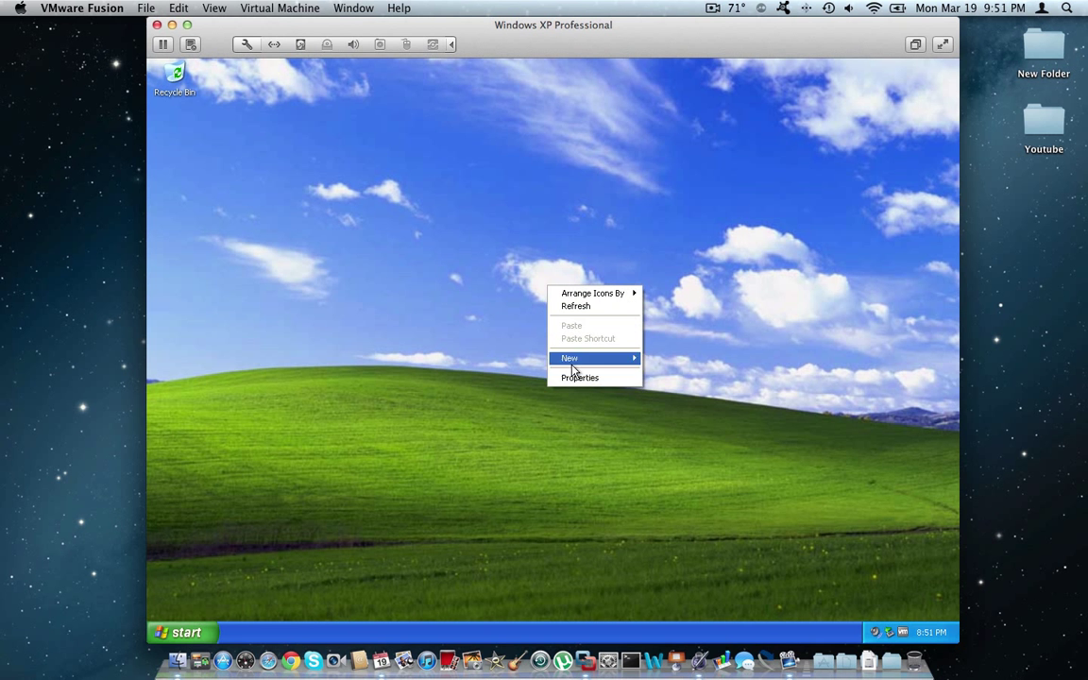
click(580, 377)
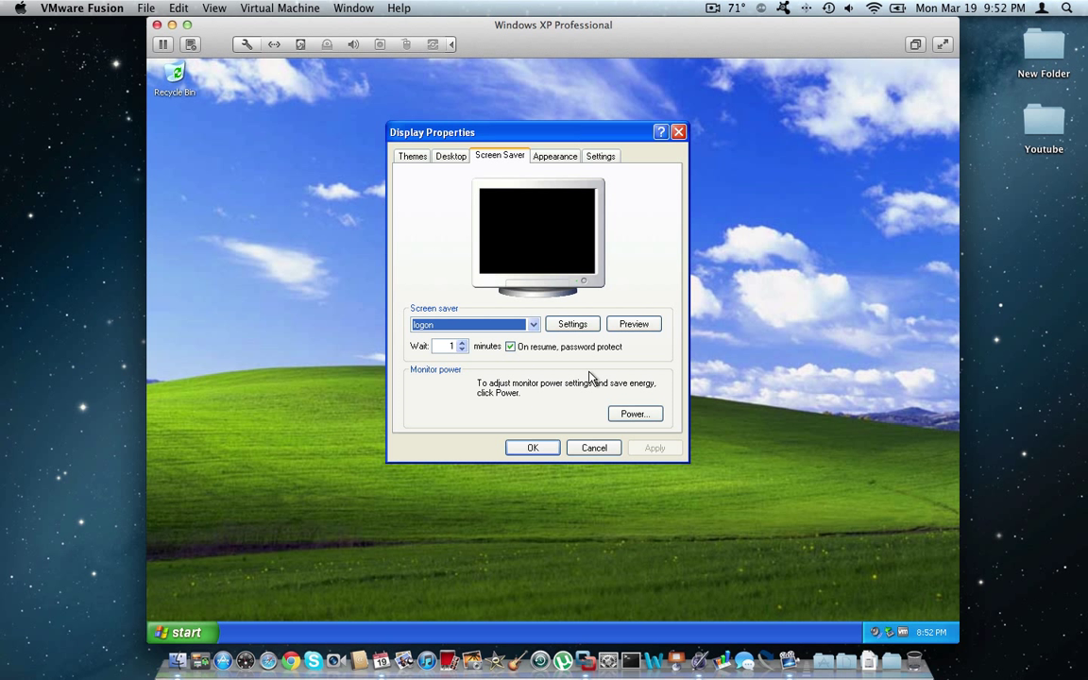
mouse_move(530, 364)
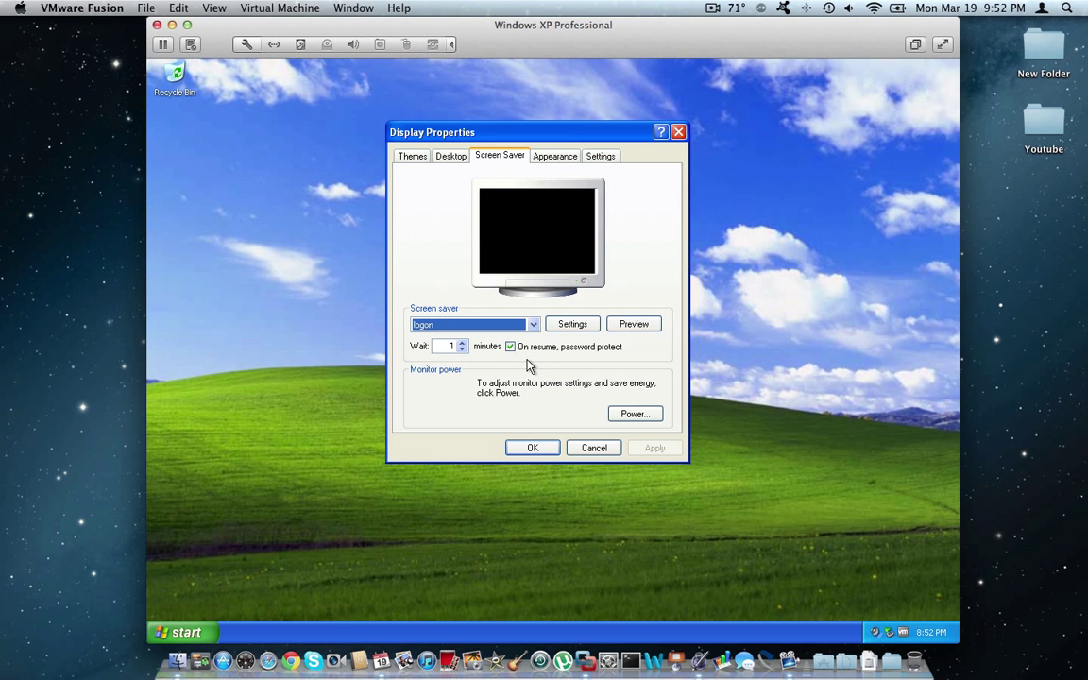
mouse_move(542, 360)
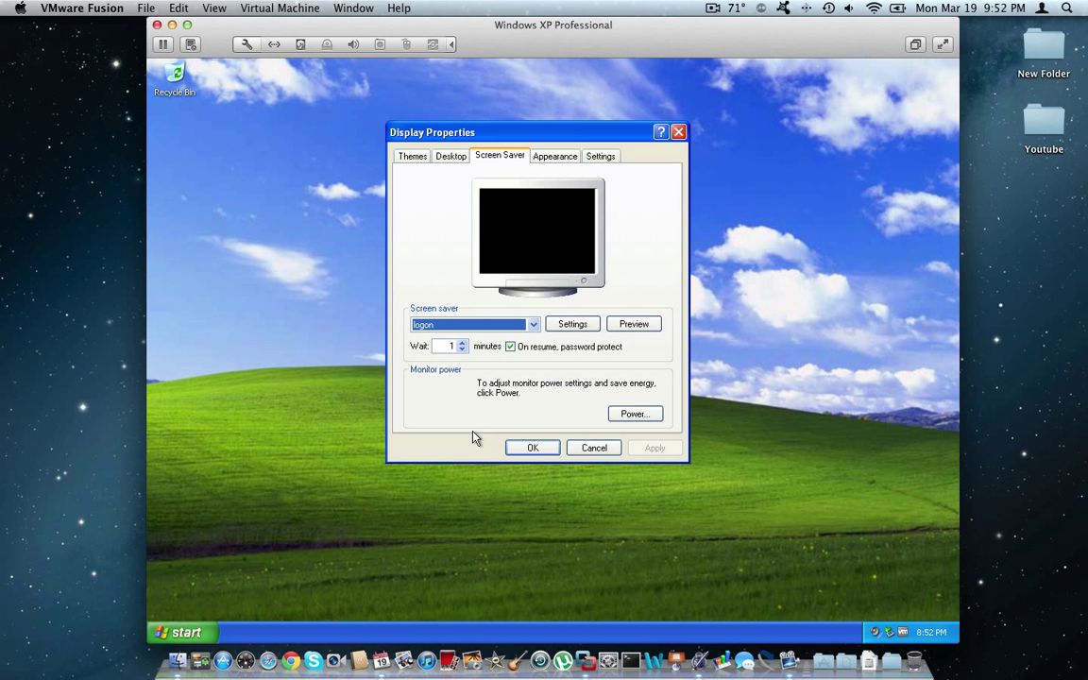
mouse_move(473, 433)
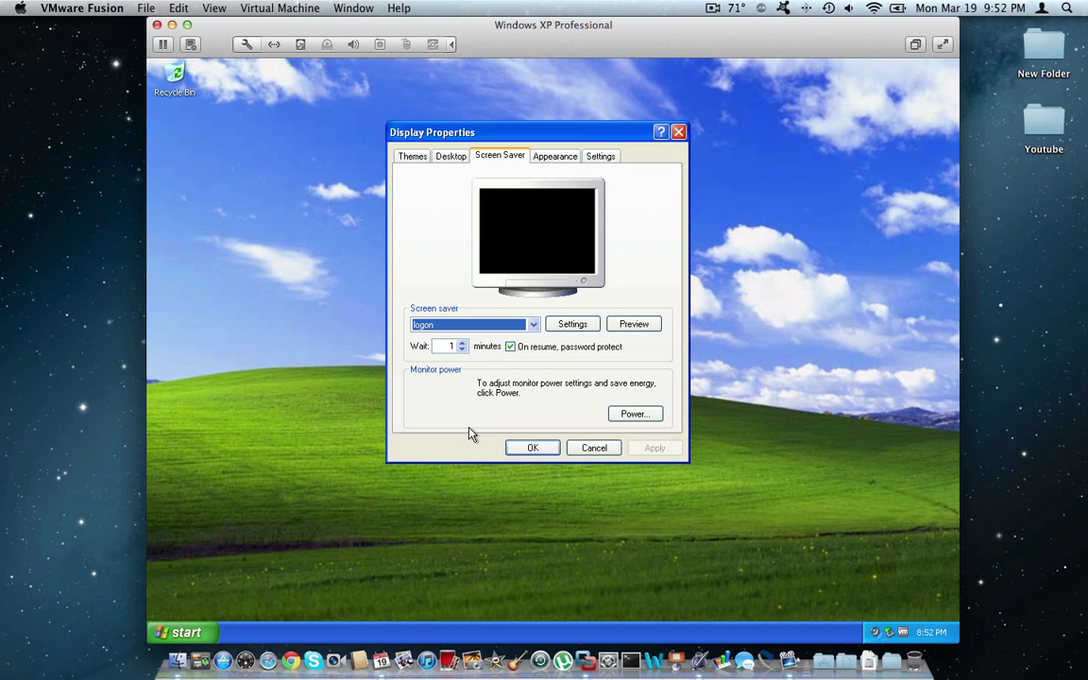
mouse_move(461, 392)
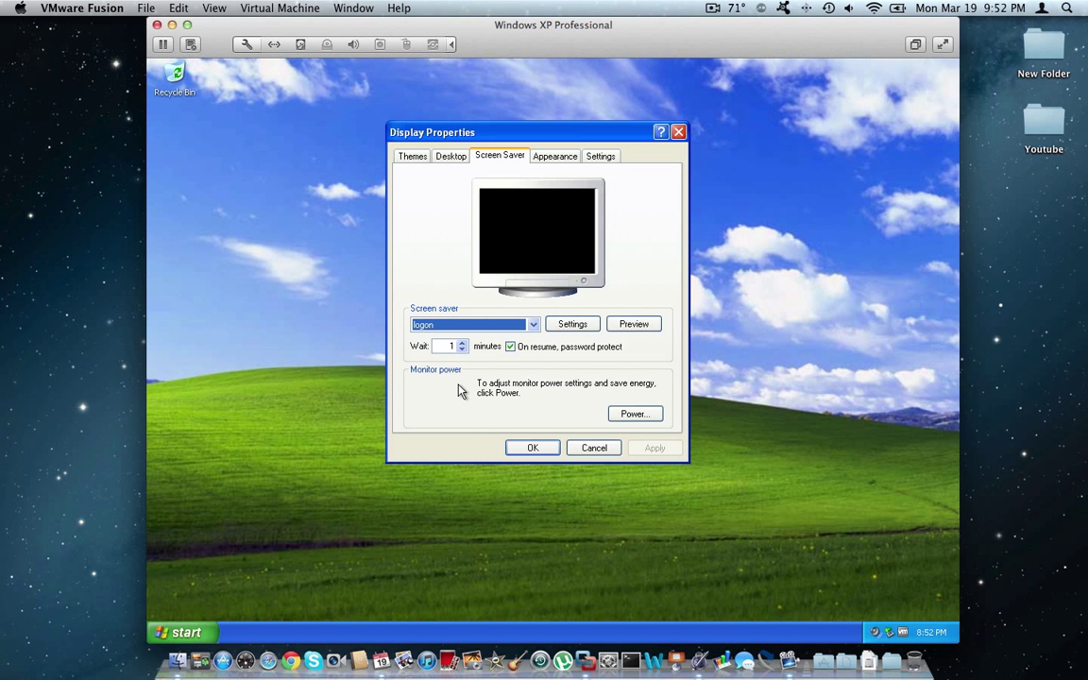
mouse_move(437, 379)
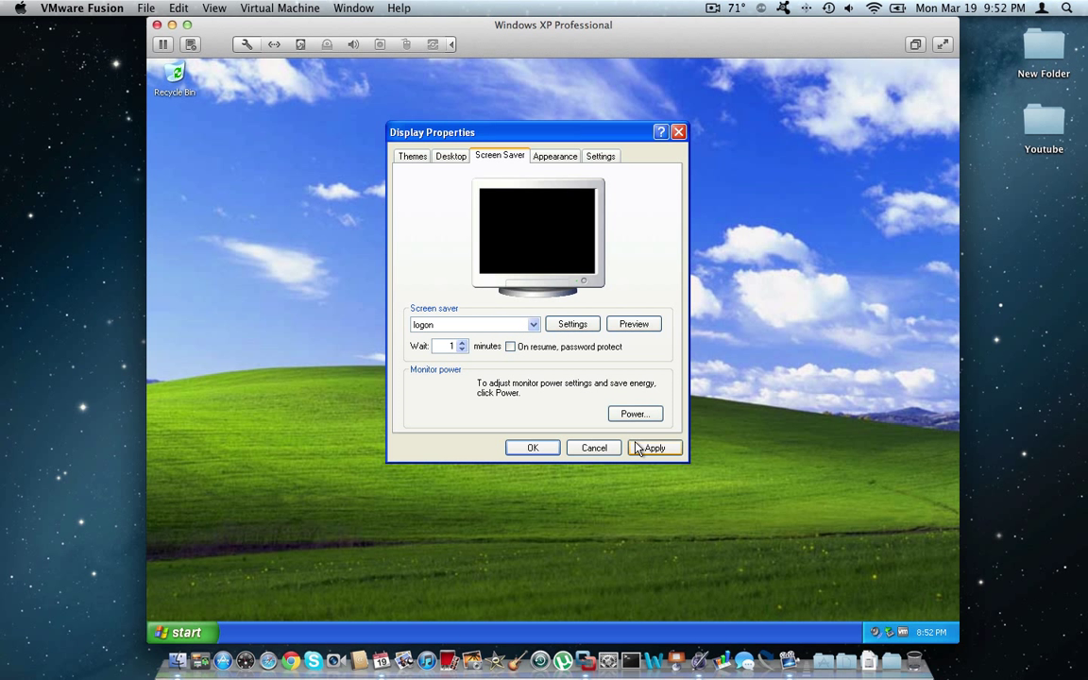
click(655, 447)
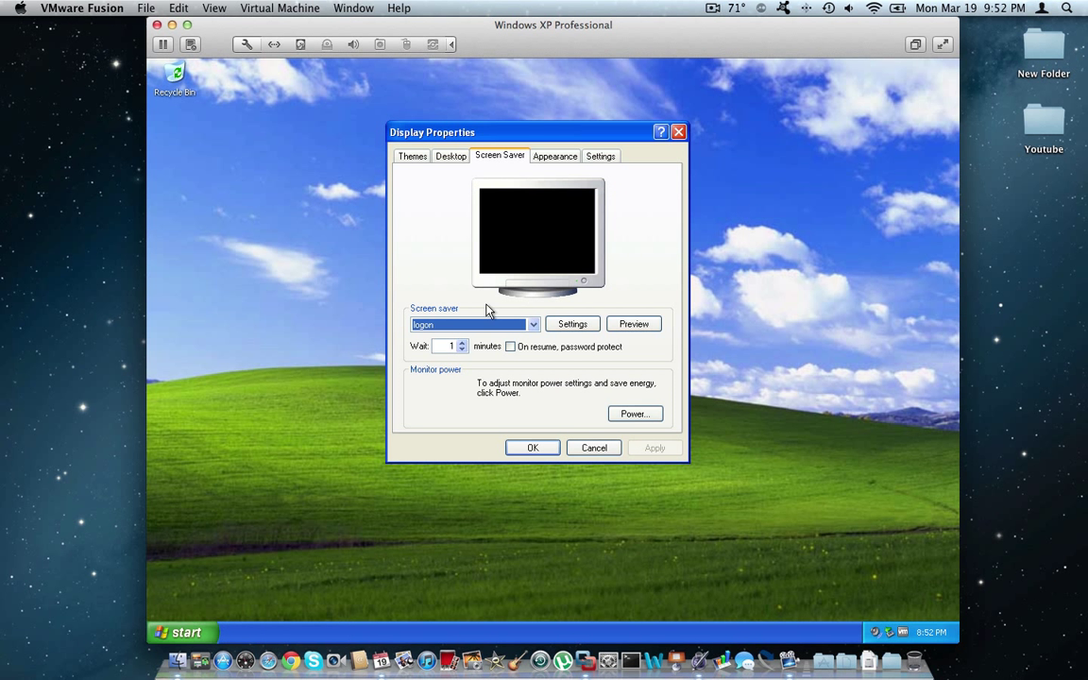
click(446, 345)
text(5)
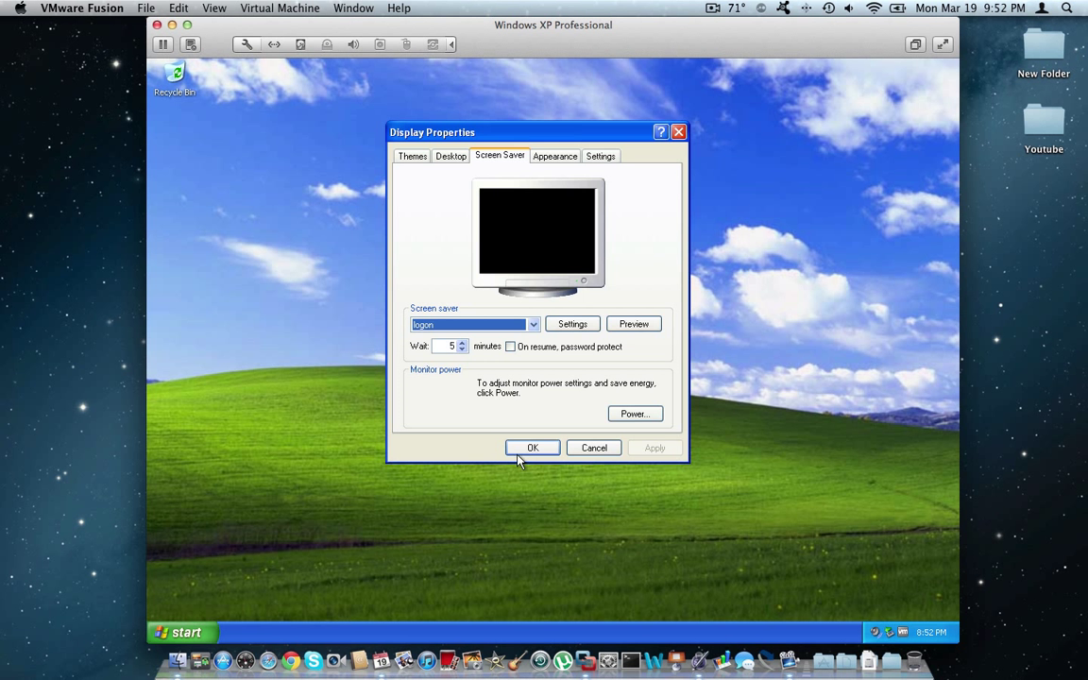
click(532, 448)
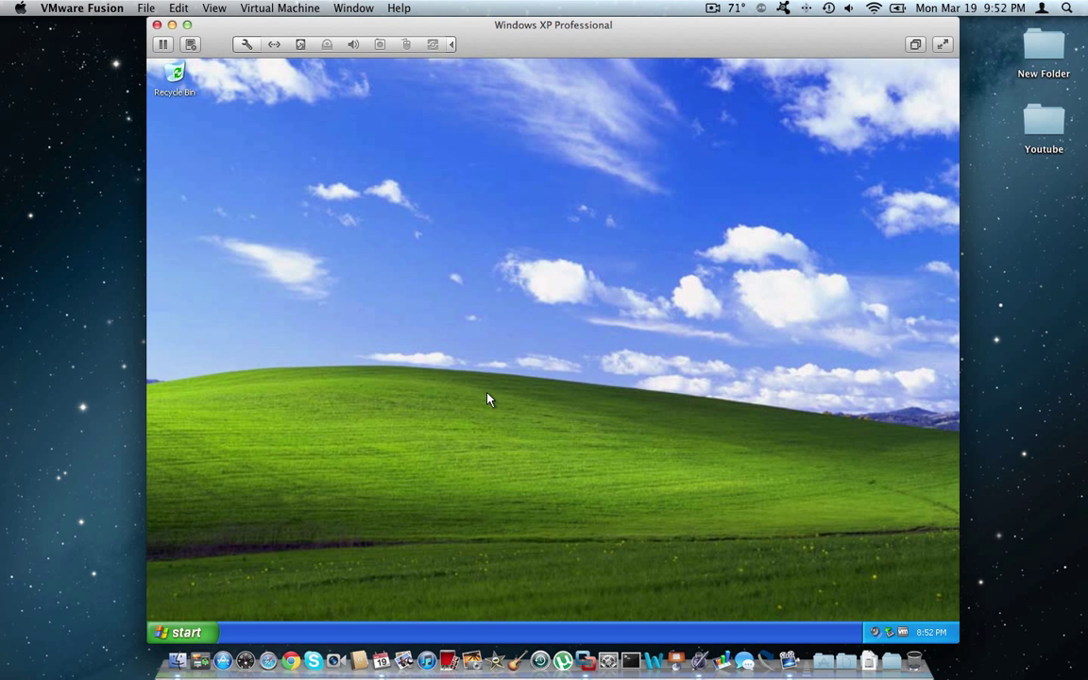
mouse_move(484, 397)
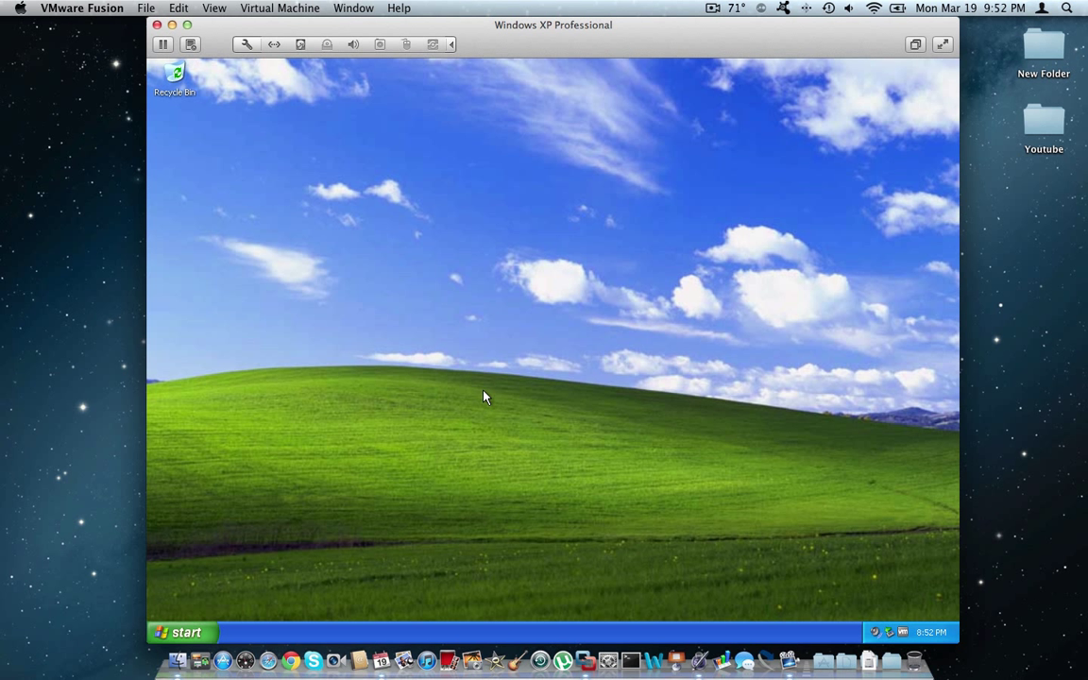
mouse_move(480, 396)
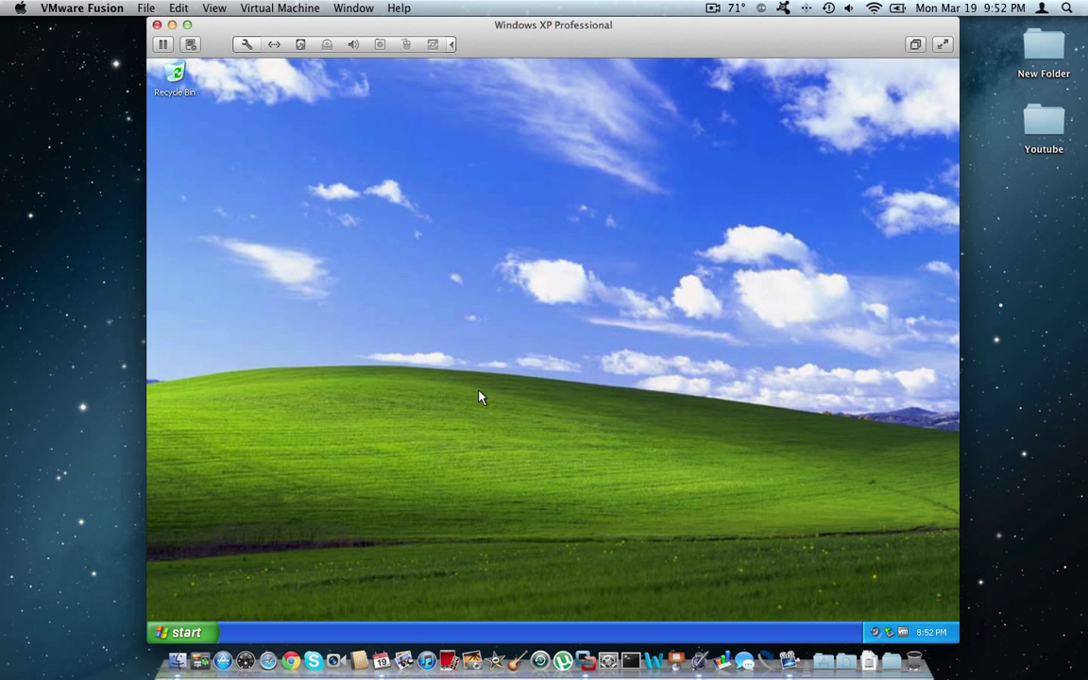
mouse_move(209, 627)
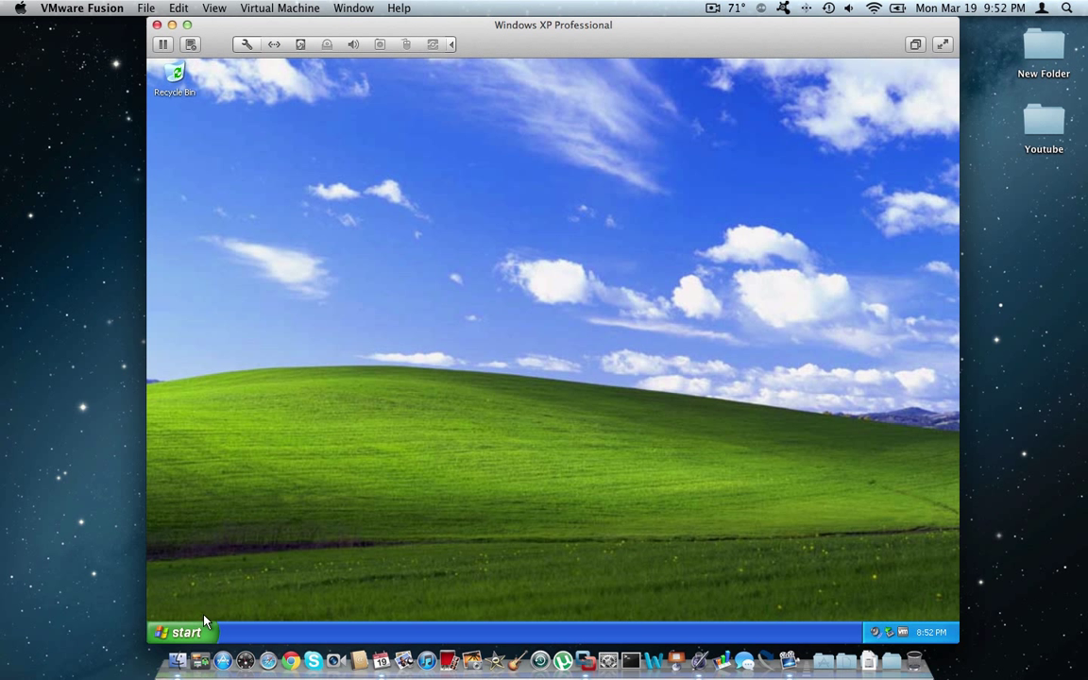
click(181, 632)
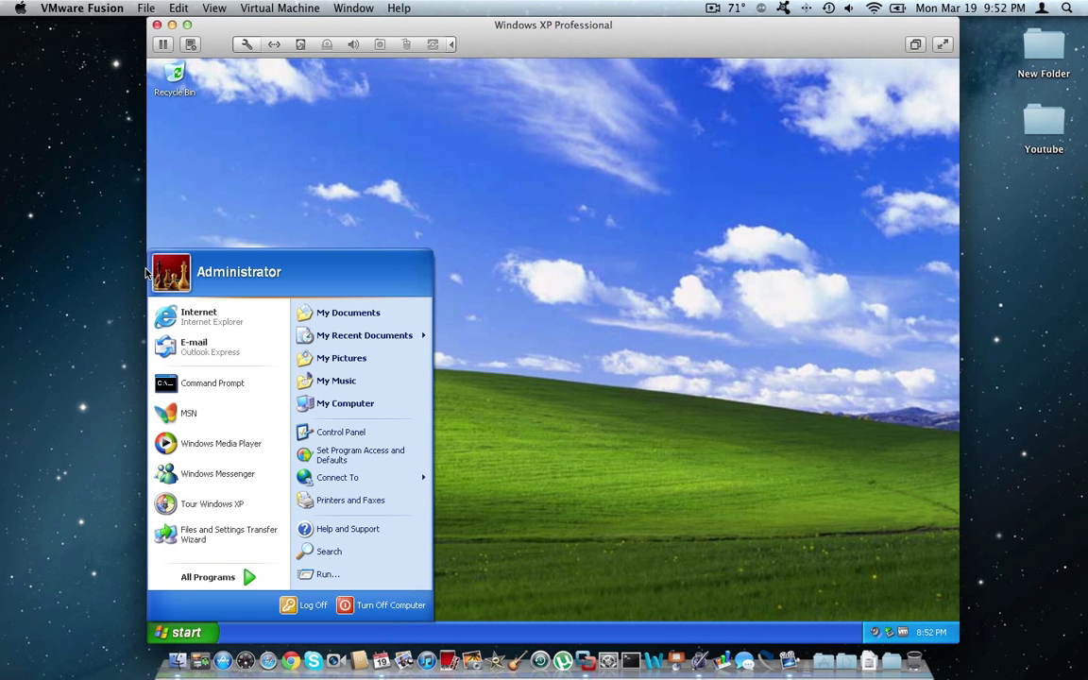
mouse_move(273, 284)
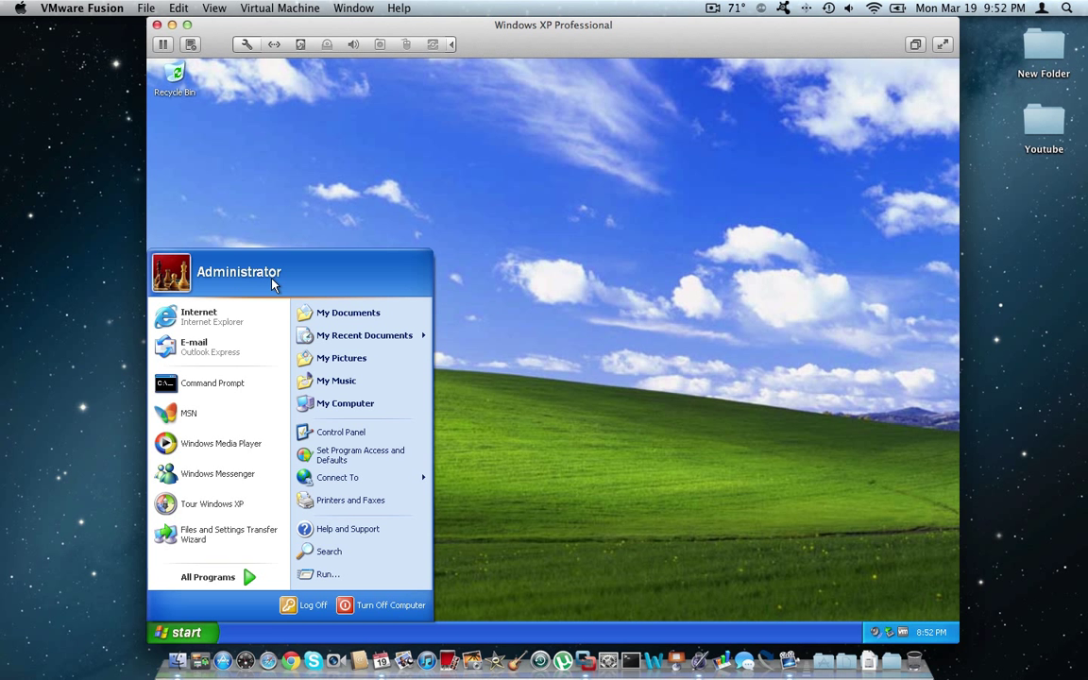
click(512, 234)
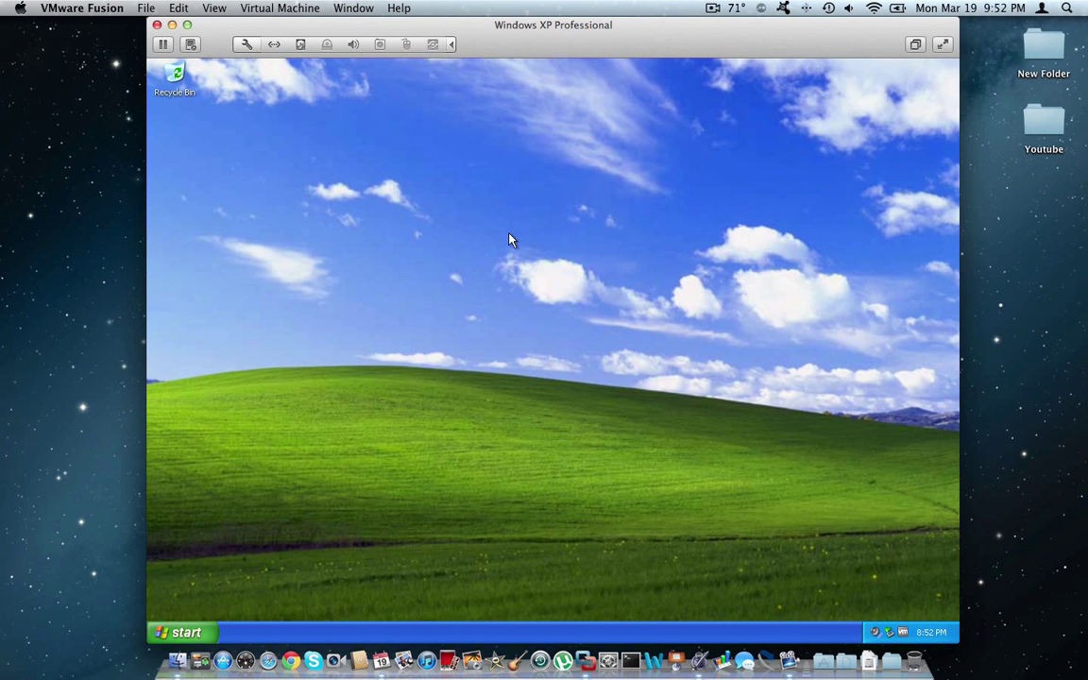
mouse_move(509, 241)
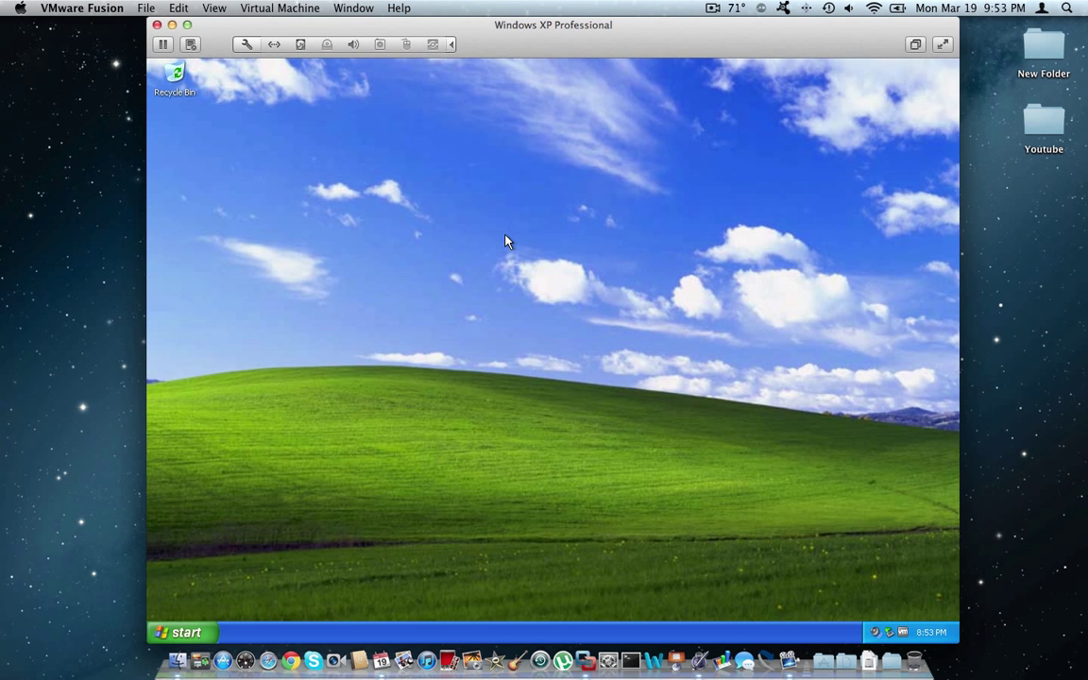
mouse_move(530, 257)
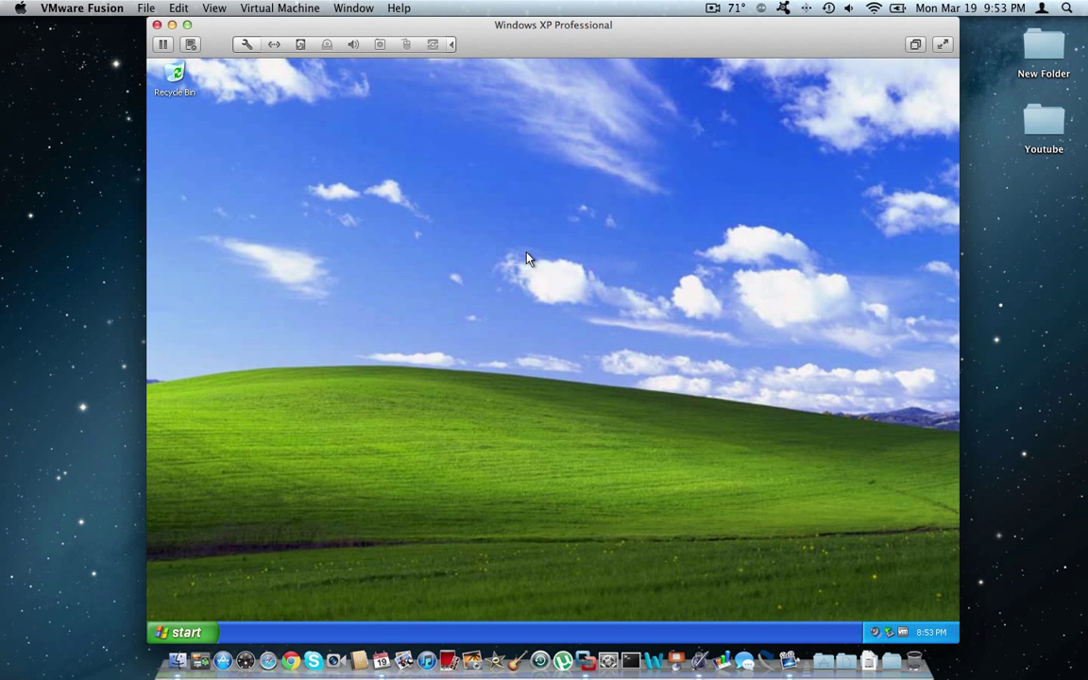
mouse_move(524, 257)
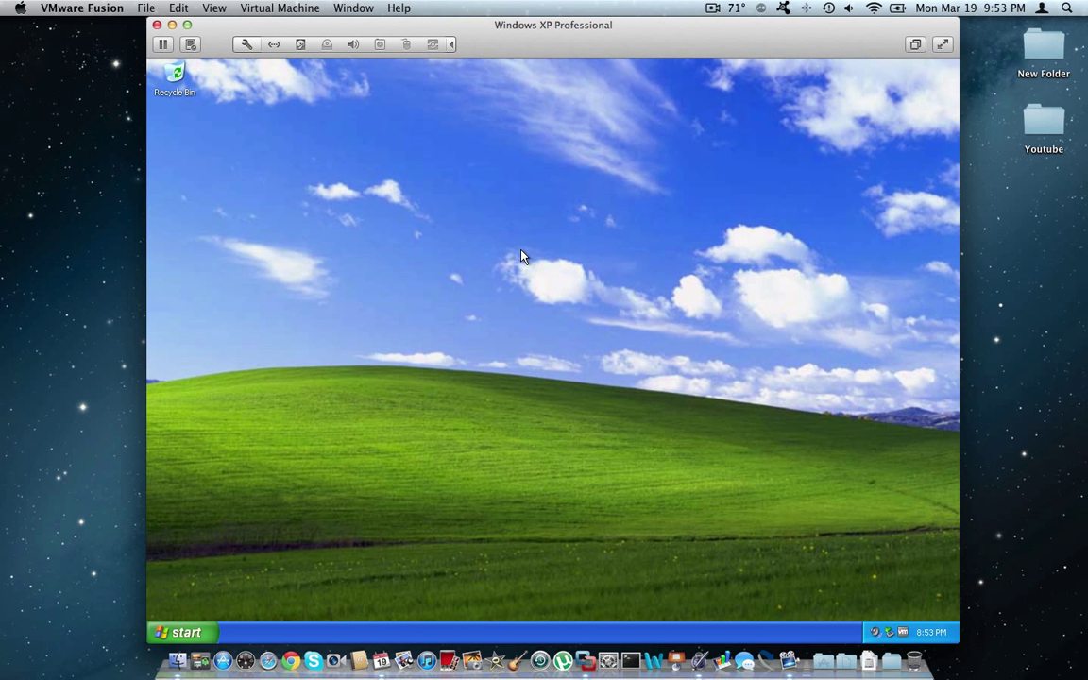
mouse_move(262, 607)
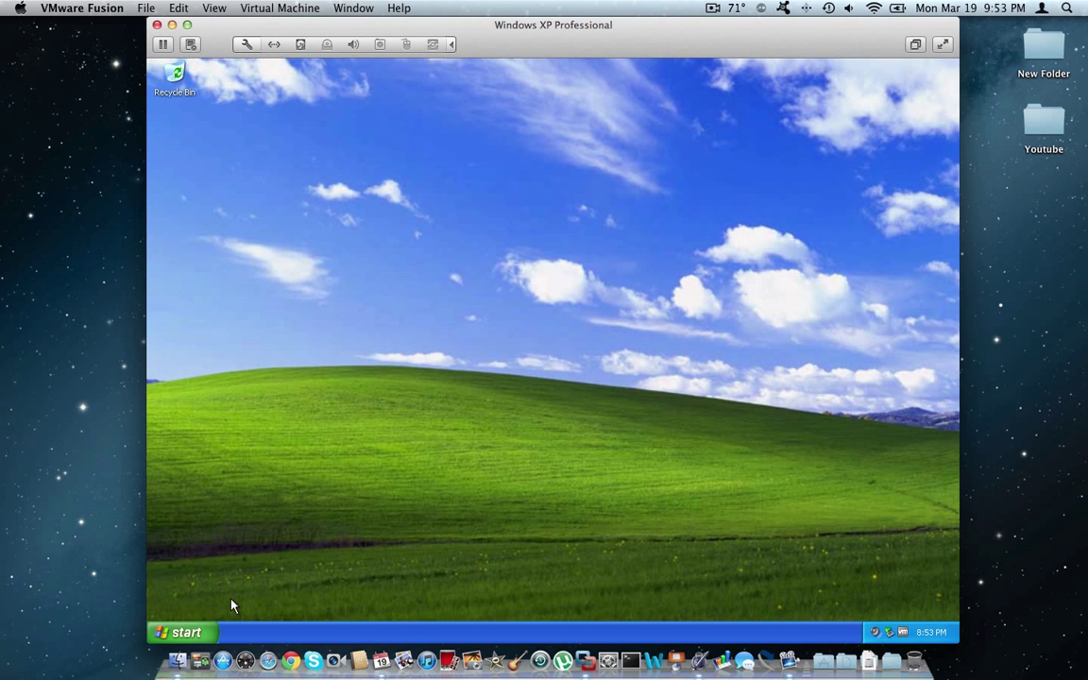
click(182, 632)
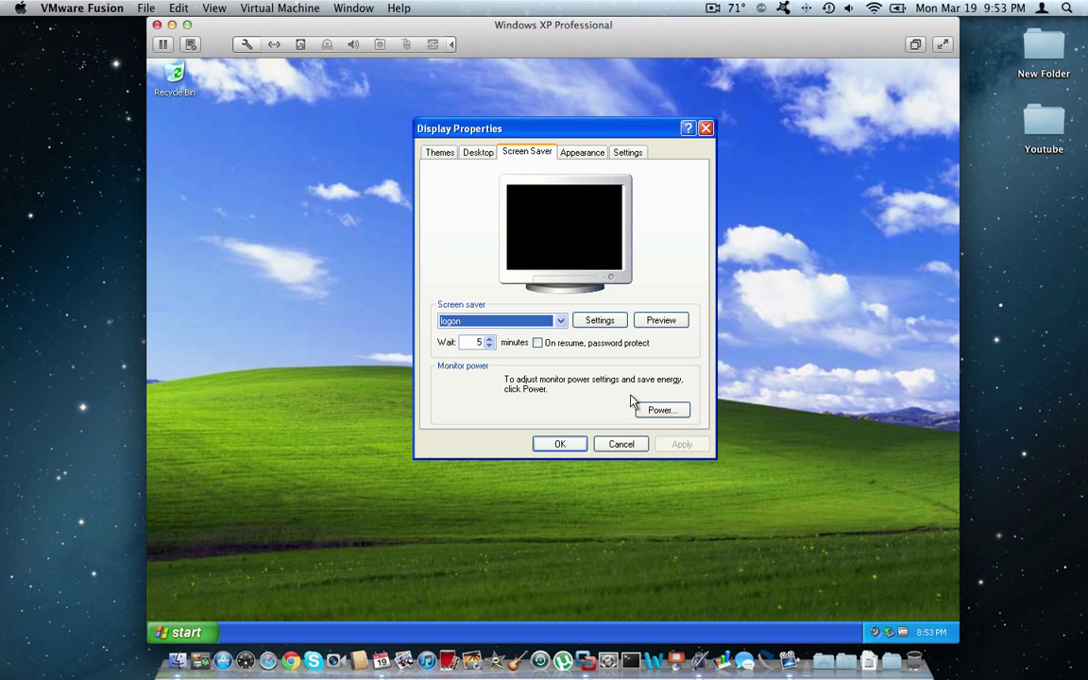
mouse_move(565, 412)
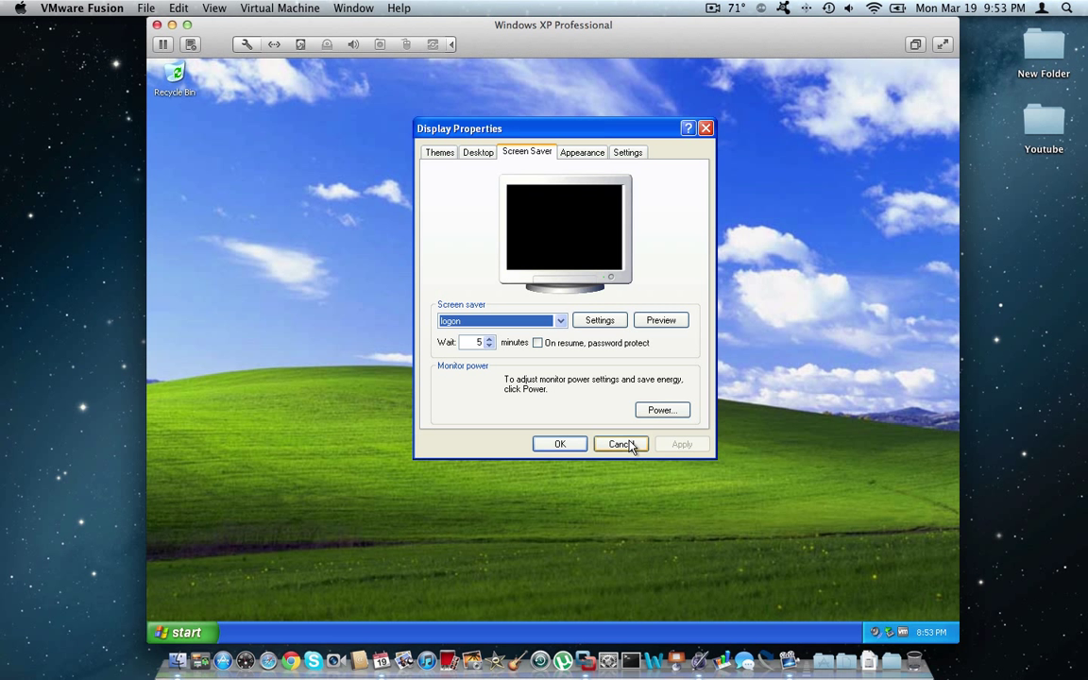
click(620, 444)
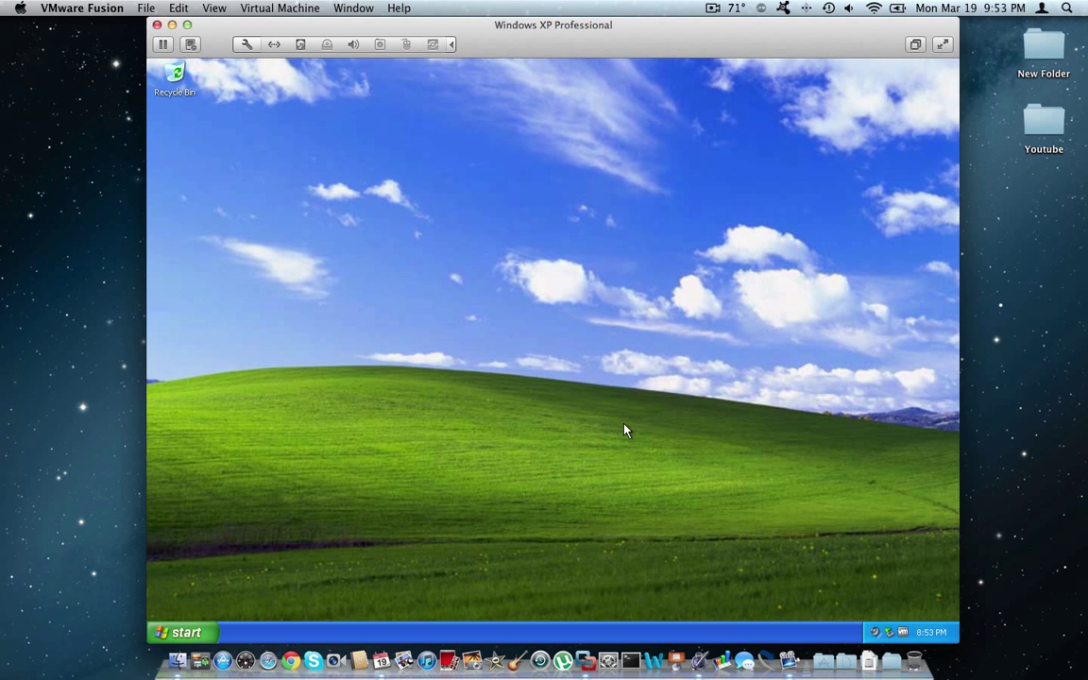
mouse_move(627, 407)
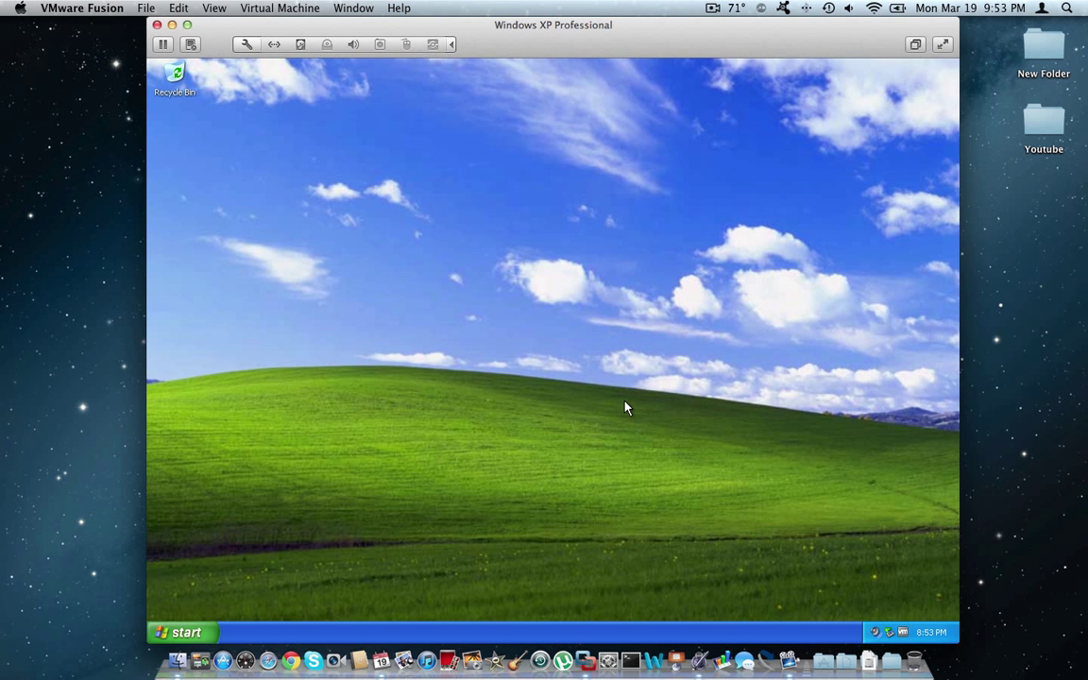
mouse_move(527, 354)
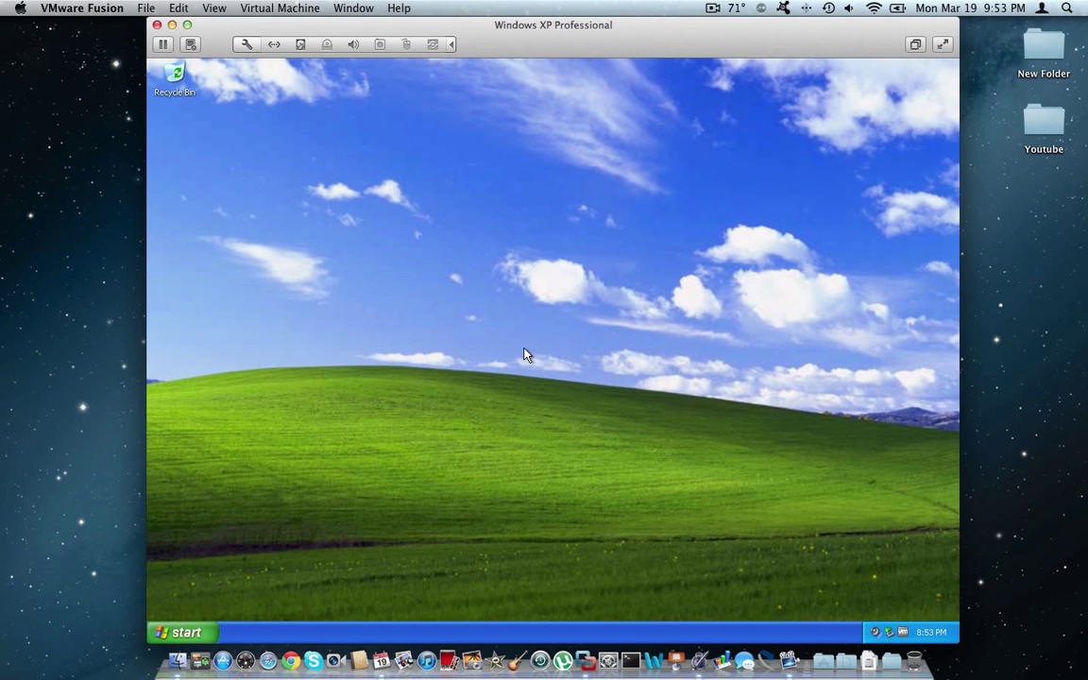
mouse_move(523, 351)
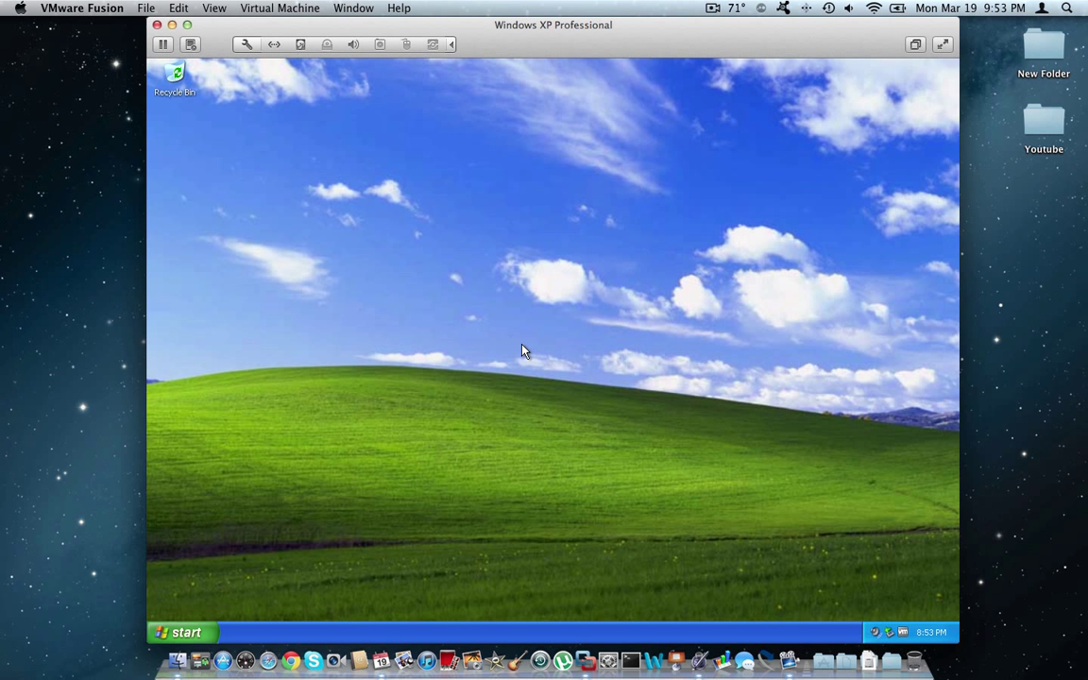
mouse_move(518, 347)
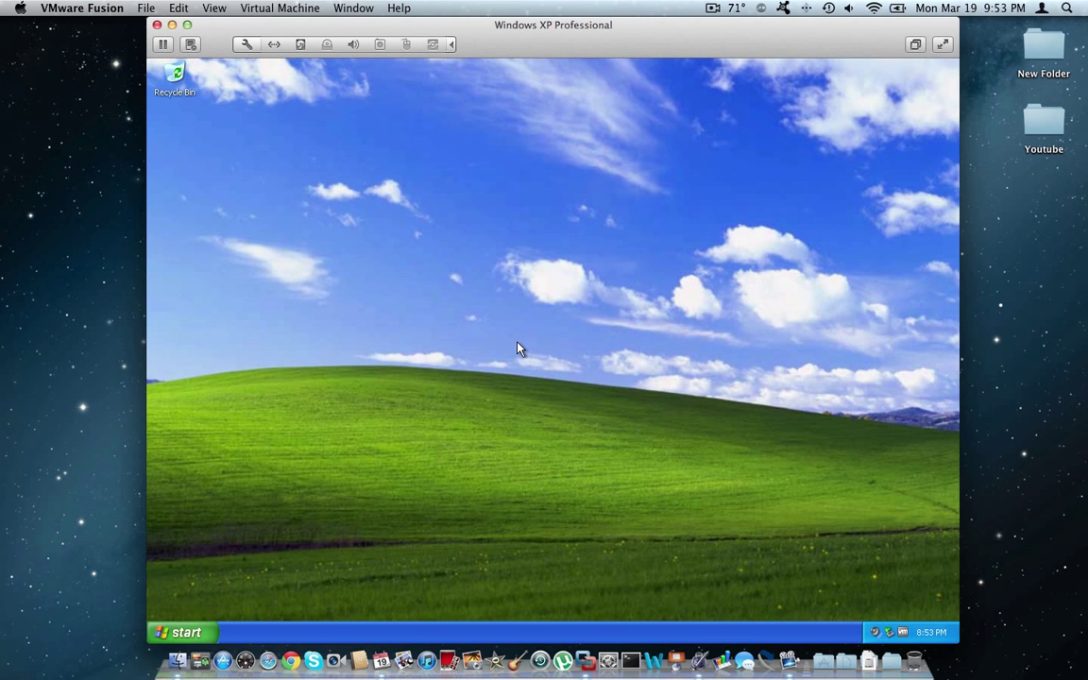
mouse_move(507, 338)
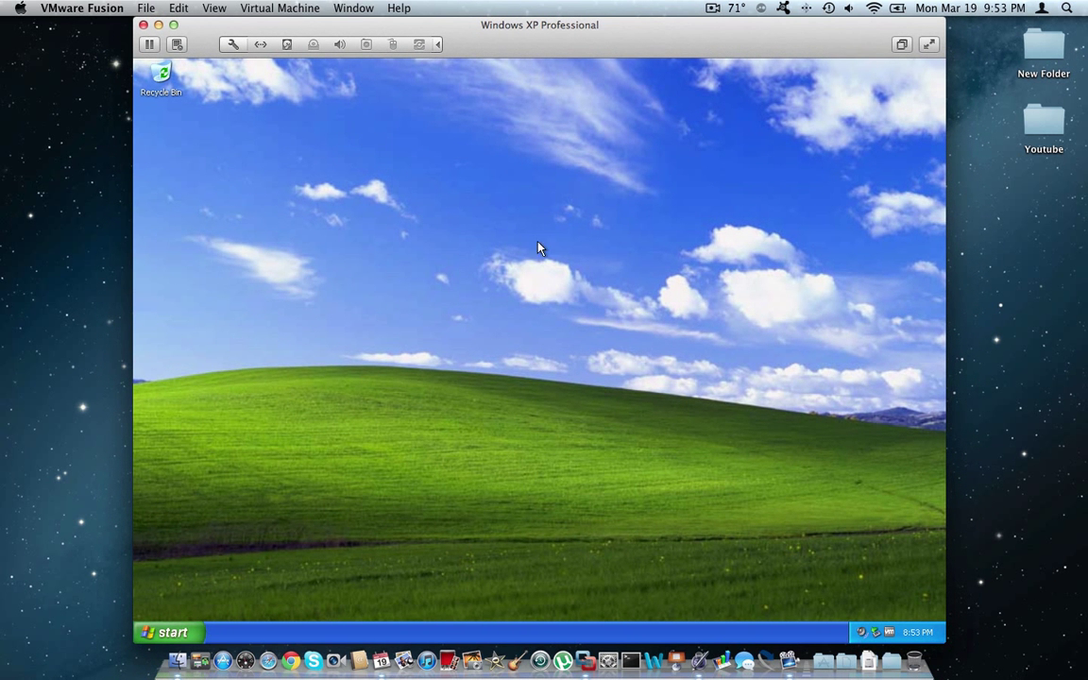
mouse_move(525, 337)
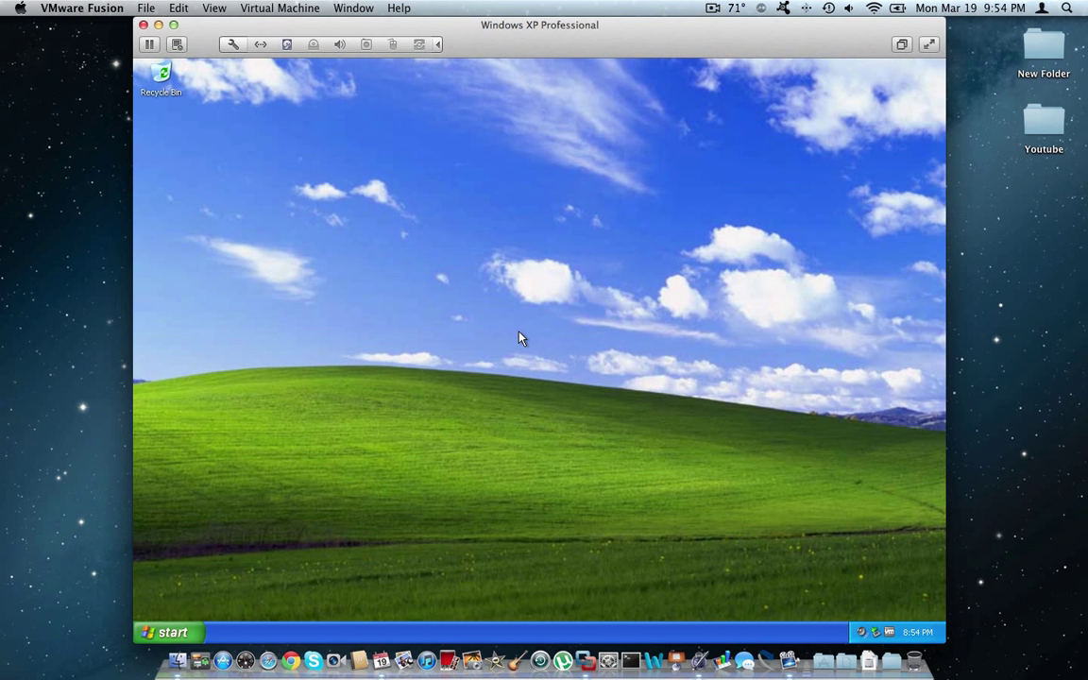
mouse_move(511, 329)
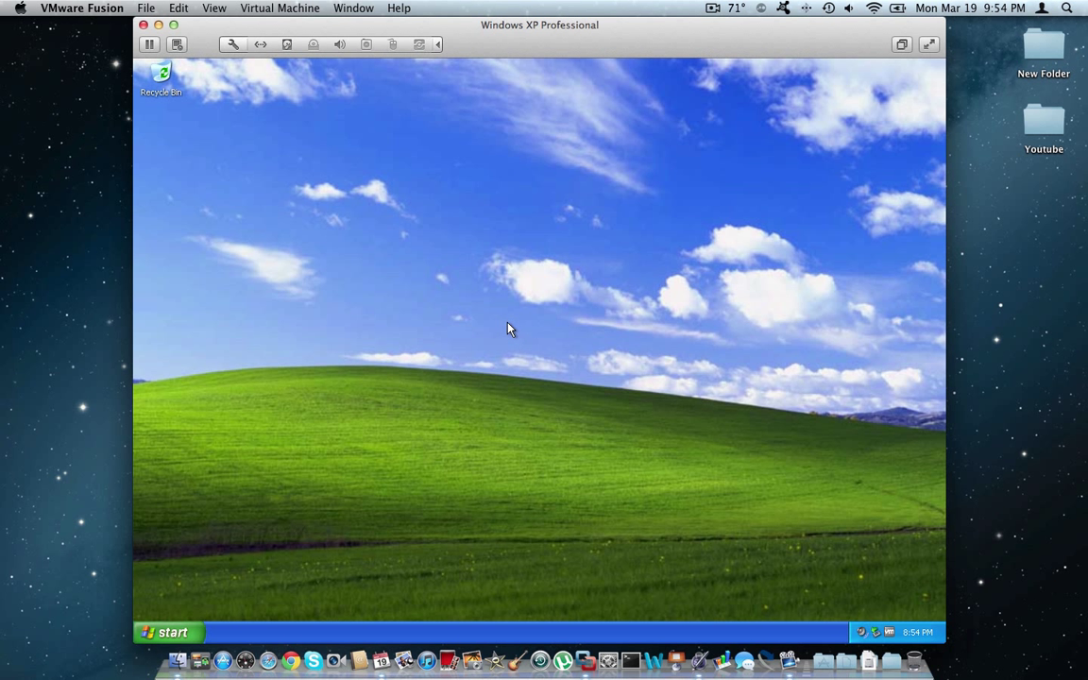
mouse_move(245, 445)
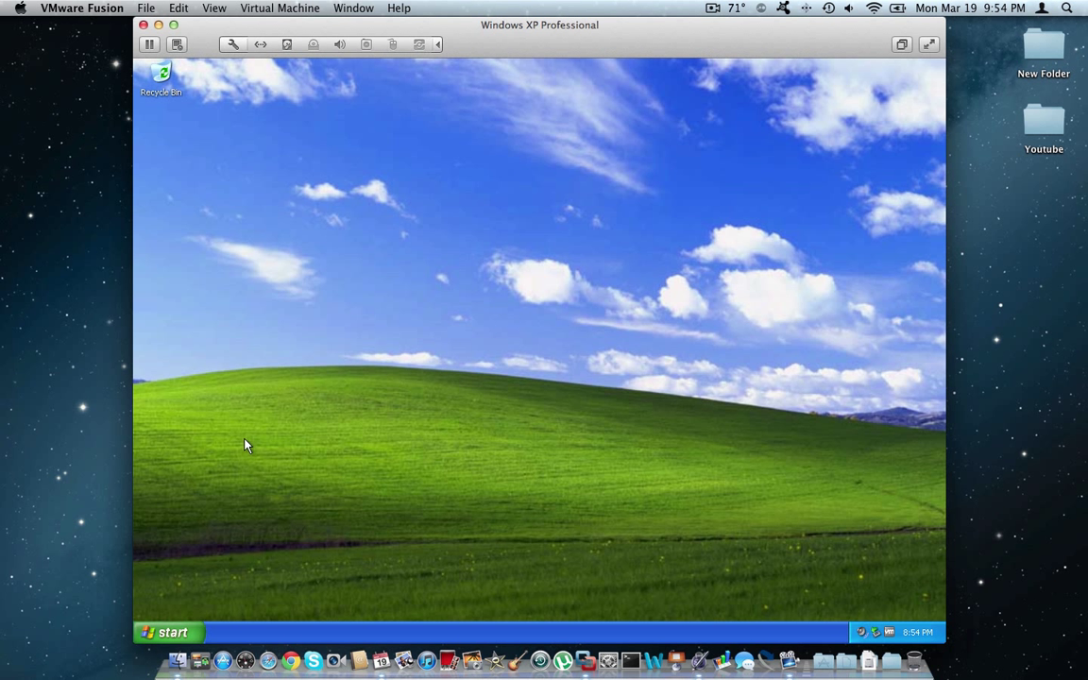
click(165, 630)
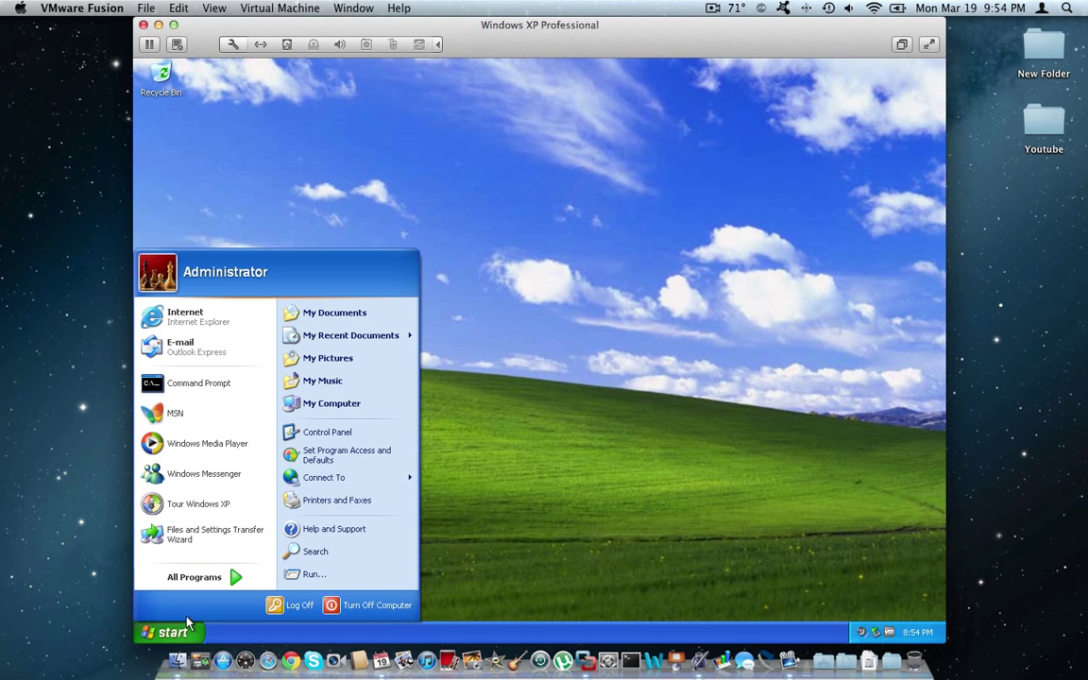
click(166, 632)
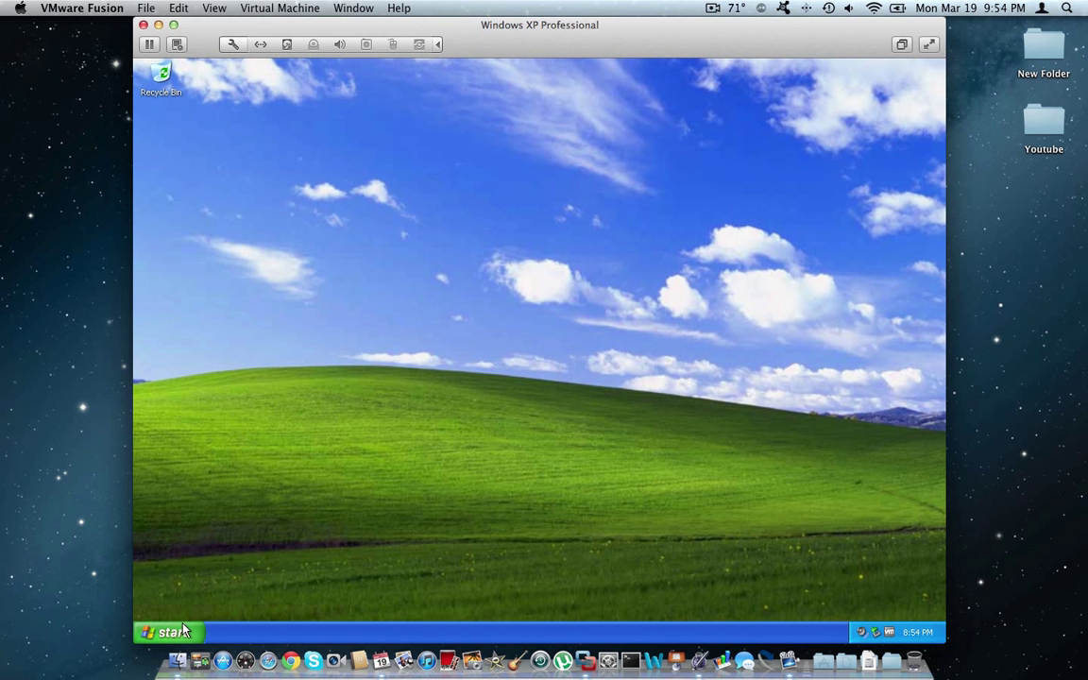
mouse_move(575, 302)
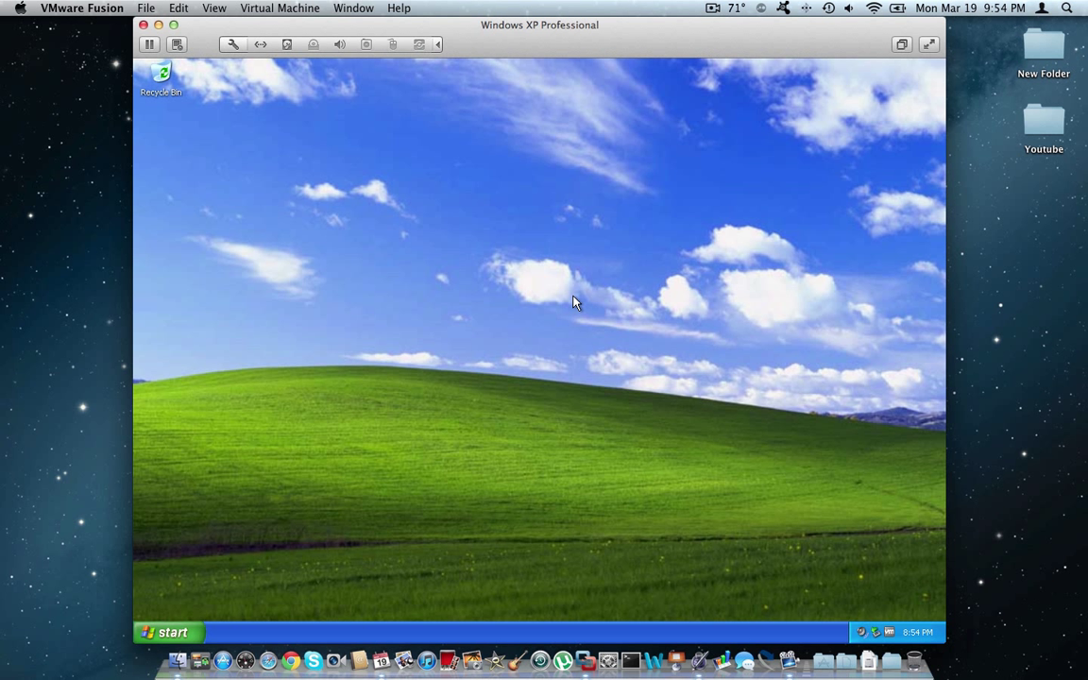
mouse_move(658, 163)
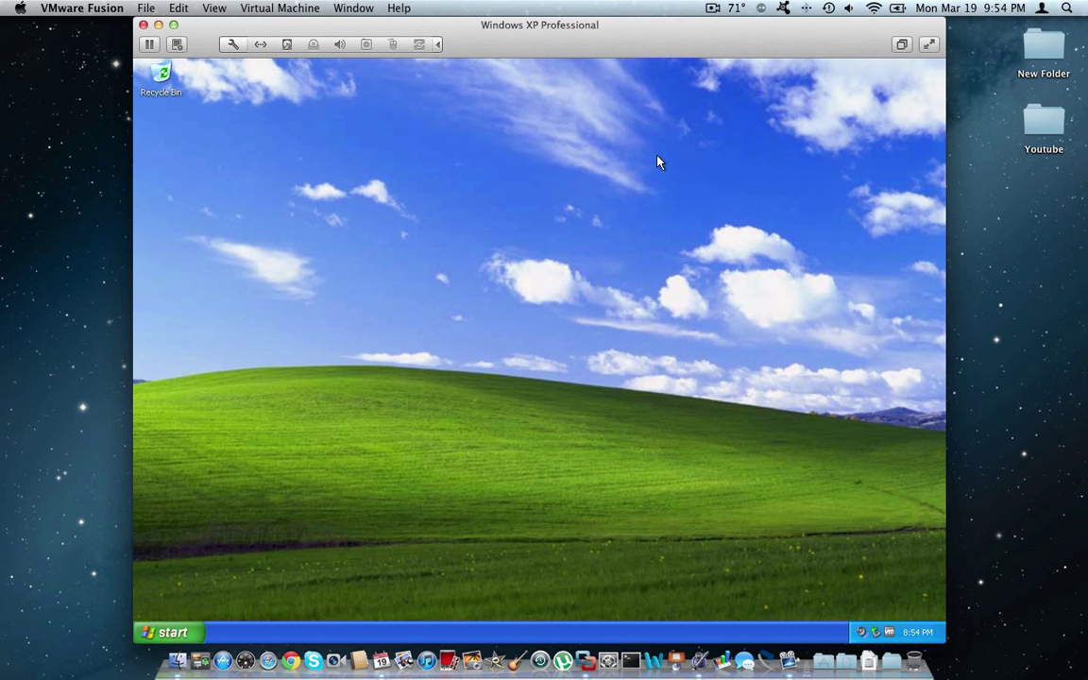
mouse_move(663, 124)
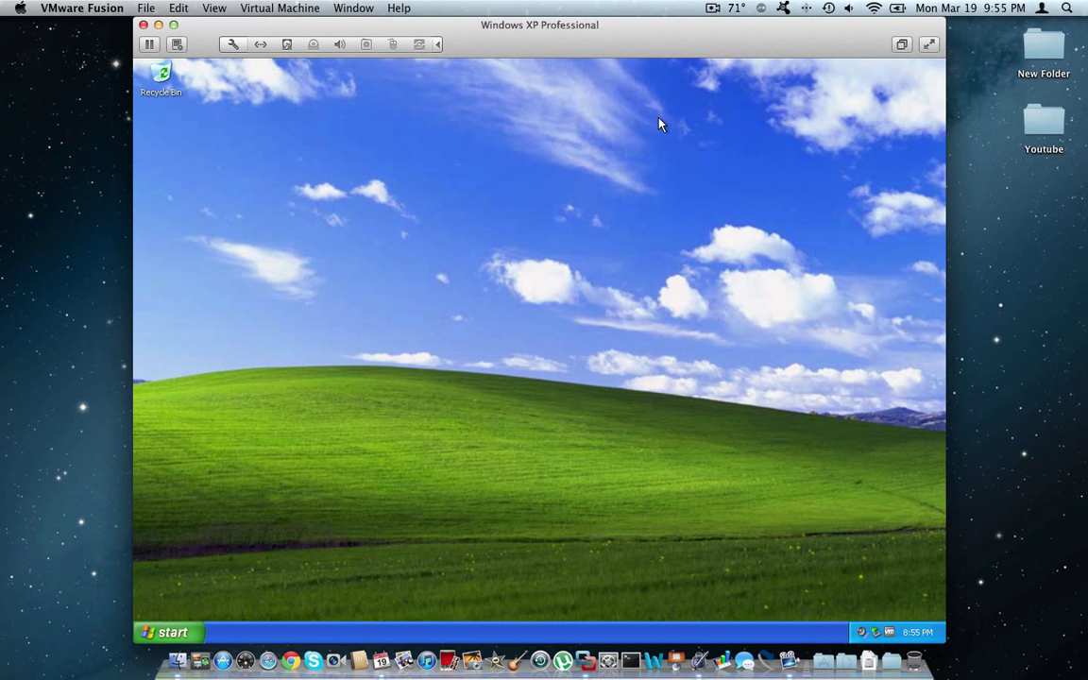